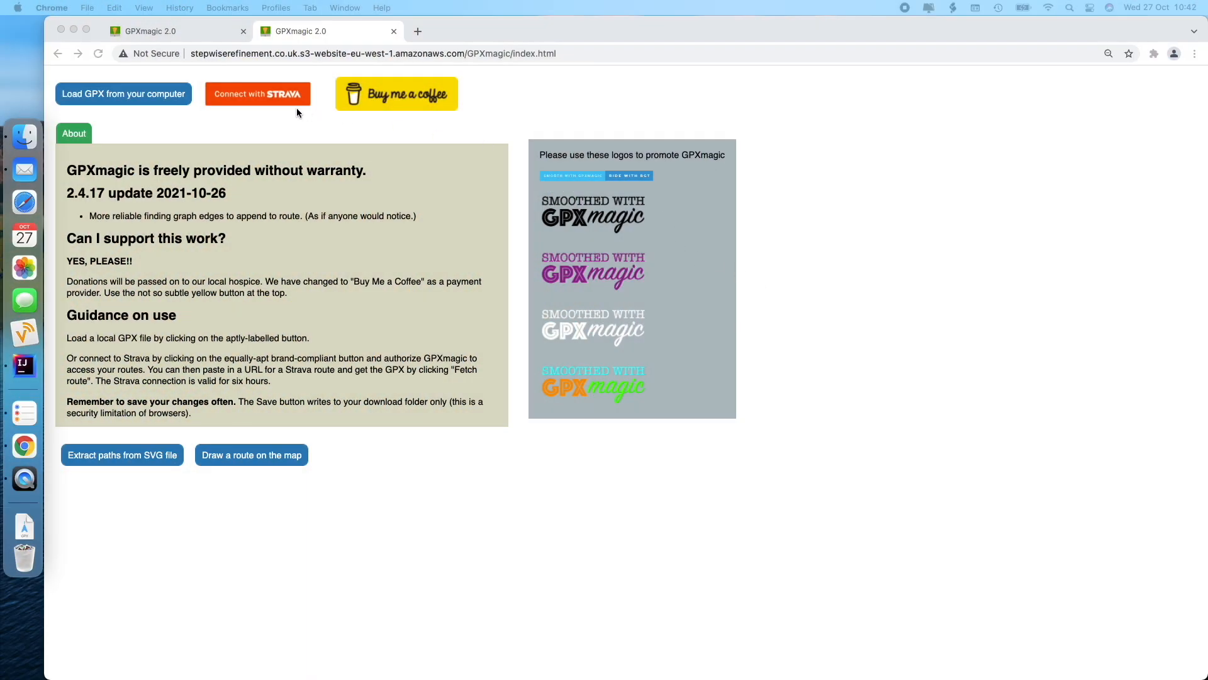
{"action": "mouse_move", "coordinate": [149, 95]}
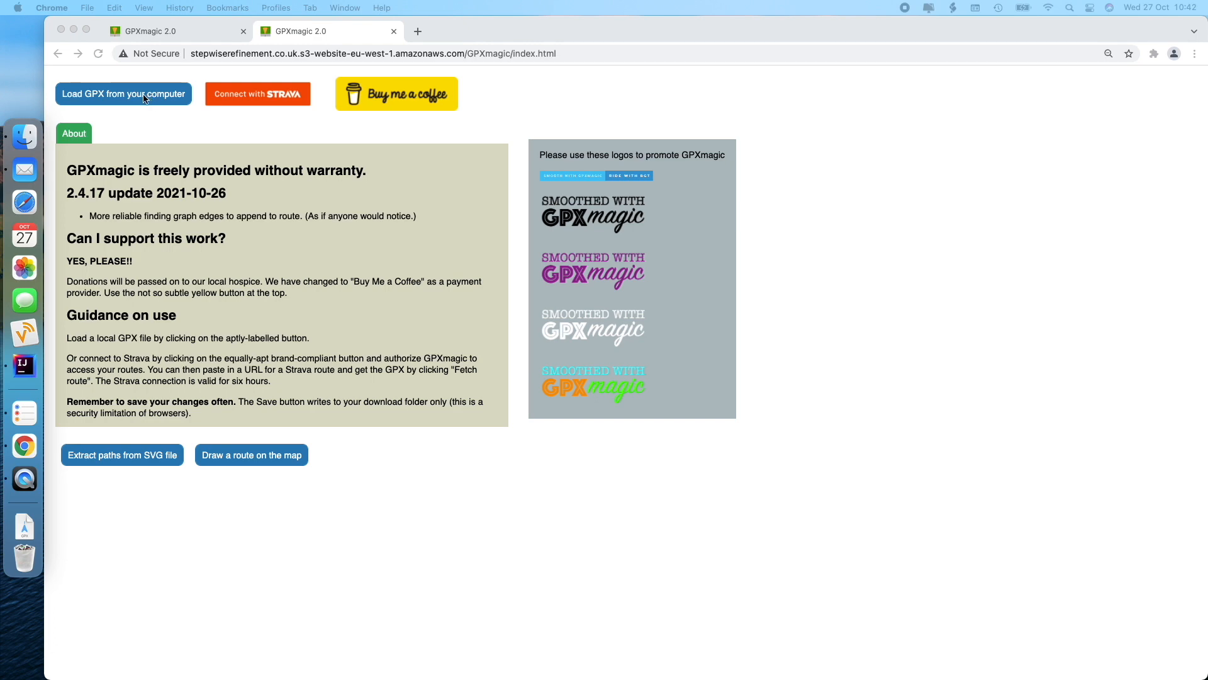
Load 'Oatly - full 8 laps.gpx' and view it in the Third person 3D scene.
{"action": "left_click", "coordinate": [122, 93]}
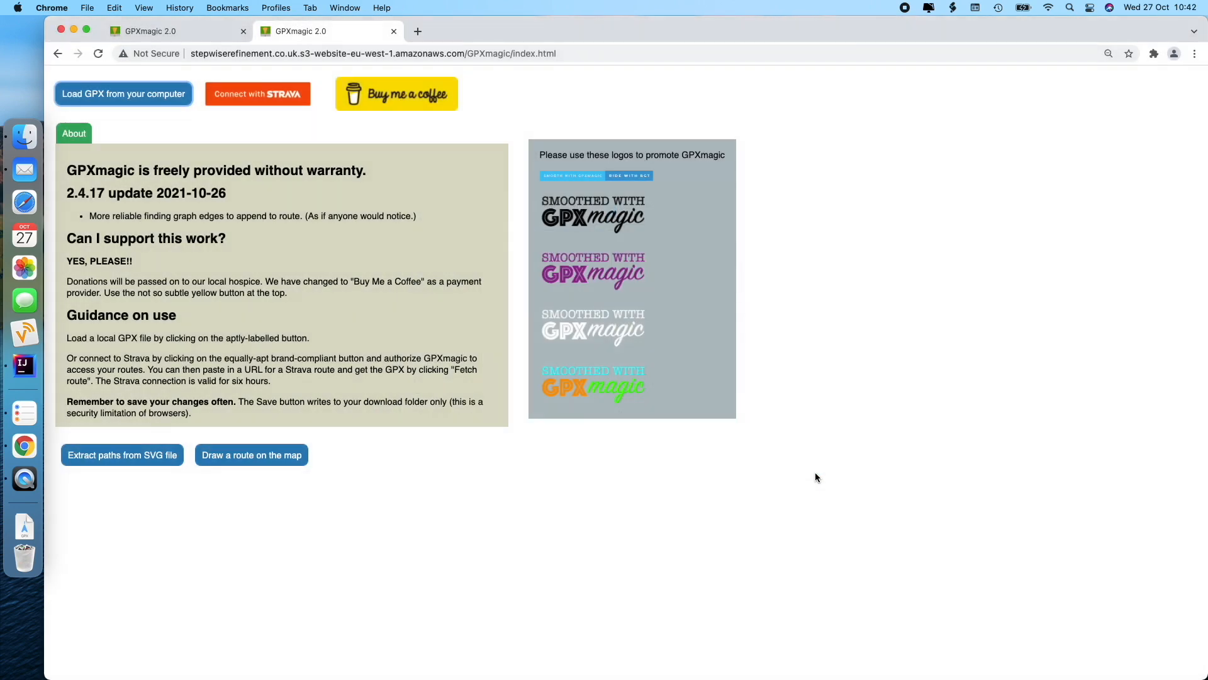
{"action": "left_click", "coordinate": [122, 94]}
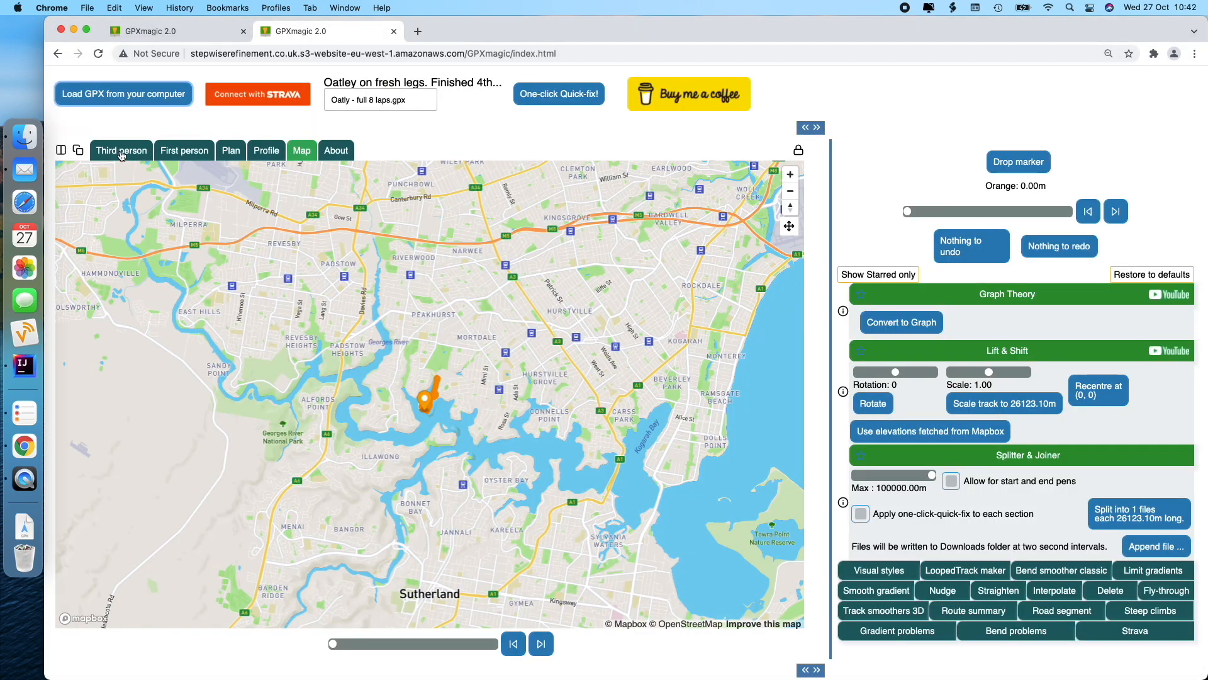
{"action": "left_click", "coordinate": [121, 149]}
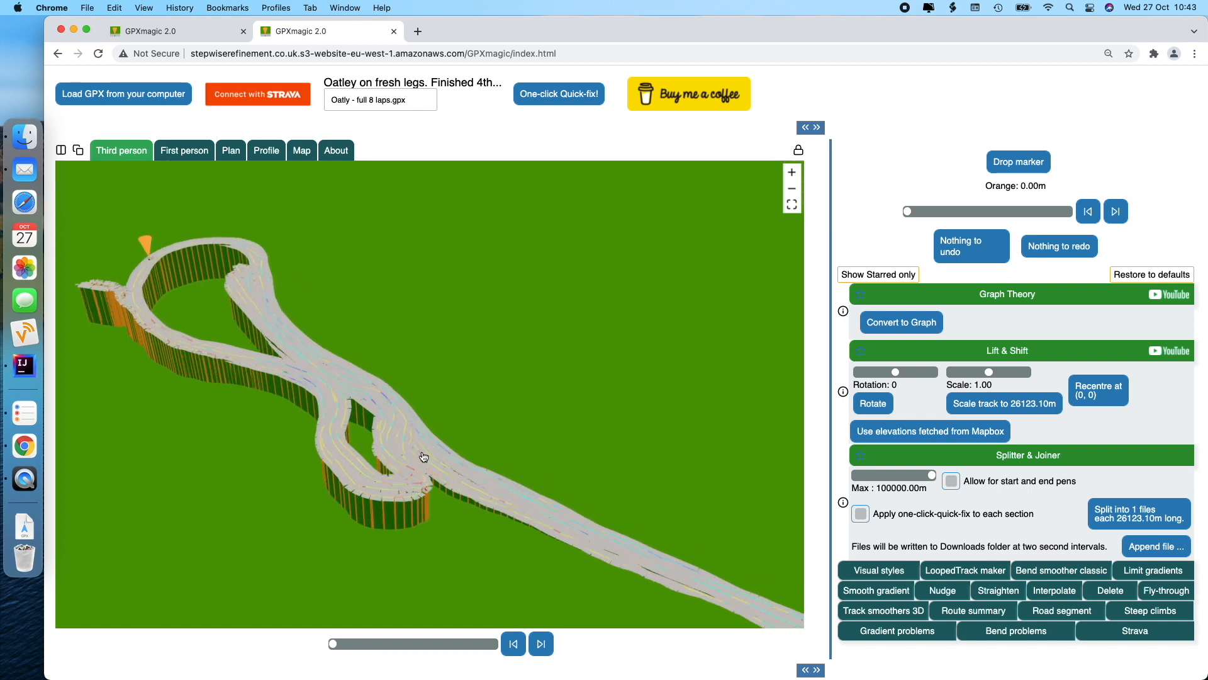
{"action": "mouse_move", "coordinate": [442, 428]}
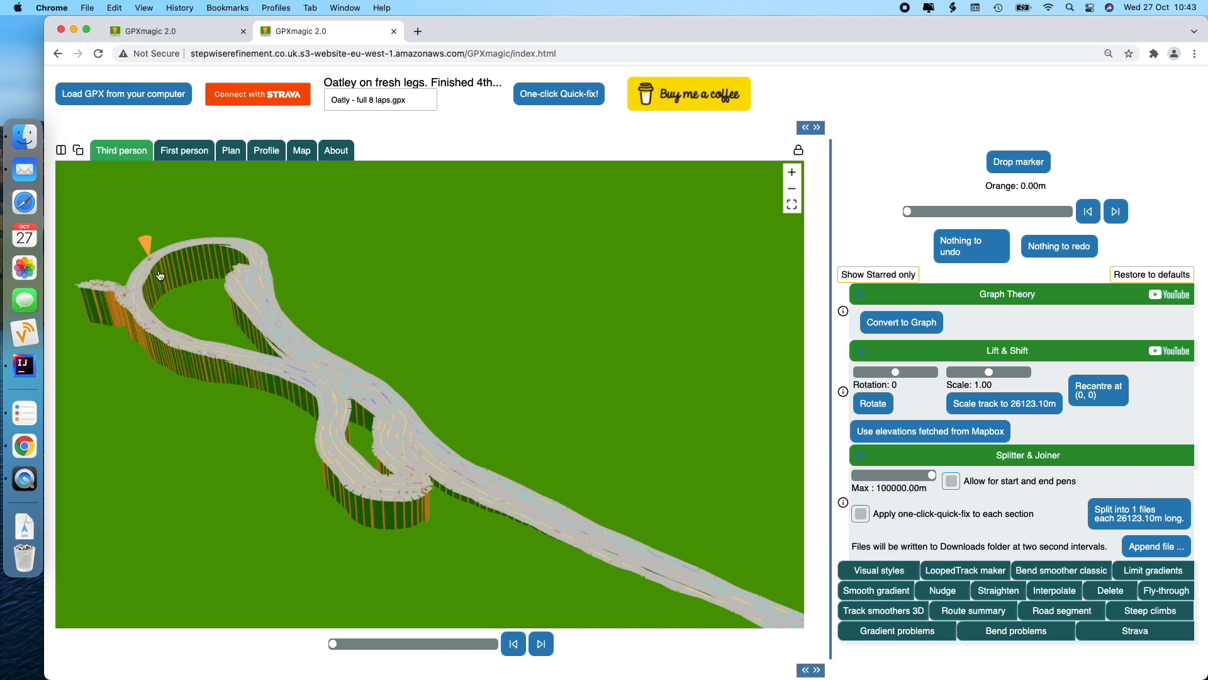
{"action": "mouse_move", "coordinate": [161, 111]}
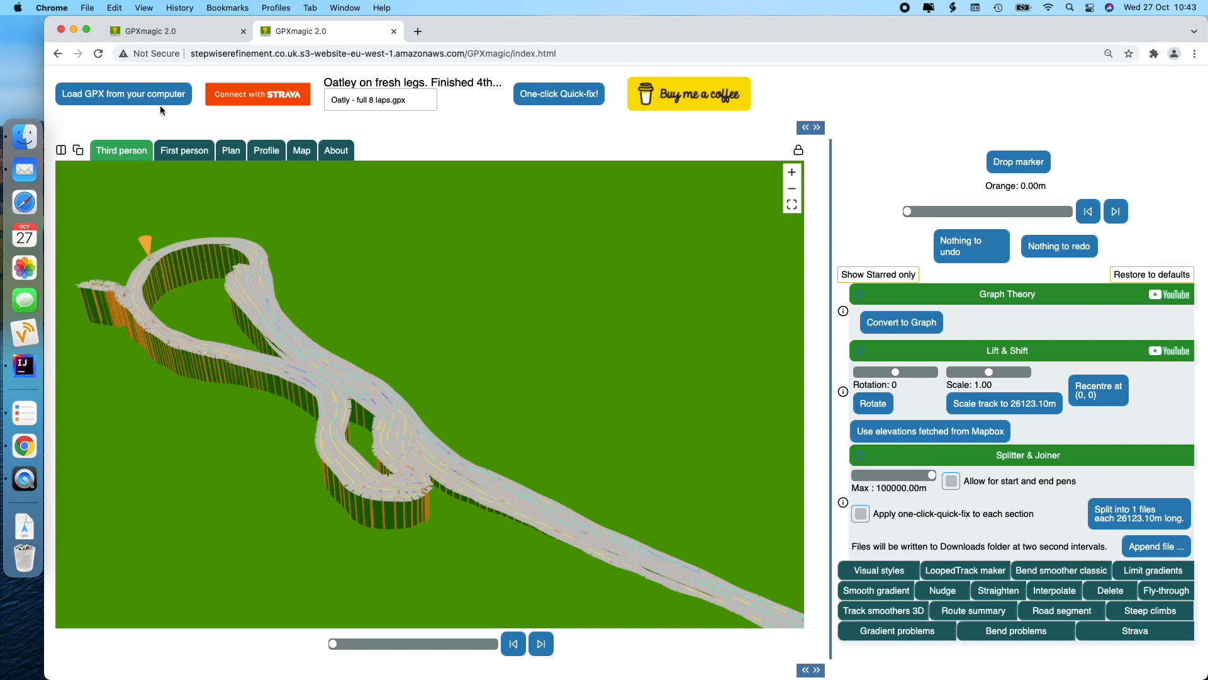
Replace it by loading the single-lap 'Oatly - lap 1.gpx' file.
{"action": "left_click", "coordinate": [122, 93]}
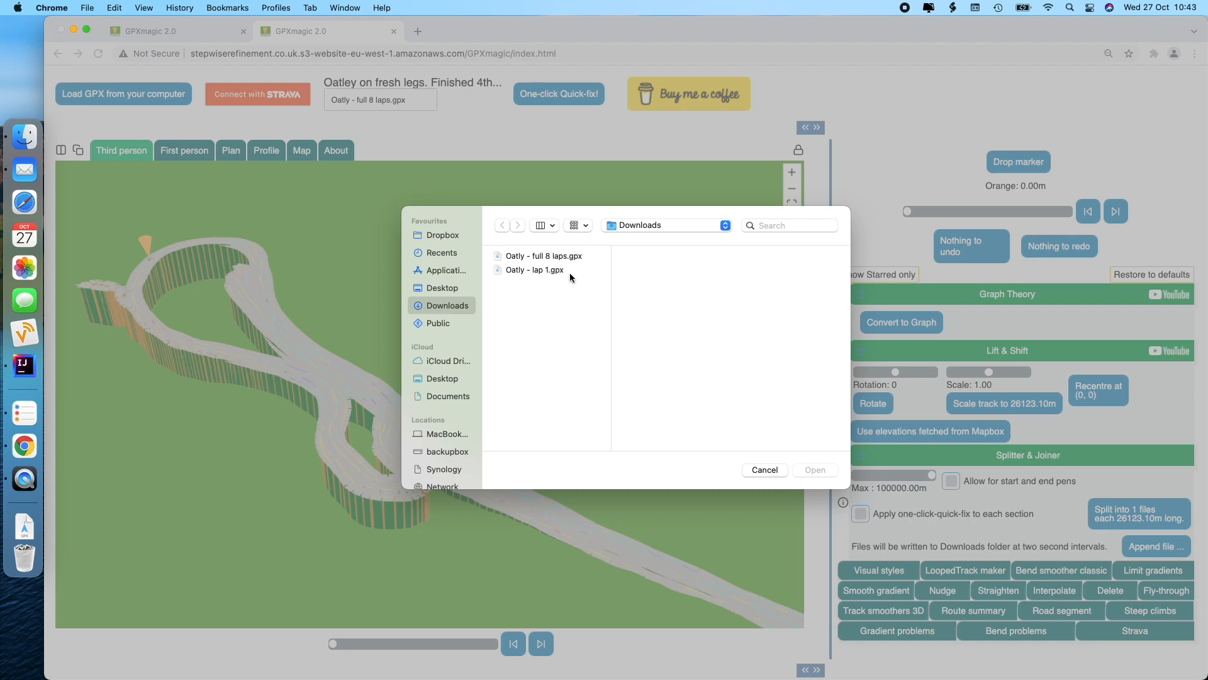
{"action": "left_click", "coordinate": [535, 270]}
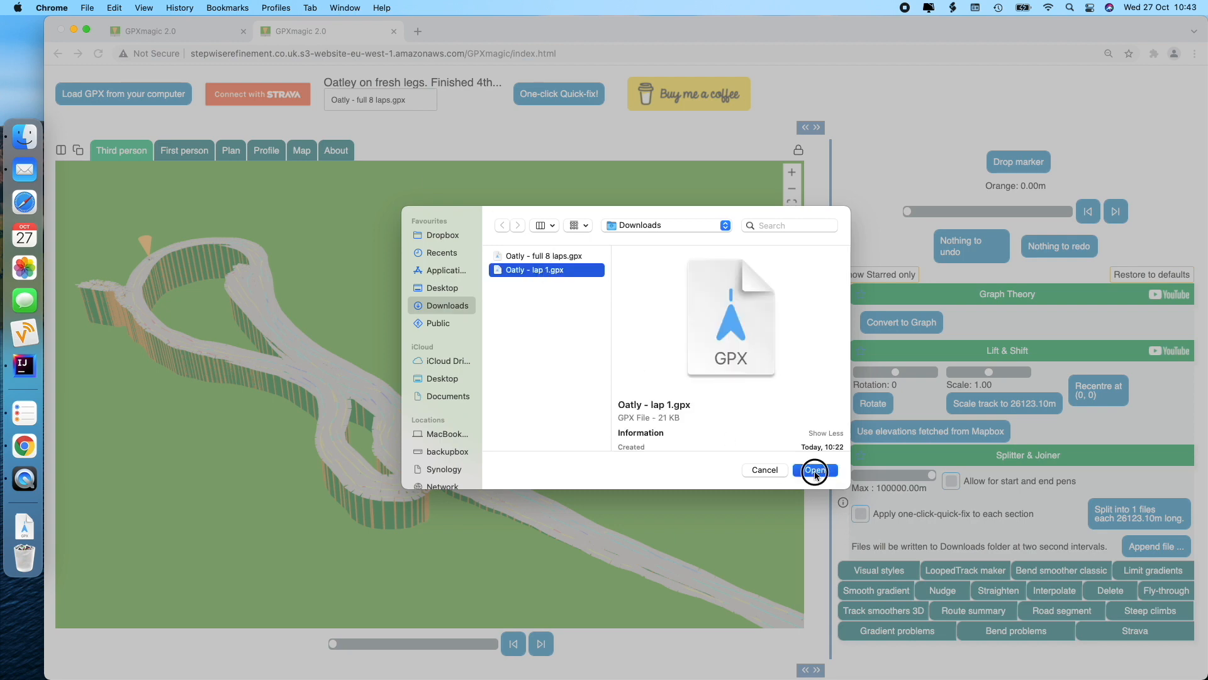
{"action": "left_click", "coordinate": [814, 469]}
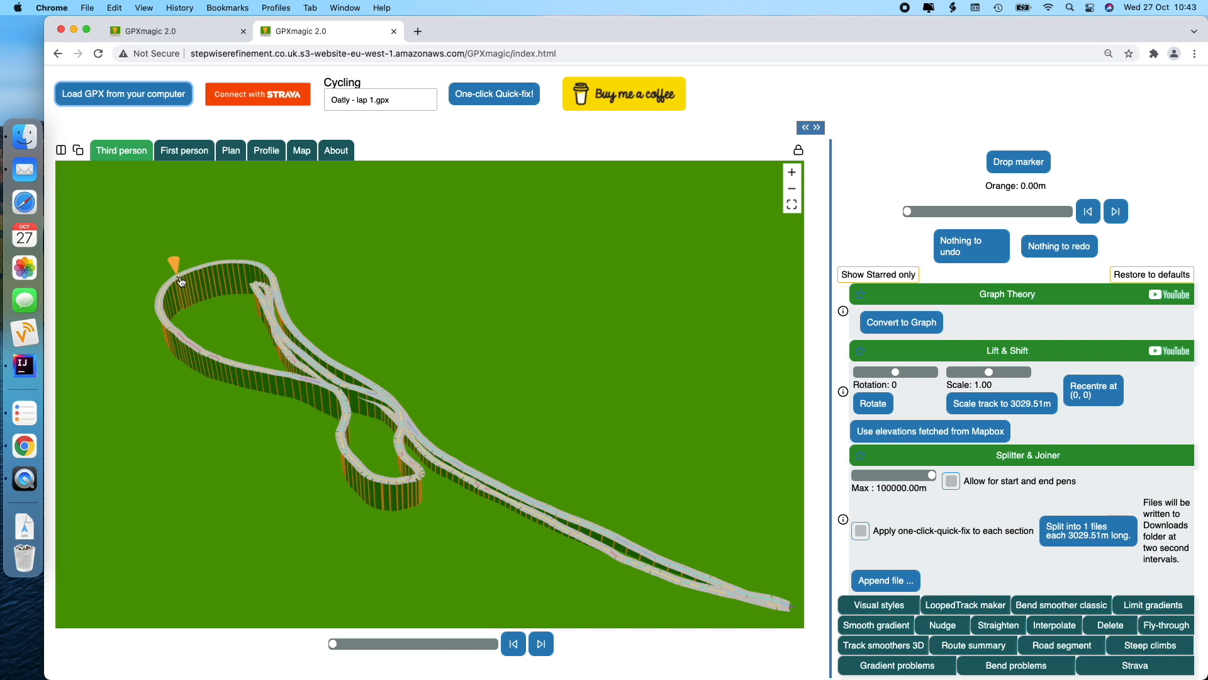
{"action": "mouse_move", "coordinate": [262, 290]}
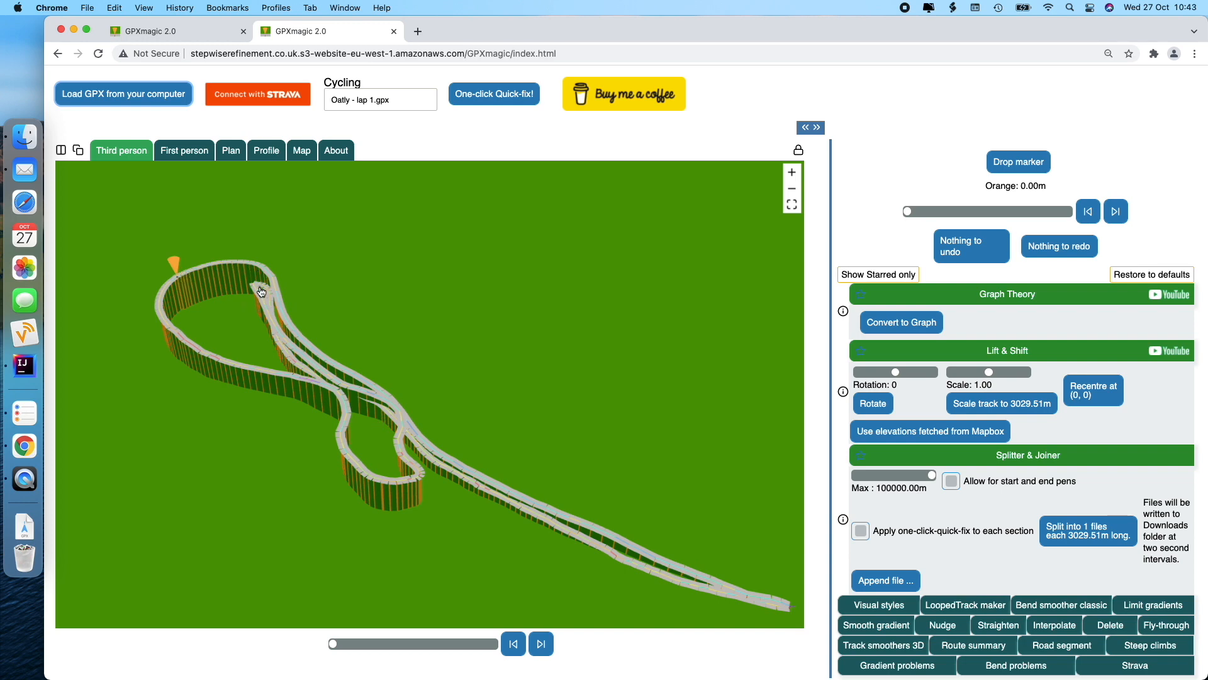
{"action": "mouse_move", "coordinate": [299, 362]}
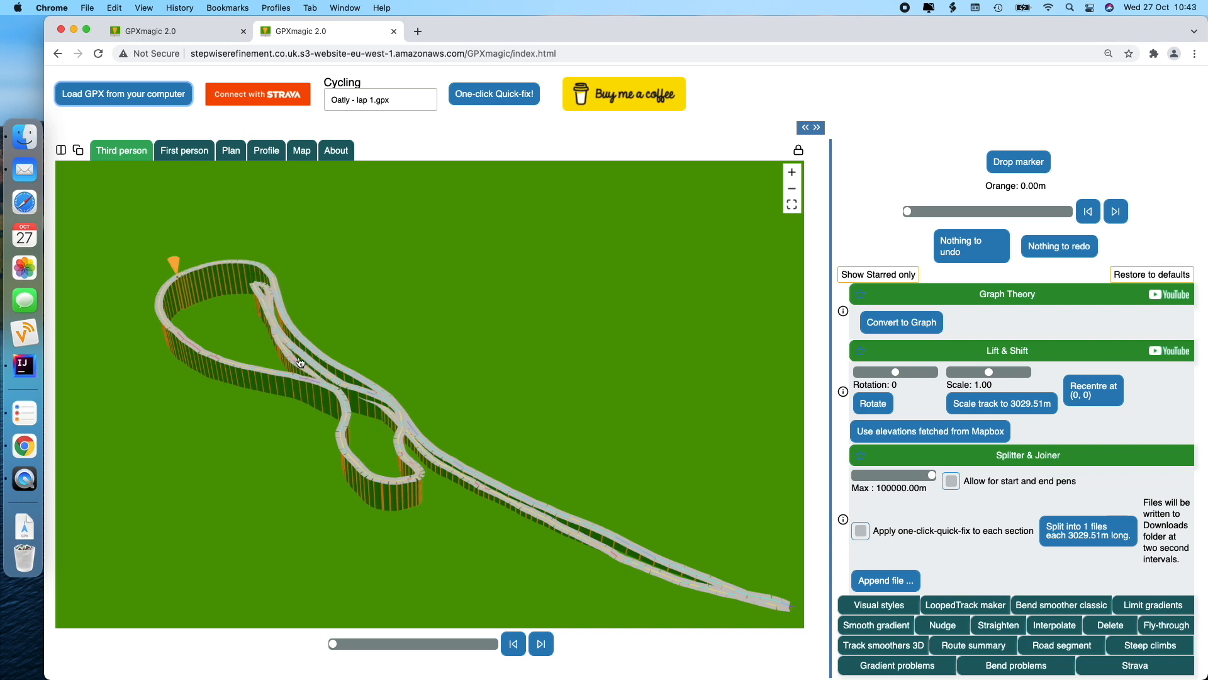
{"action": "mouse_move", "coordinate": [249, 277]}
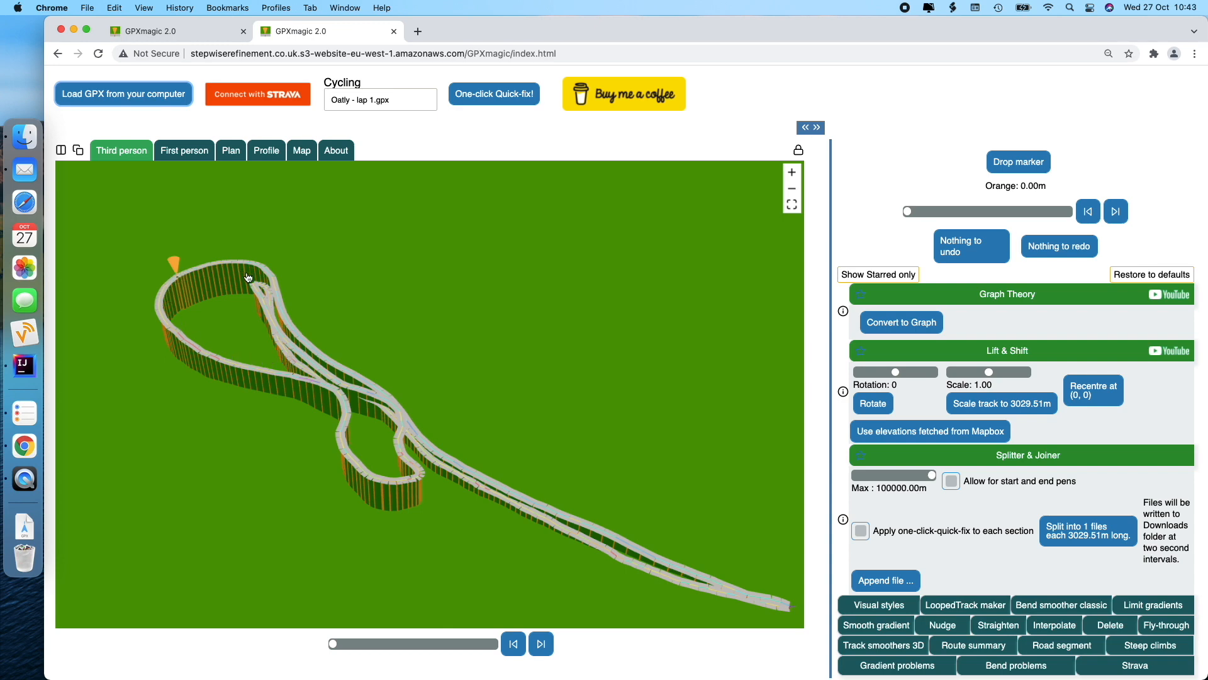
{"action": "mouse_move", "coordinate": [276, 285]}
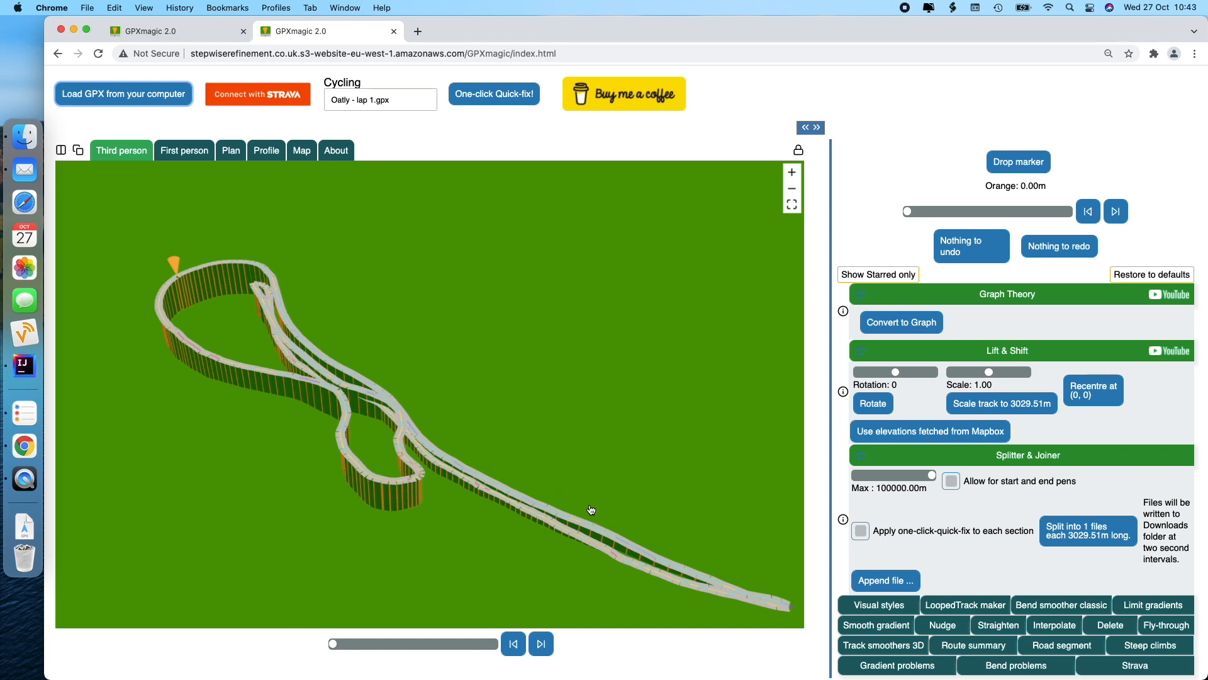
{"action": "mouse_move", "coordinate": [709, 586]}
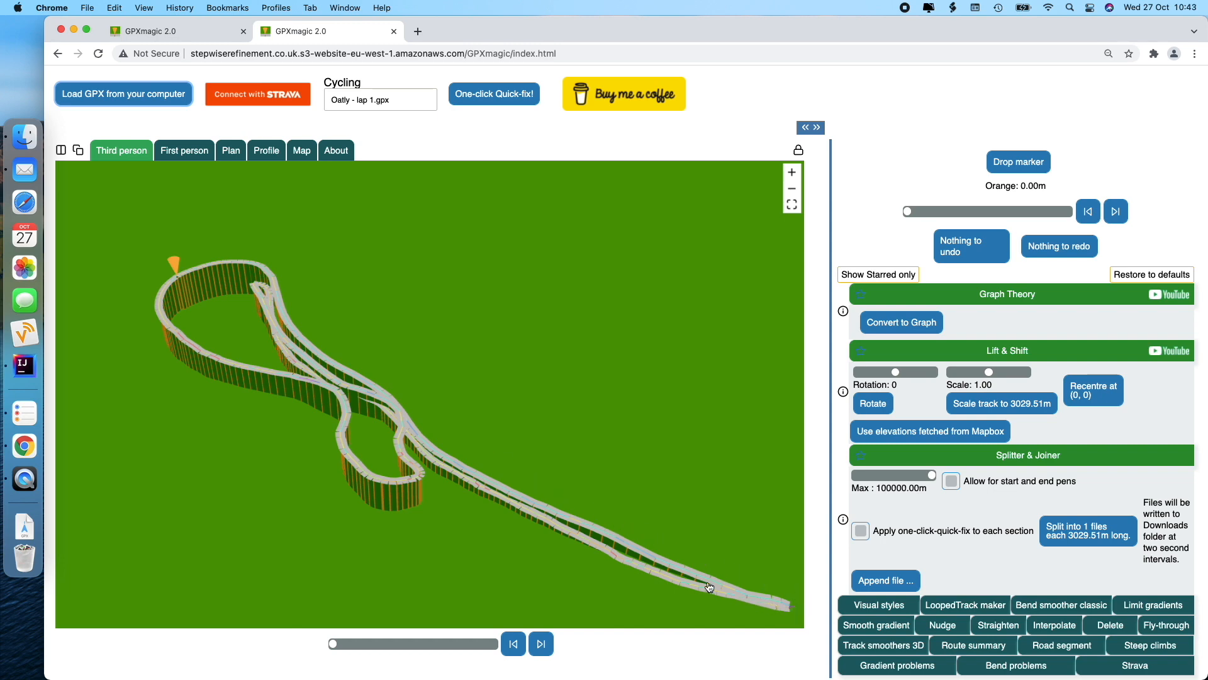
{"action": "mouse_move", "coordinate": [314, 329]}
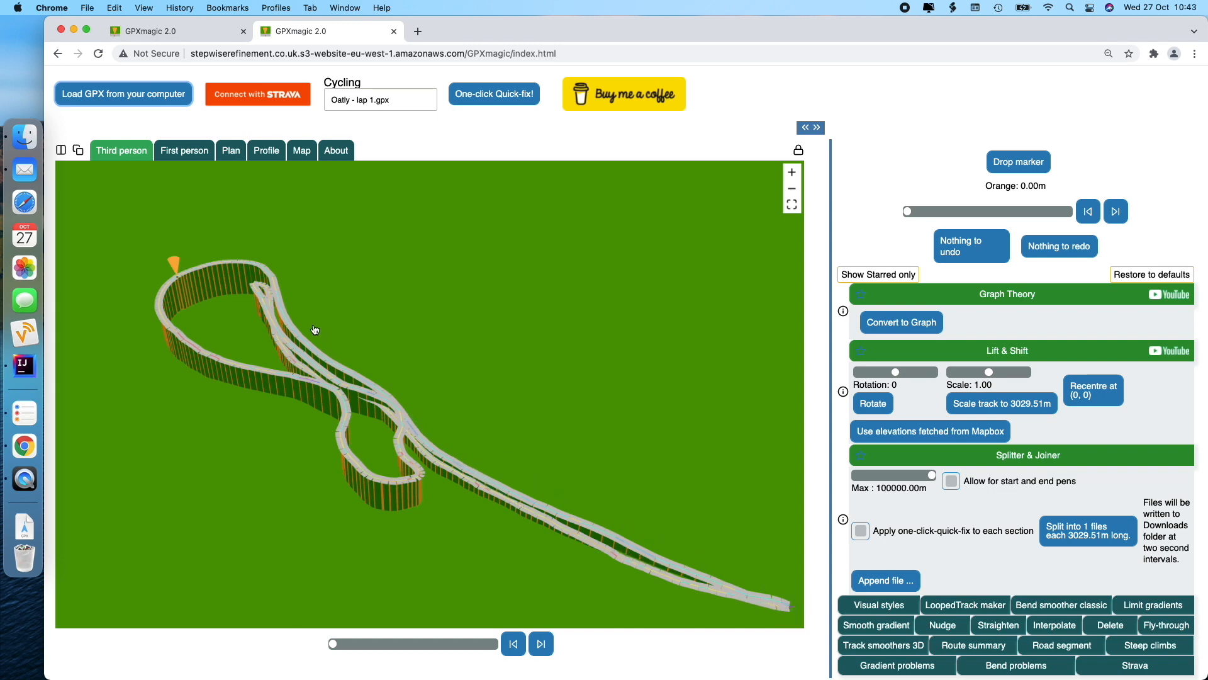
{"action": "mouse_move", "coordinate": [260, 295]}
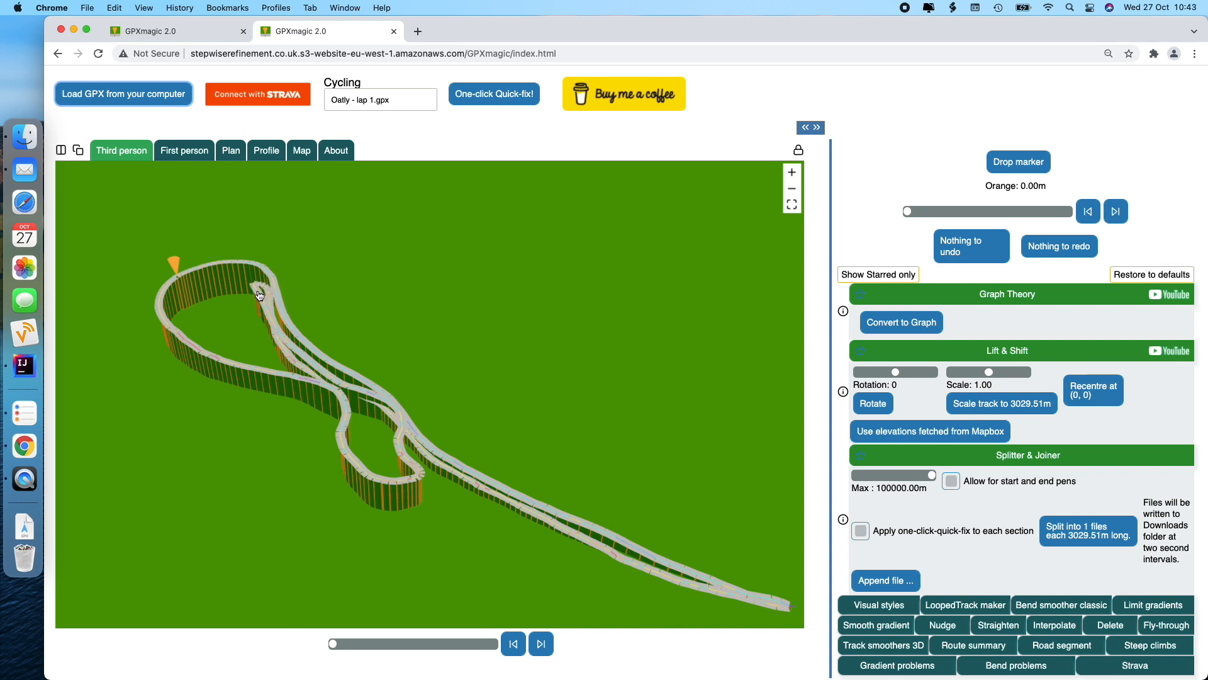
{"action": "mouse_move", "coordinate": [207, 336]}
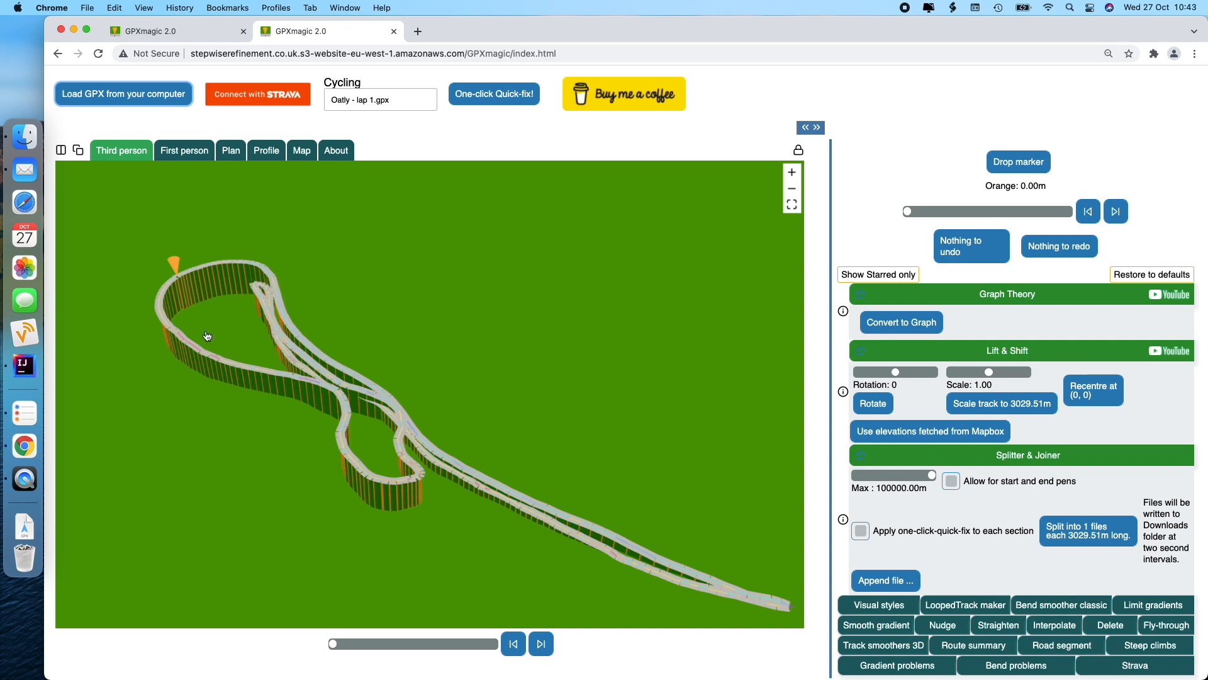
{"action": "mouse_move", "coordinate": [190, 270]}
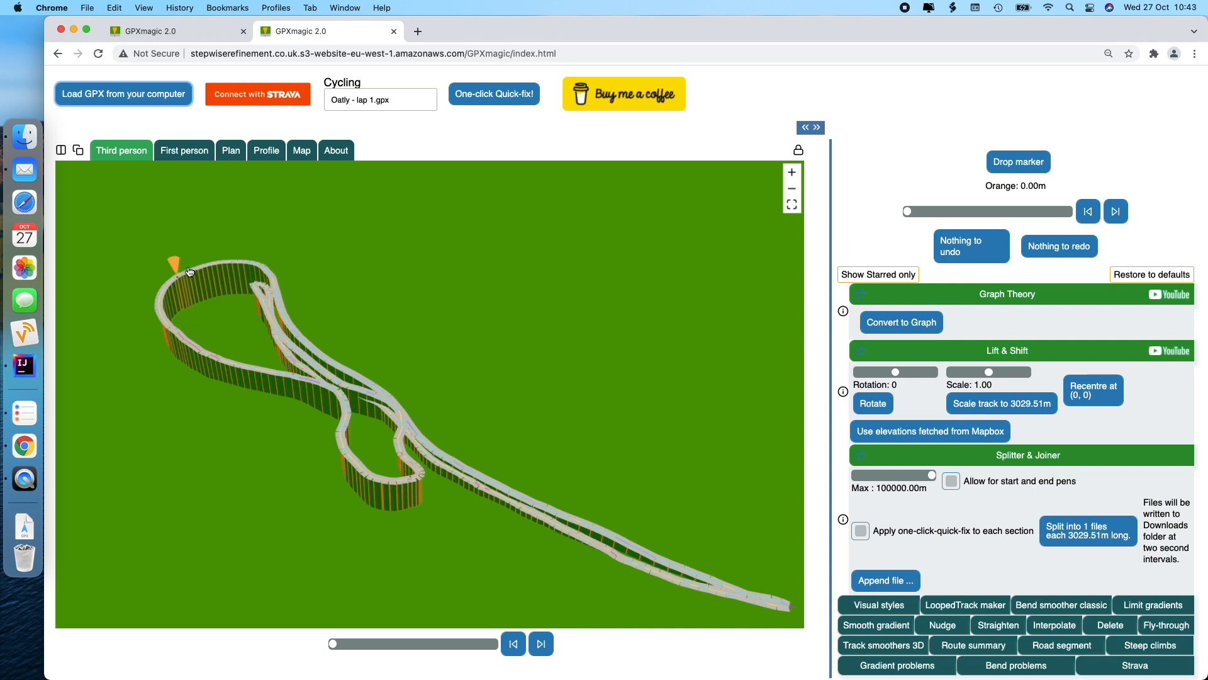
{"action": "mouse_move", "coordinate": [286, 320]}
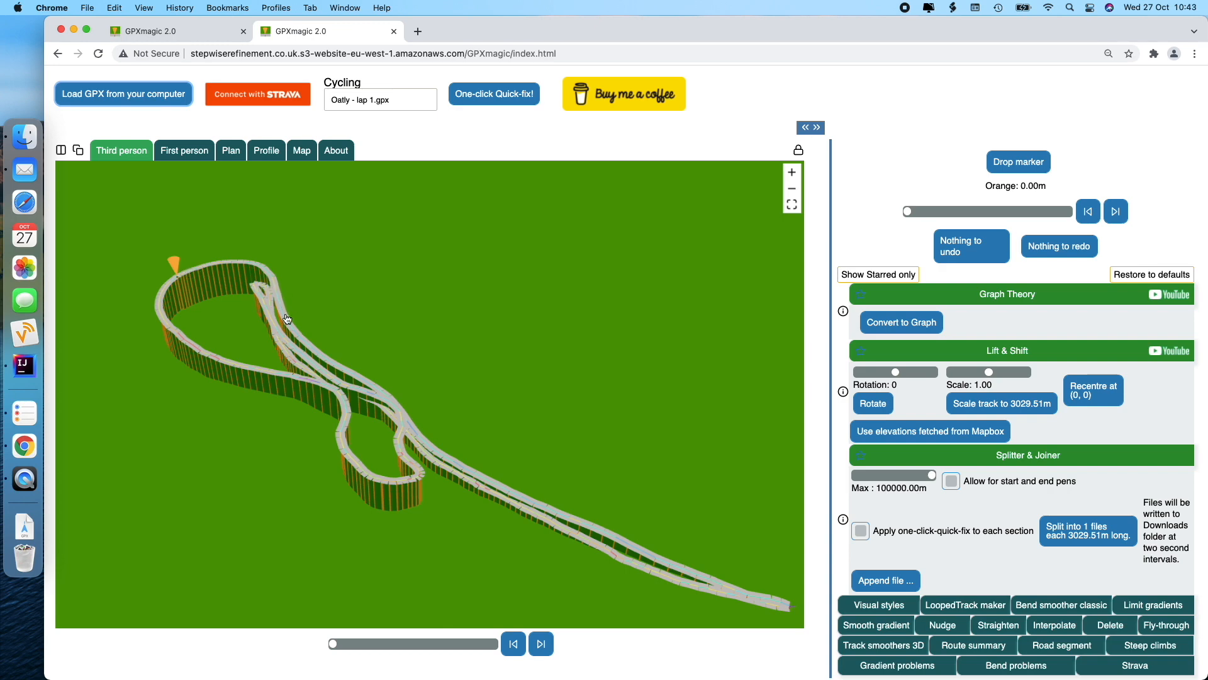
{"action": "mouse_move", "coordinate": [285, 322]}
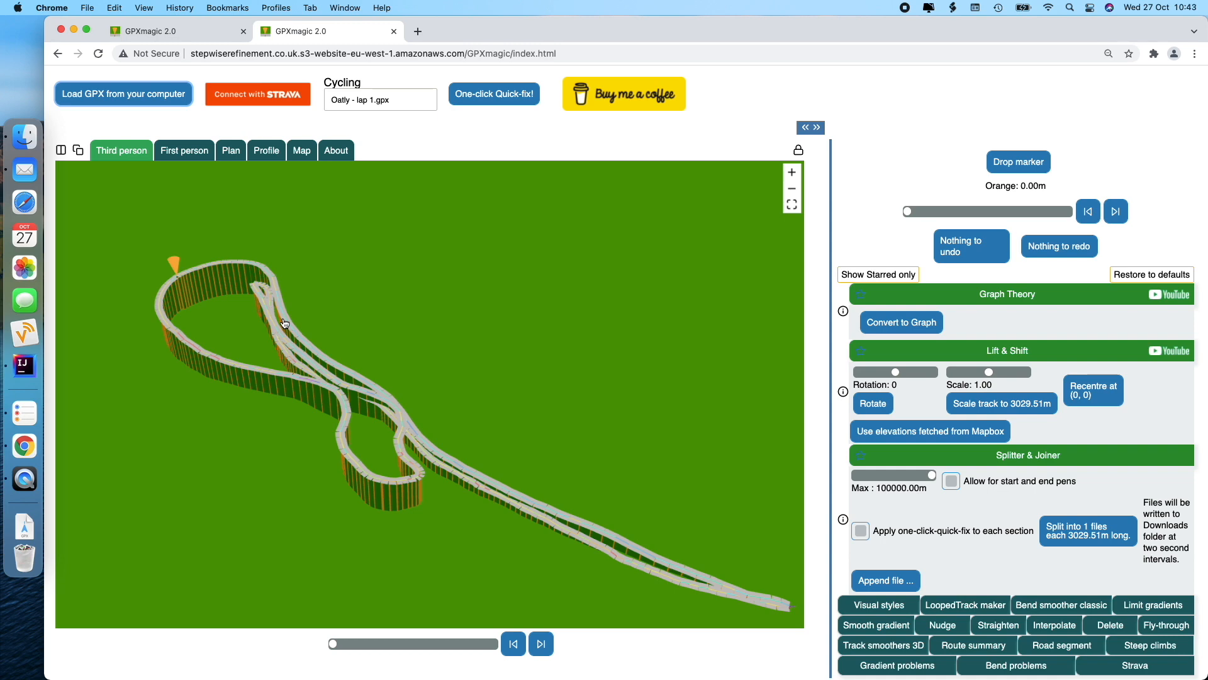
{"action": "mouse_move", "coordinate": [293, 357]}
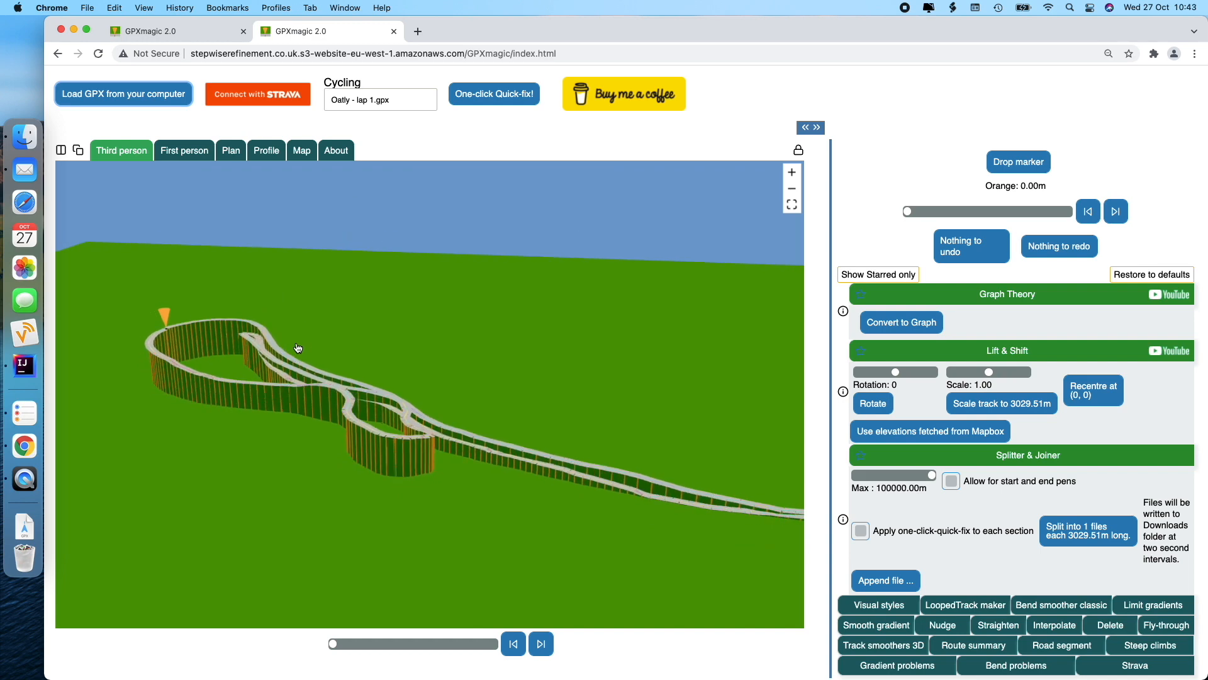
{"action": "mouse_move", "coordinate": [337, 375]}
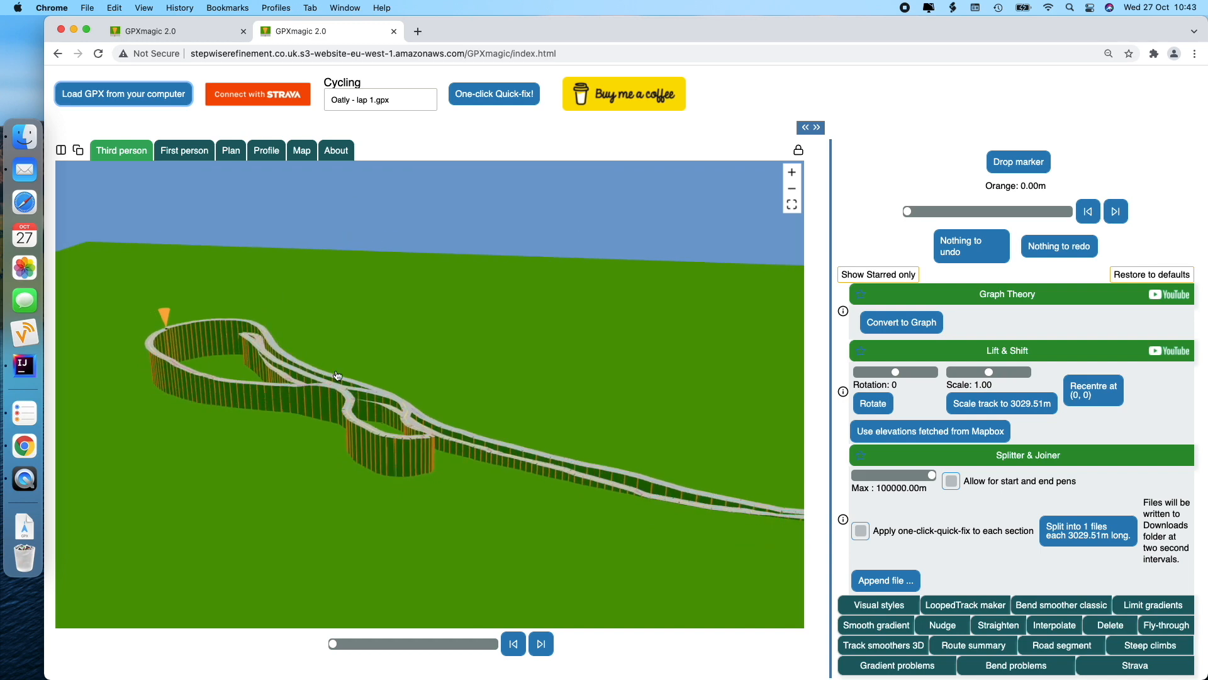
{"action": "mouse_move", "coordinate": [352, 384]}
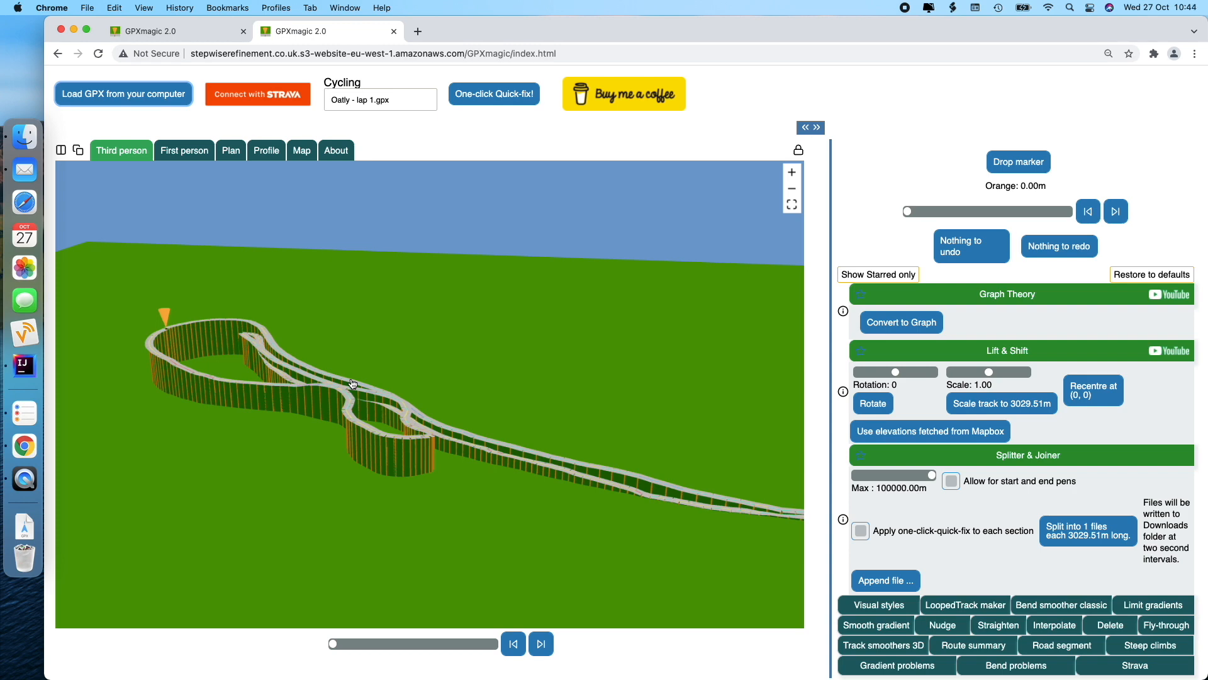
{"action": "mouse_move", "coordinate": [552, 441]}
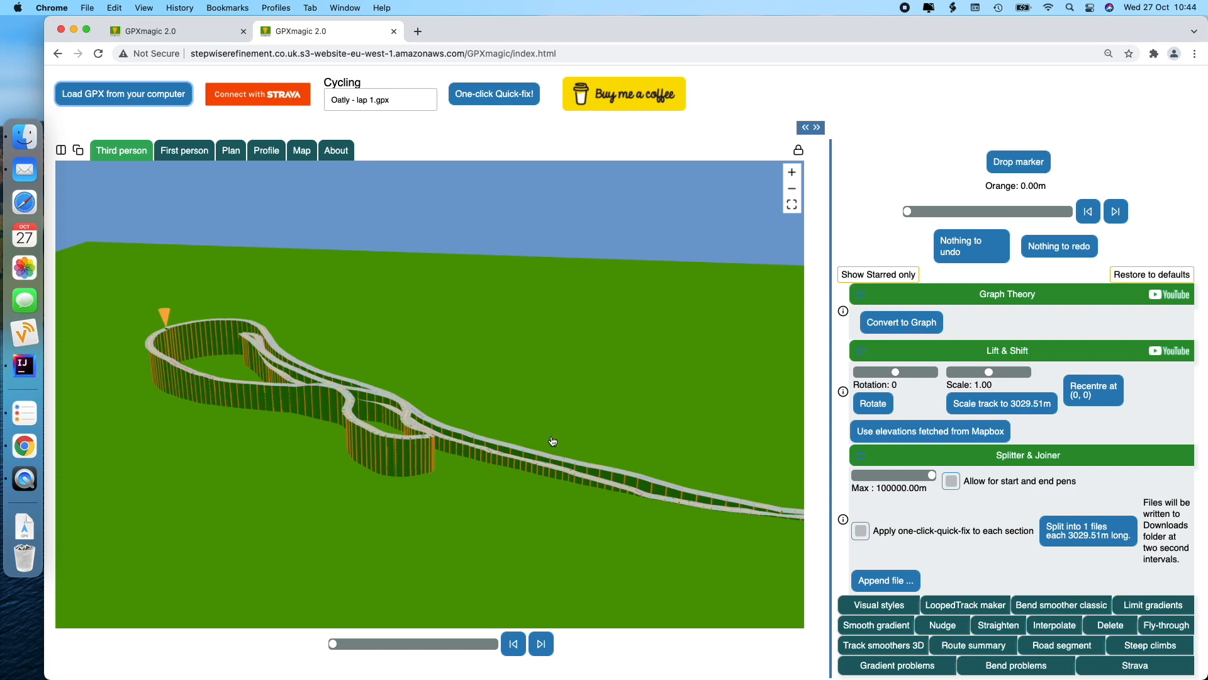
{"action": "mouse_move", "coordinate": [643, 495]}
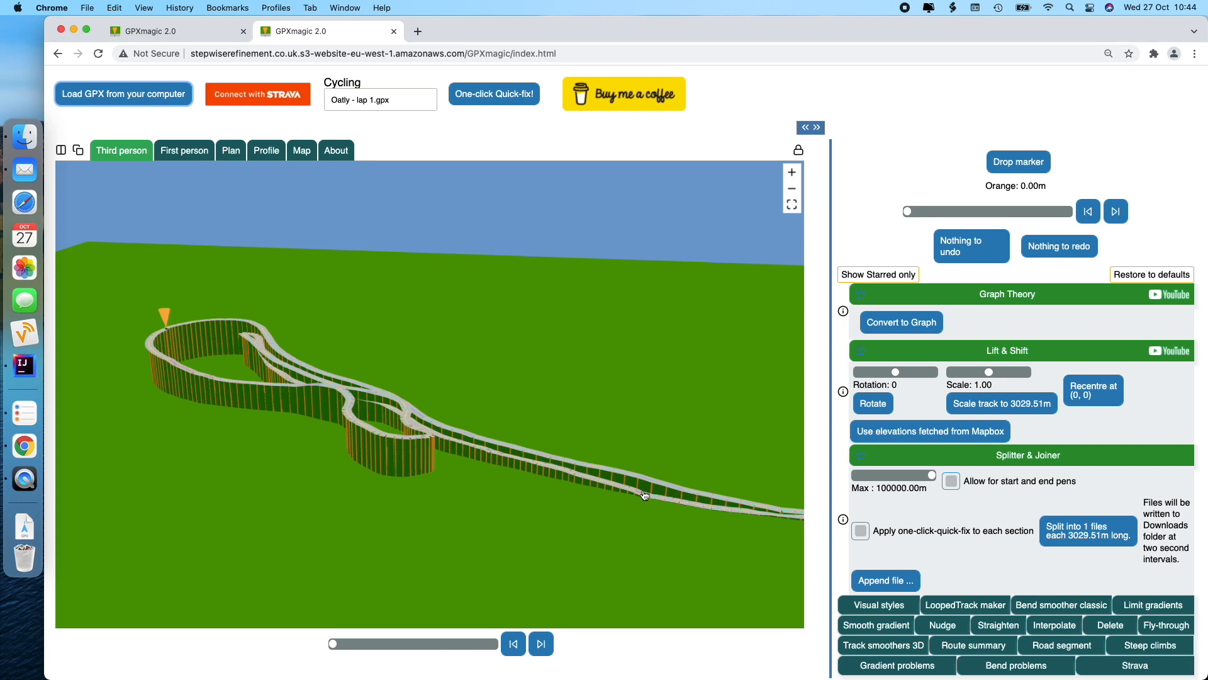
{"action": "mouse_move", "coordinate": [518, 453]}
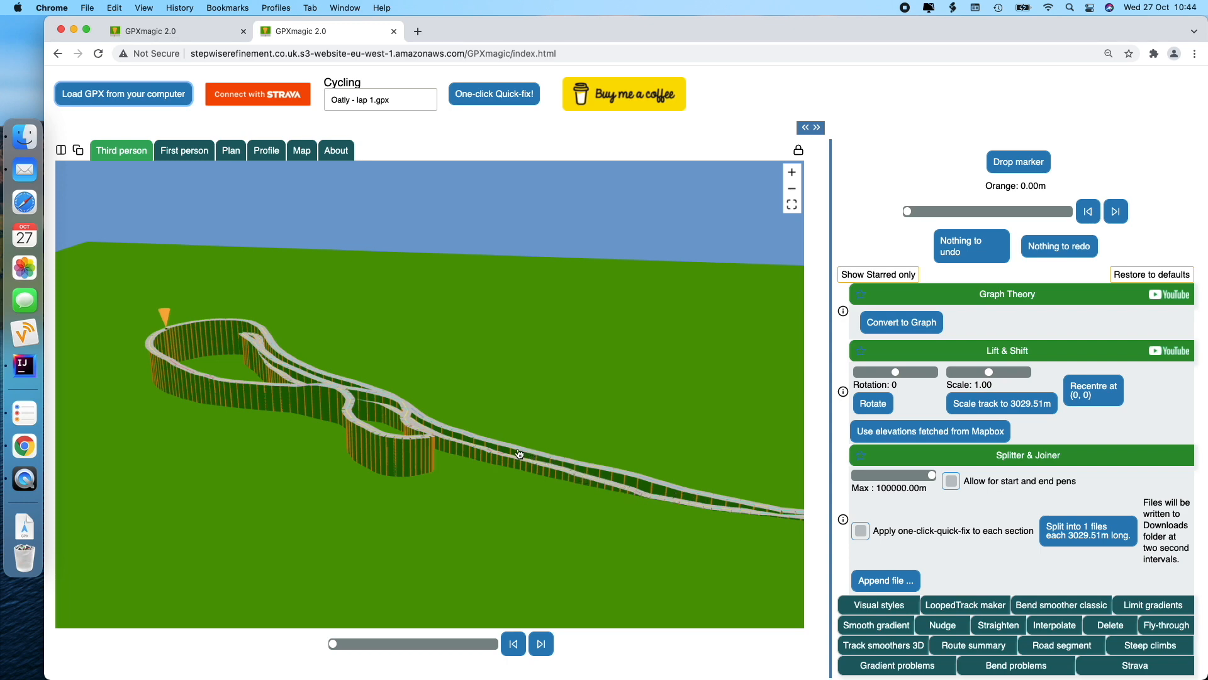
{"action": "mouse_move", "coordinate": [254, 328]}
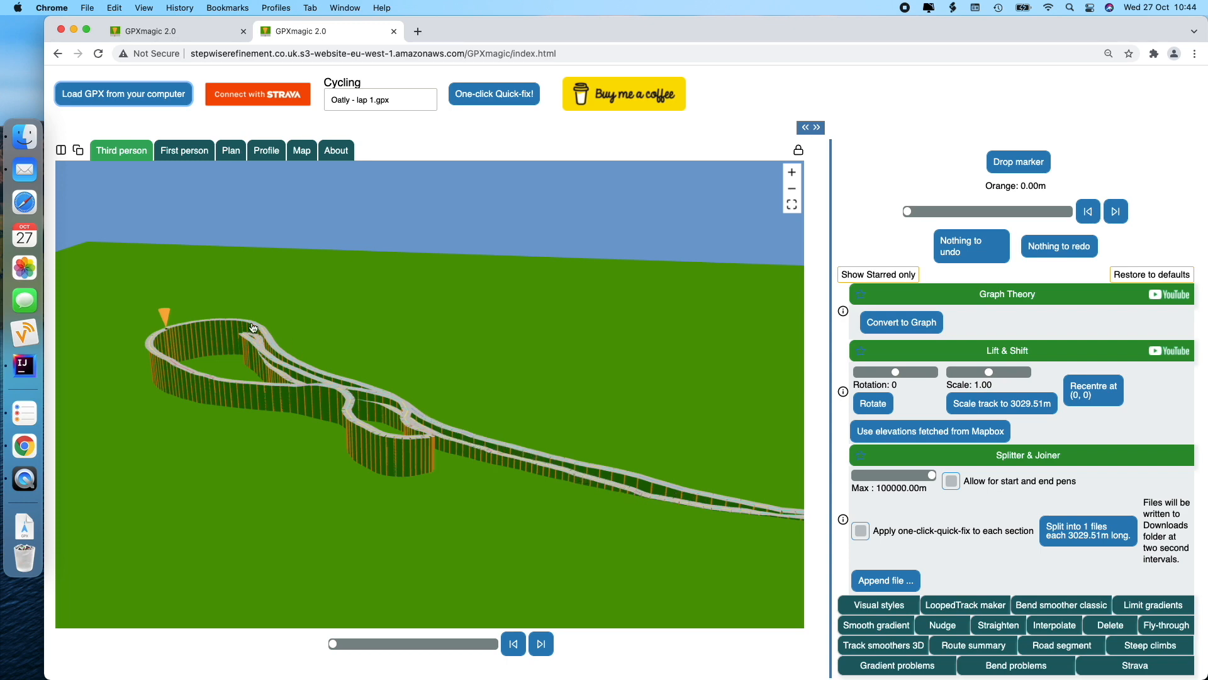
{"action": "mouse_move", "coordinate": [770, 497]}
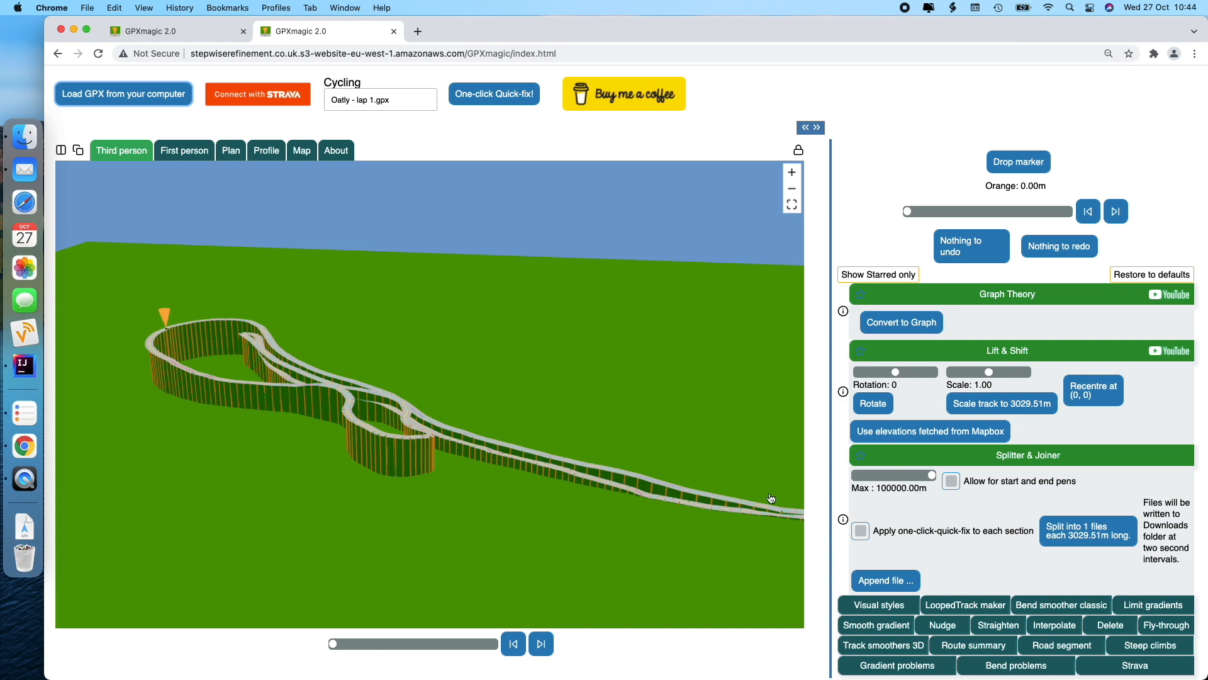
{"action": "mouse_move", "coordinate": [421, 421]}
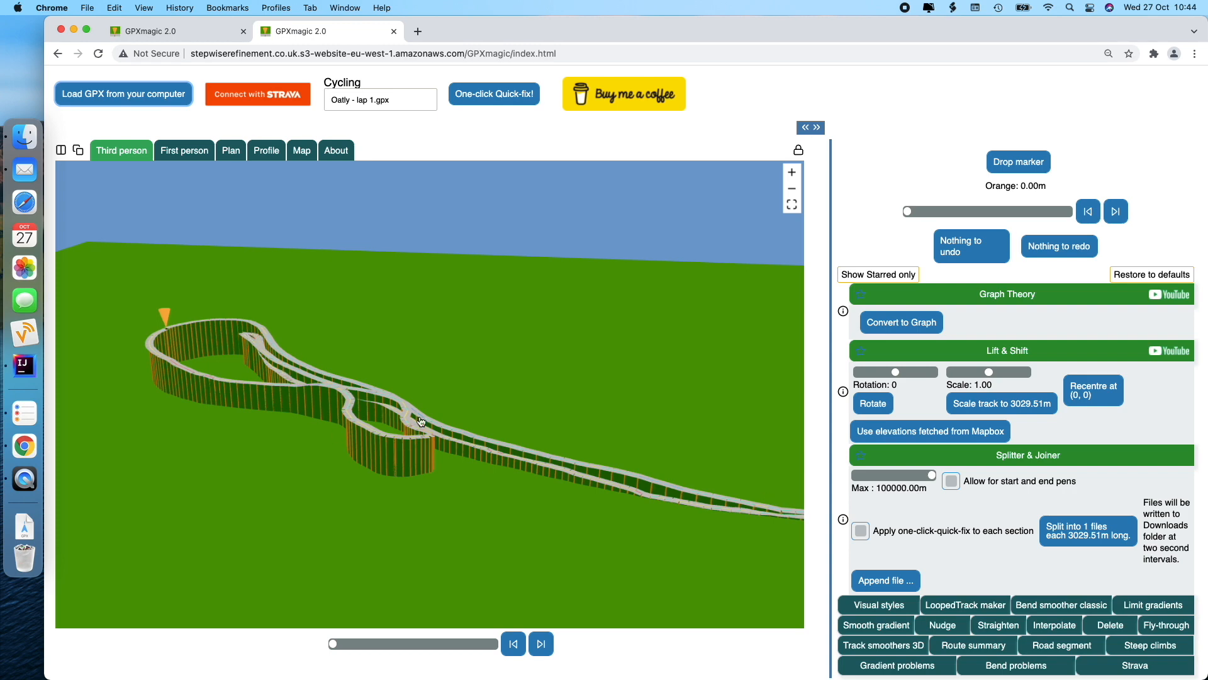
{"action": "mouse_move", "coordinate": [245, 337]}
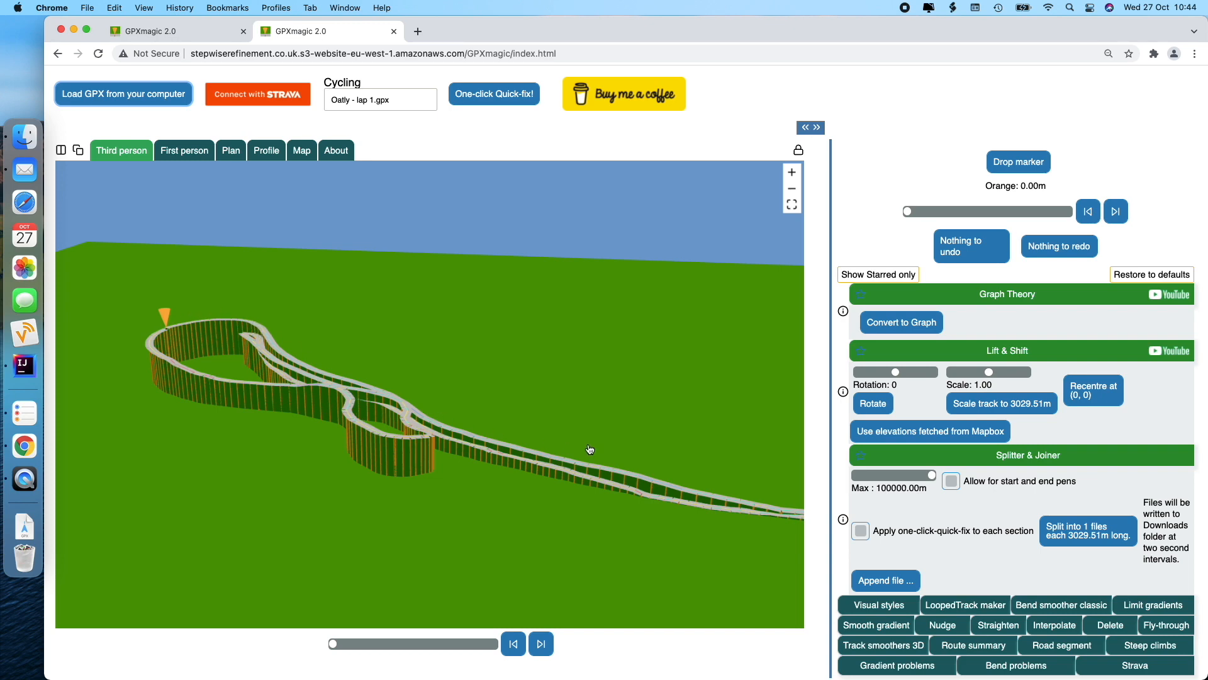
{"action": "mouse_move", "coordinate": [276, 341]}
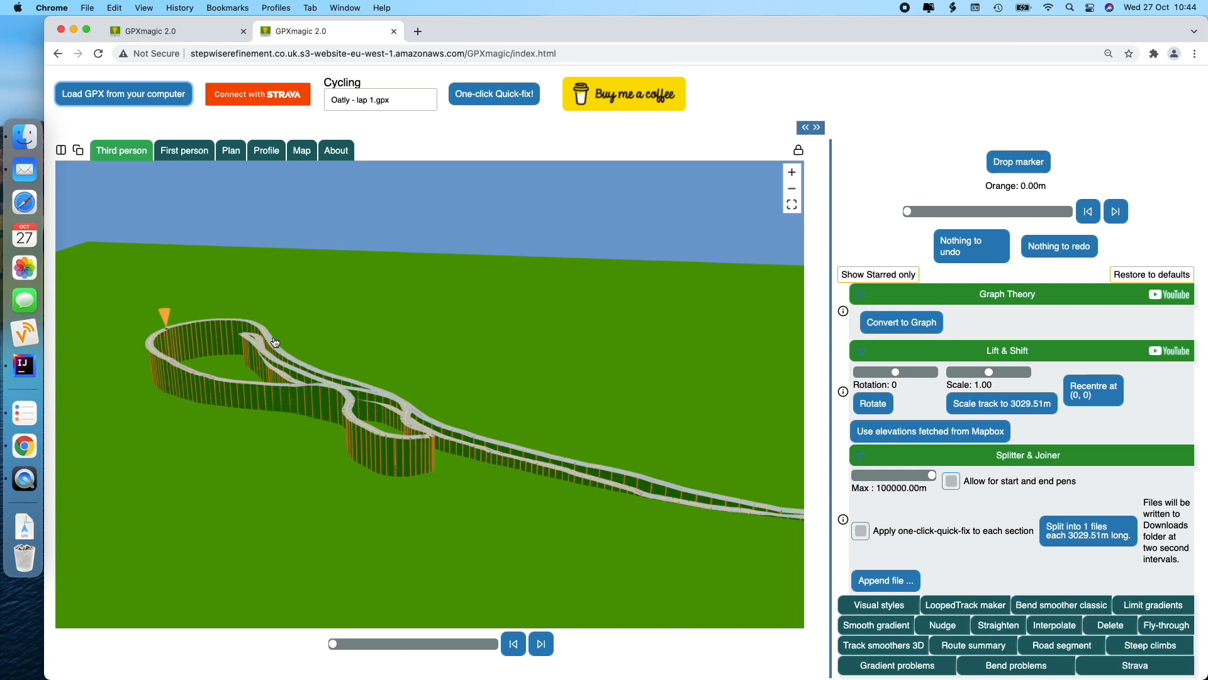
{"action": "mouse_move", "coordinate": [584, 454]}
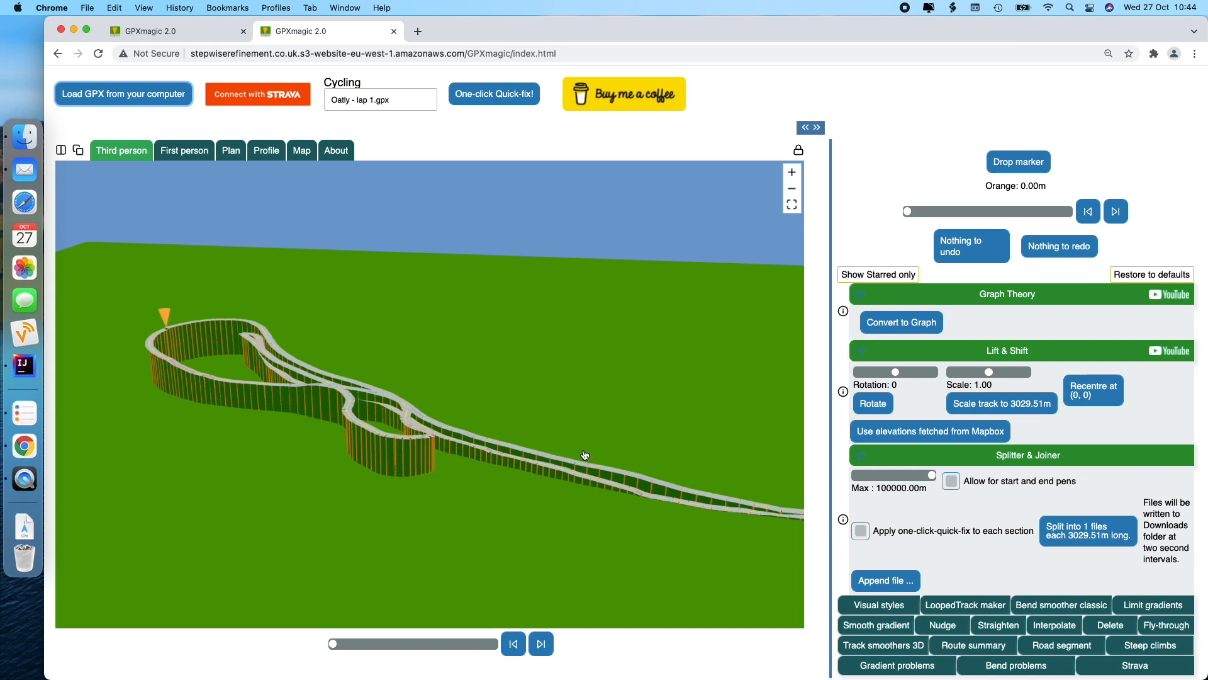
{"action": "mouse_move", "coordinate": [381, 396]}
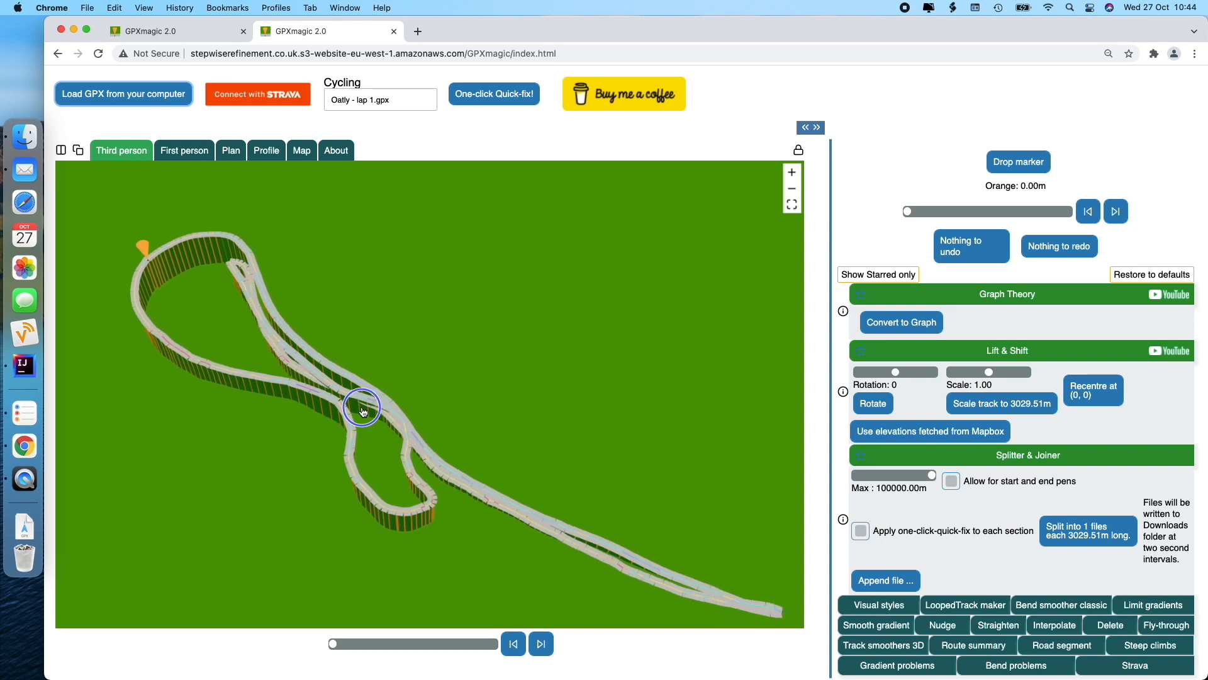
{"action": "mouse_move", "coordinate": [166, 289]}
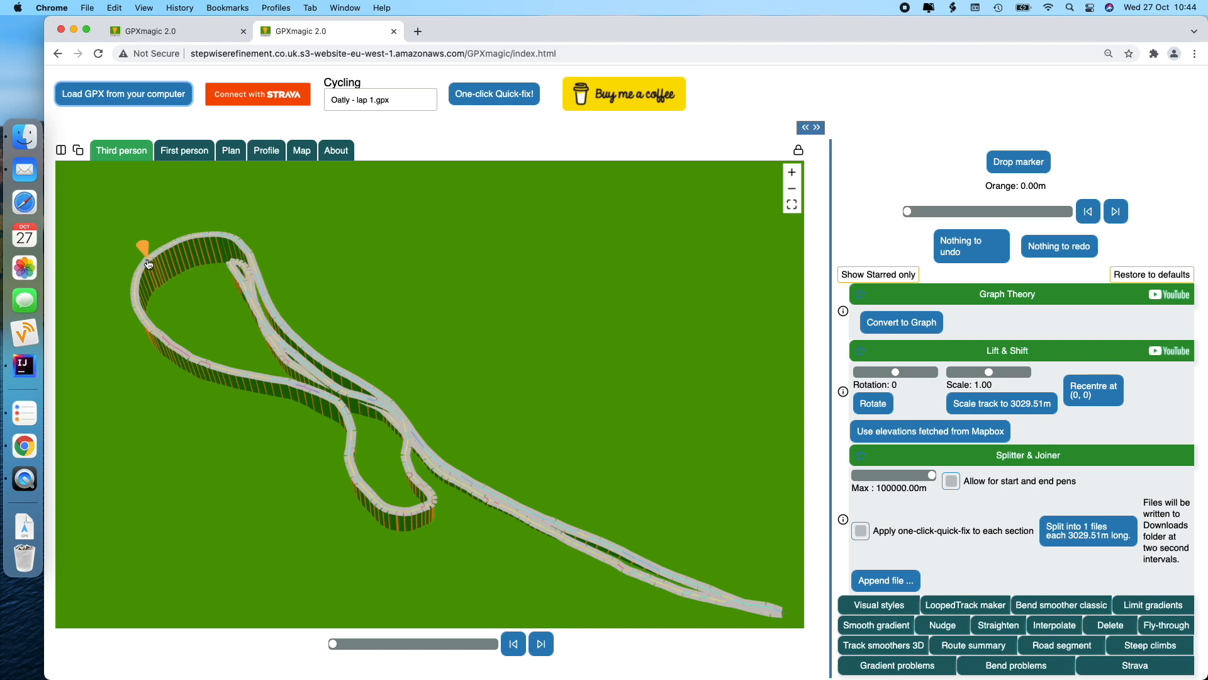
{"action": "mouse_move", "coordinate": [916, 326]}
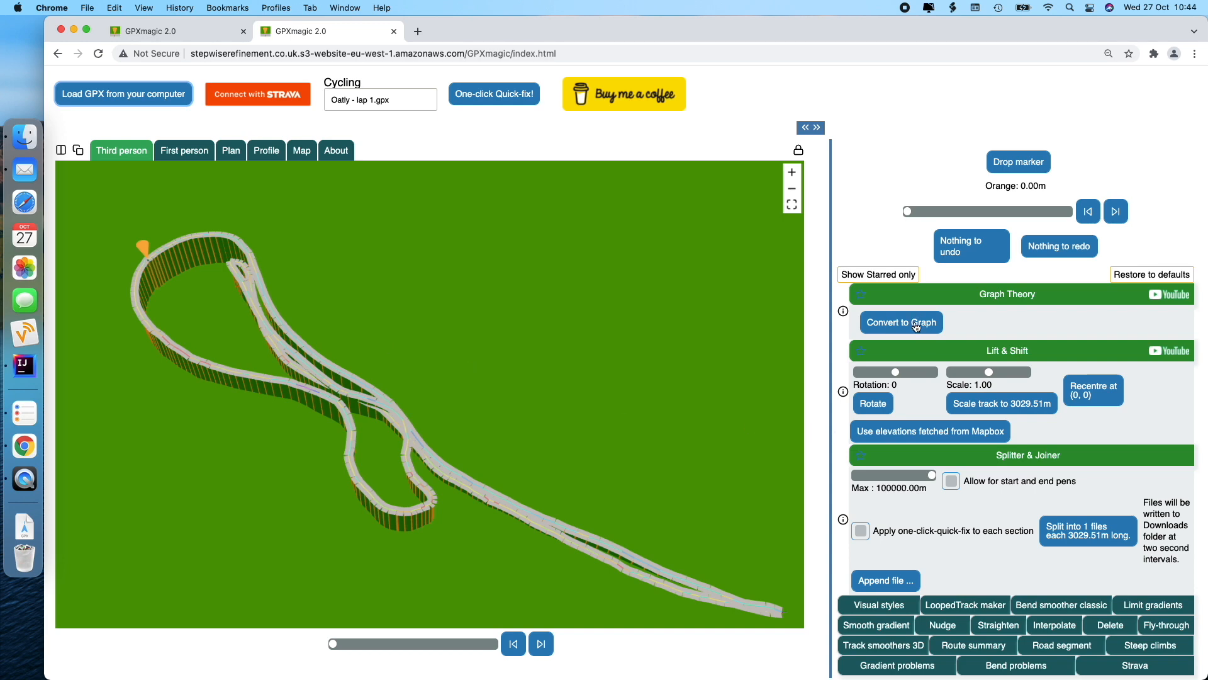
Convert the route to a graph, then place the marker at the loops' crossing near 1878 m.
{"action": "left_click", "coordinate": [901, 322]}
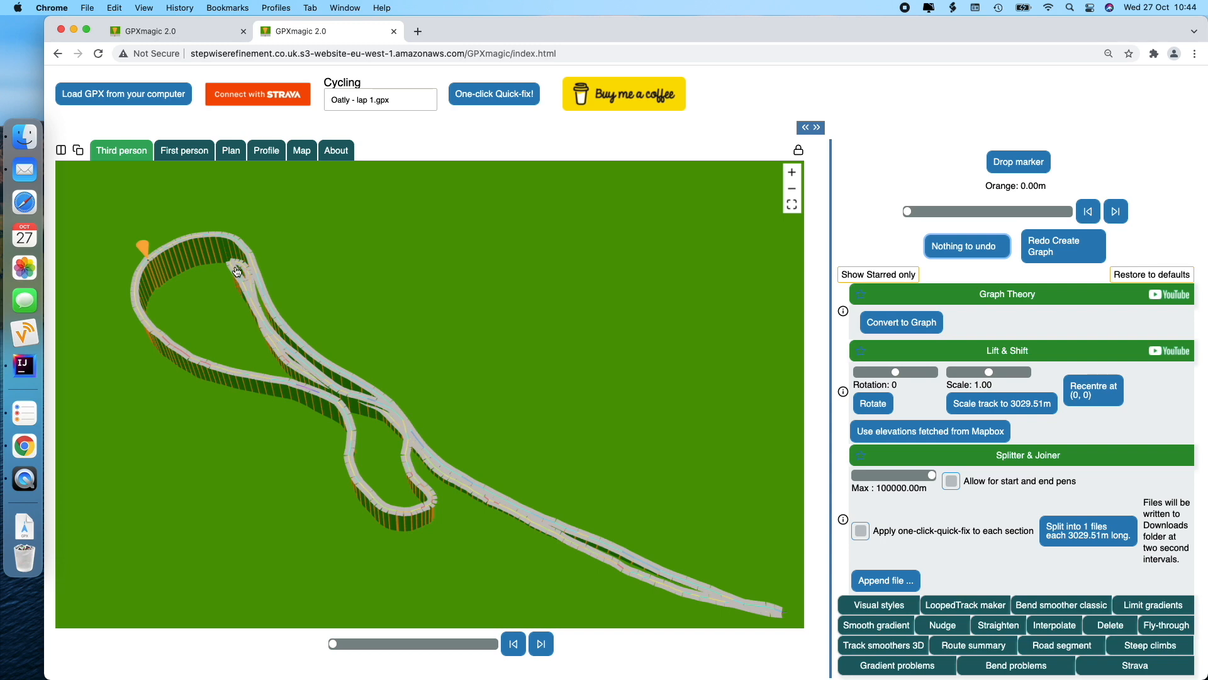
{"action": "mouse_move", "coordinate": [227, 267]}
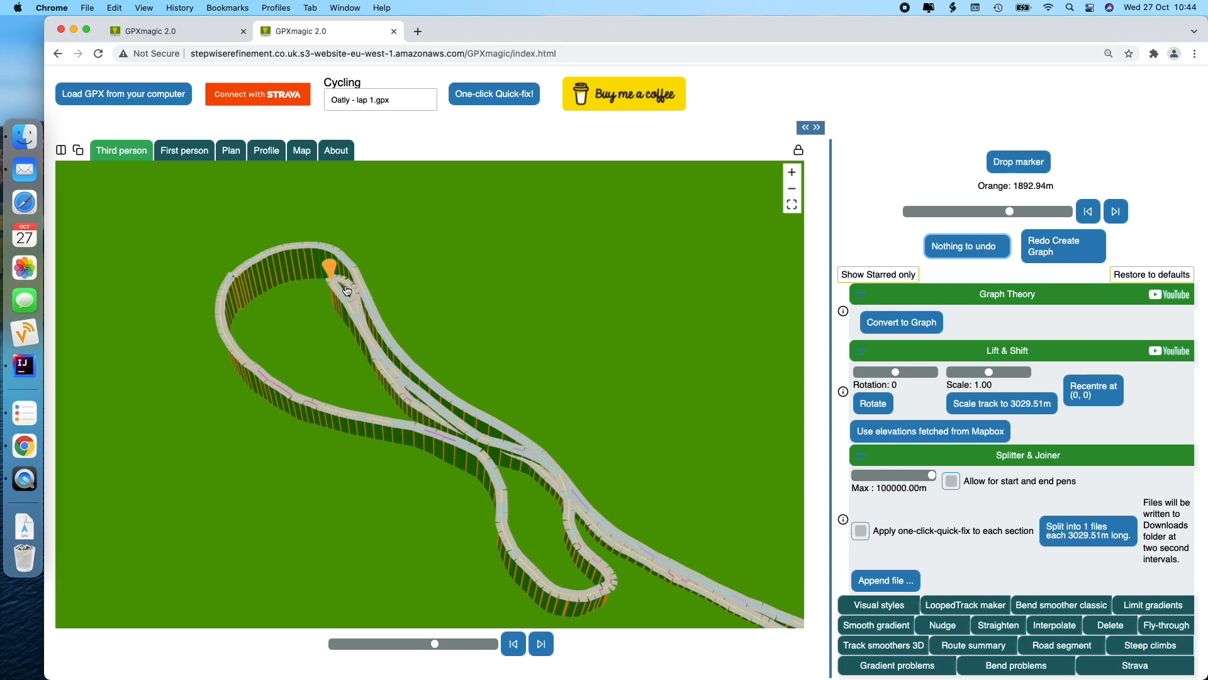
{"action": "mouse_move", "coordinate": [334, 283]}
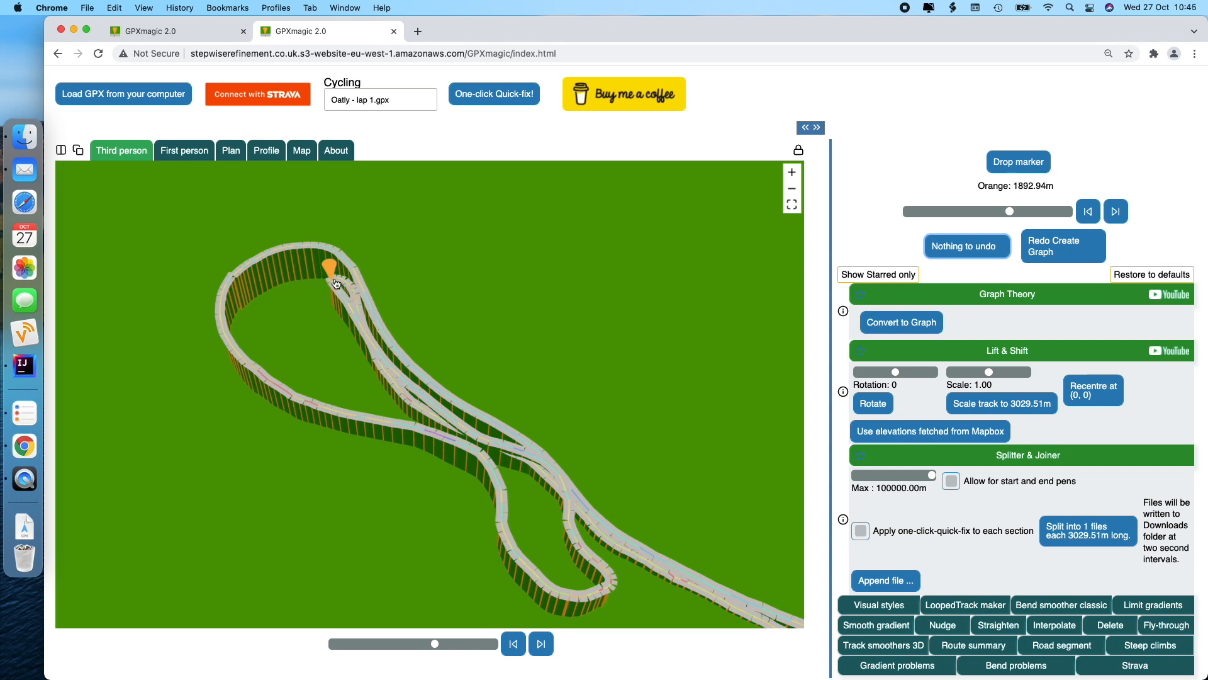
{"action": "mouse_move", "coordinate": [366, 305]}
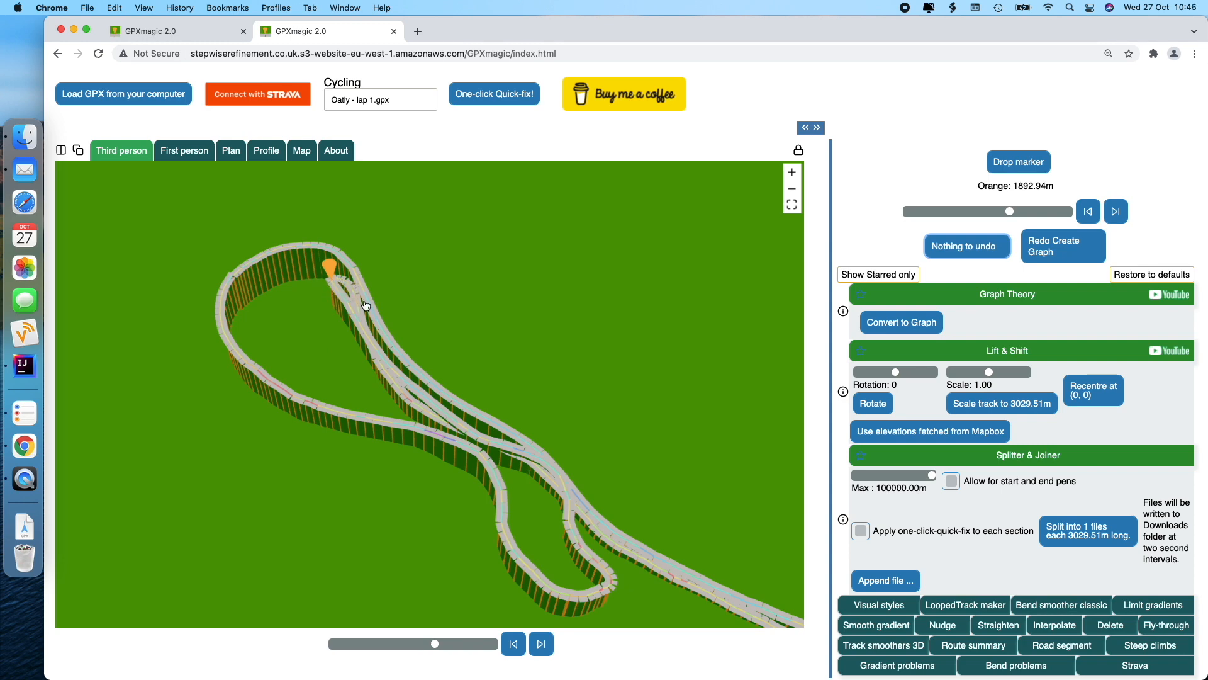
{"action": "left_click", "coordinate": [351, 287]}
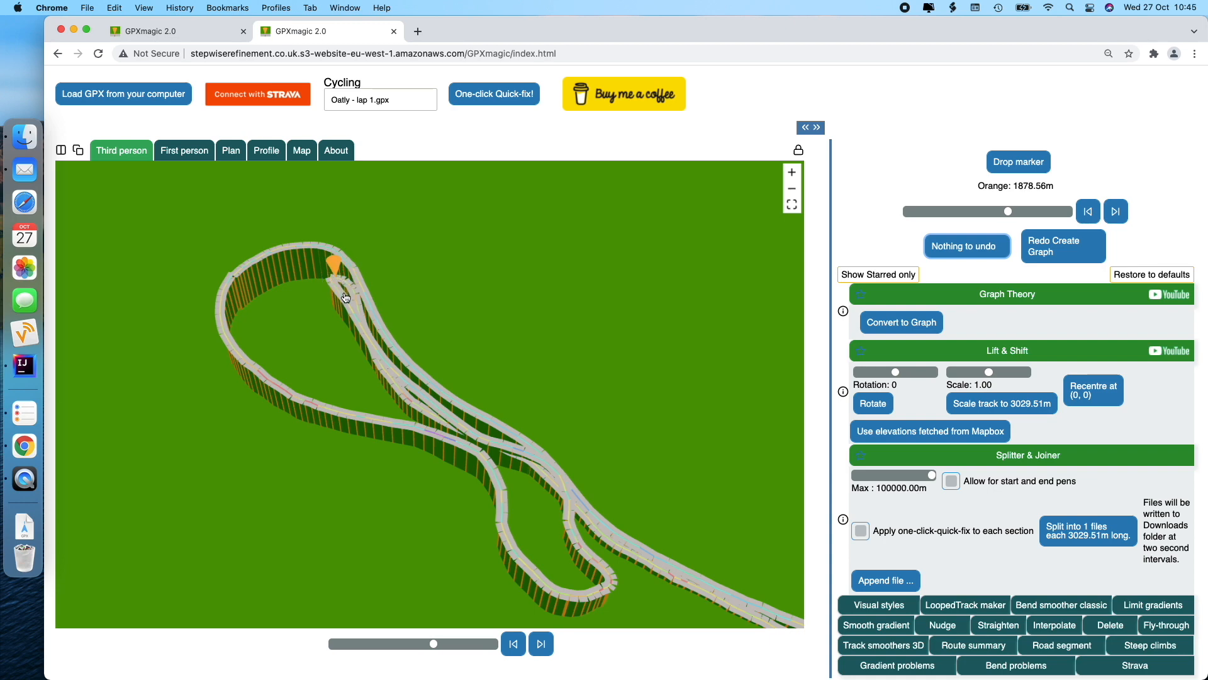
{"action": "mouse_move", "coordinate": [240, 275]}
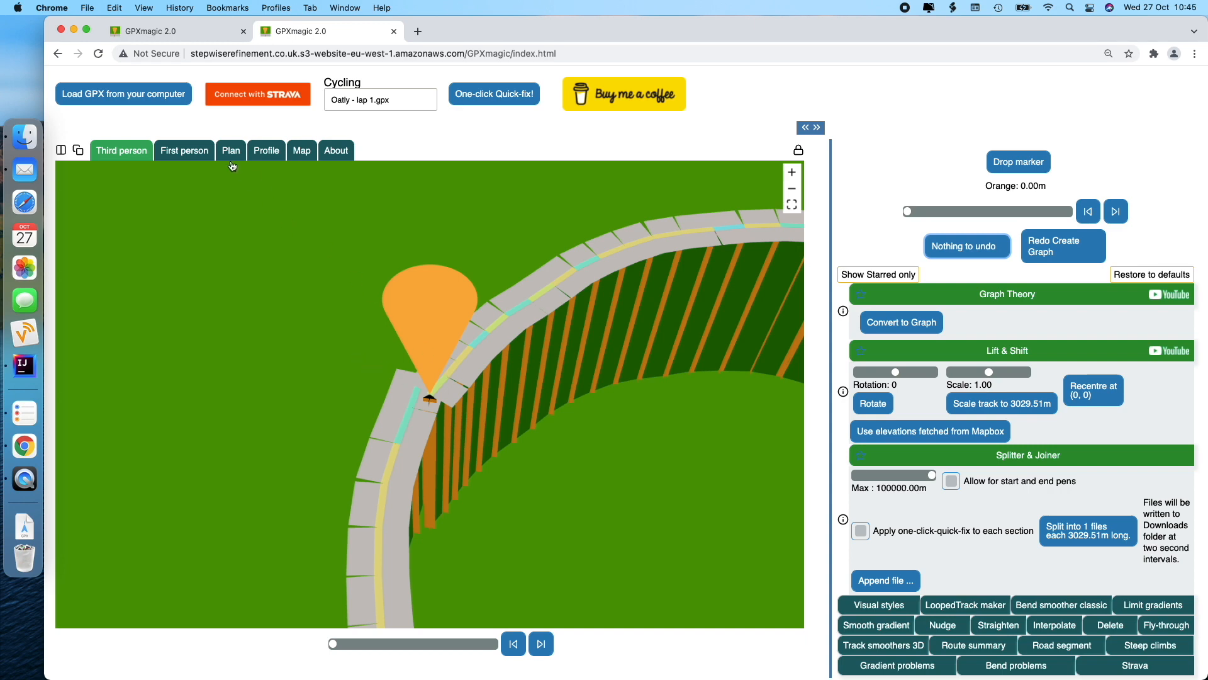
On the map, drag the stray end point onto the road junction and return to the 3D view.
{"action": "left_click", "coordinate": [301, 150]}
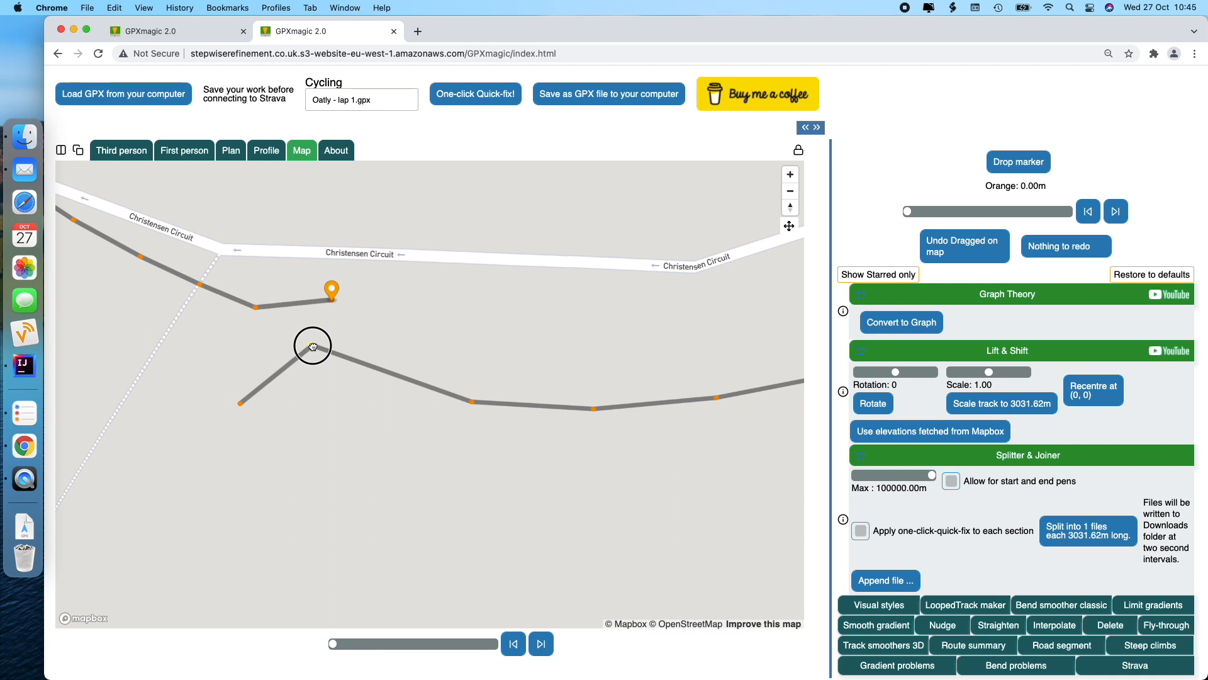
{"action": "left_click_drag", "start_coordinate": [312, 345], "coordinate": [312, 348]}
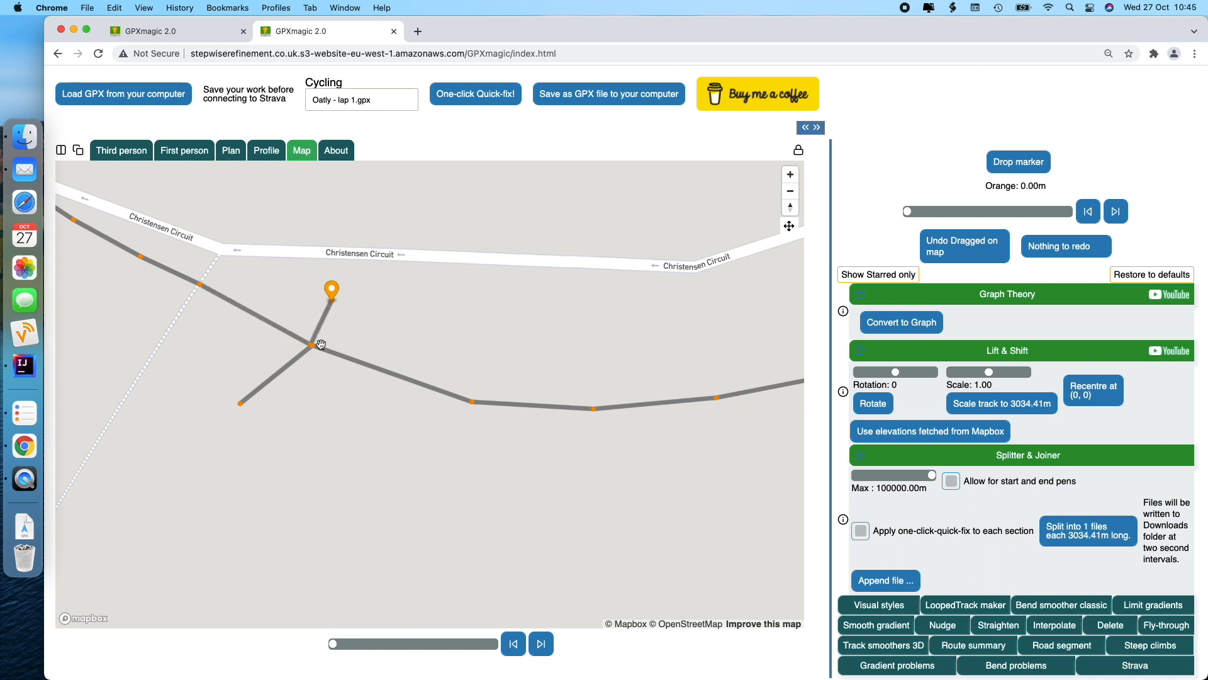
{"action": "left_click", "coordinate": [121, 150]}
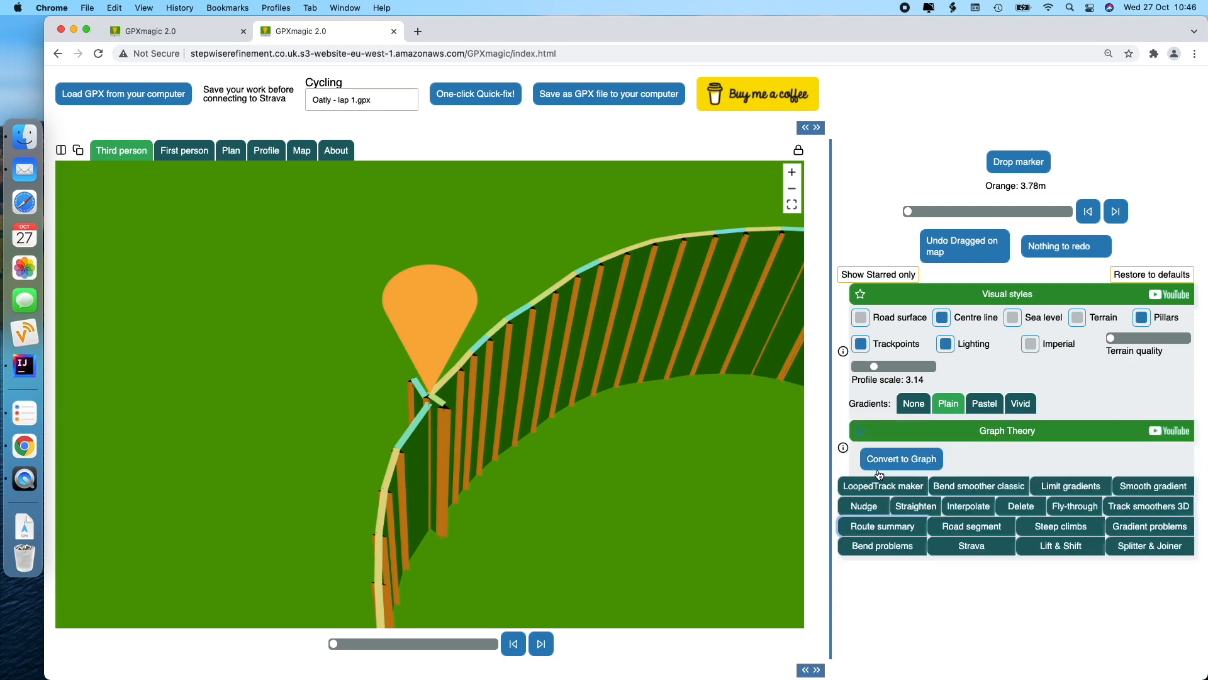
Convert the single-lap track into a graph listing its traversals.
{"action": "left_click", "coordinate": [900, 458]}
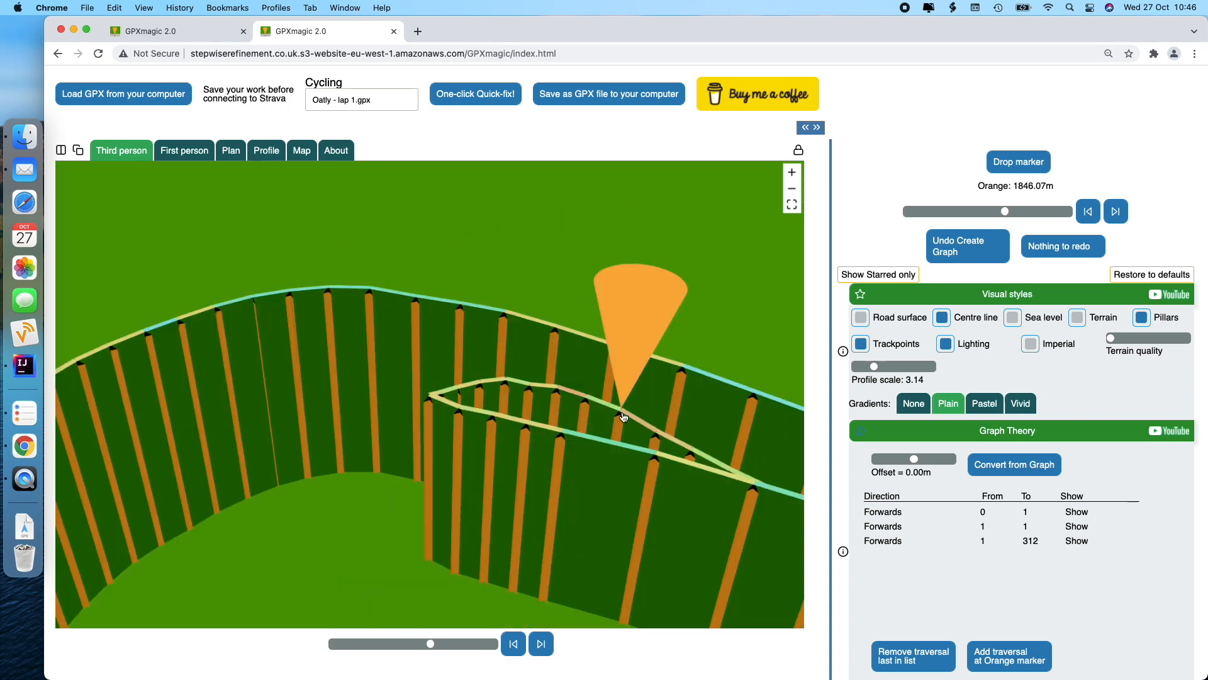
{"action": "mouse_move", "coordinate": [461, 391]}
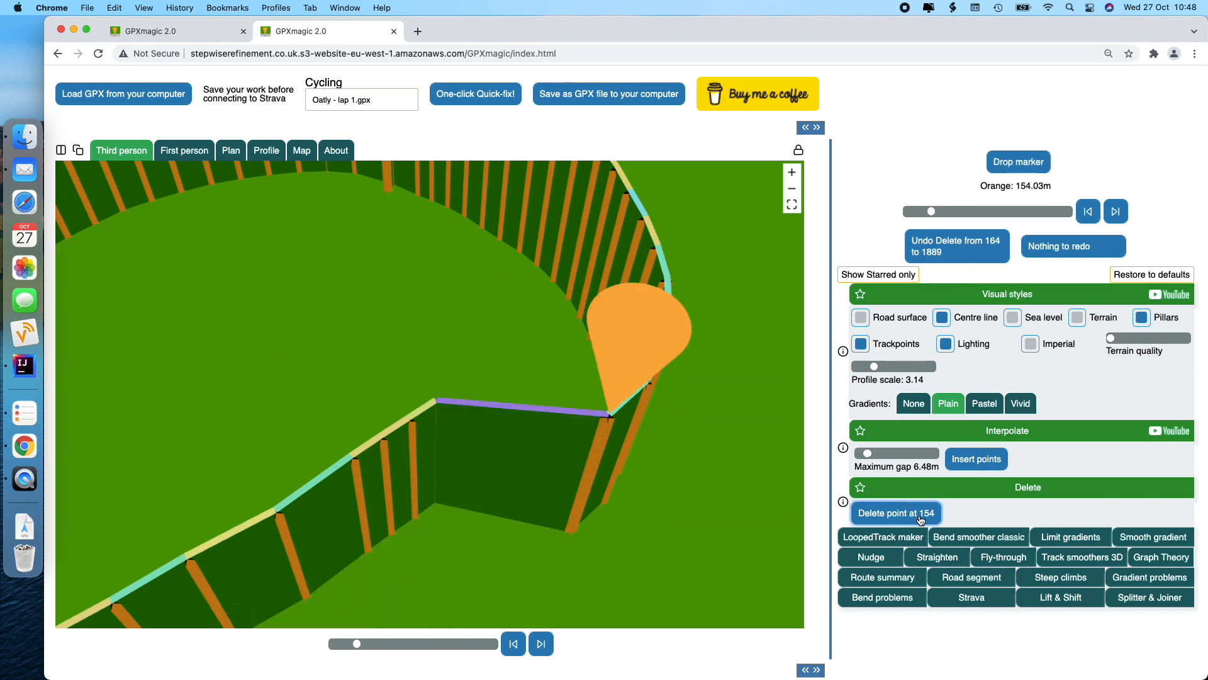
{"action": "mouse_move", "coordinate": [661, 442]}
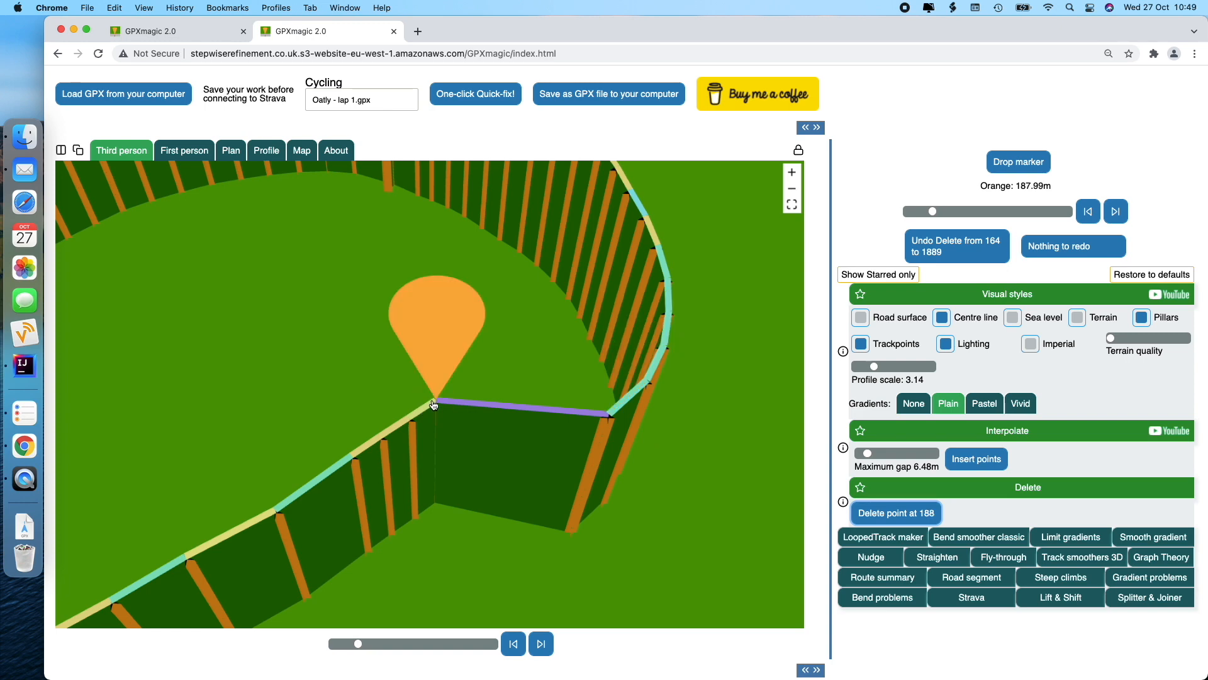
{"action": "mouse_move", "coordinate": [501, 428]}
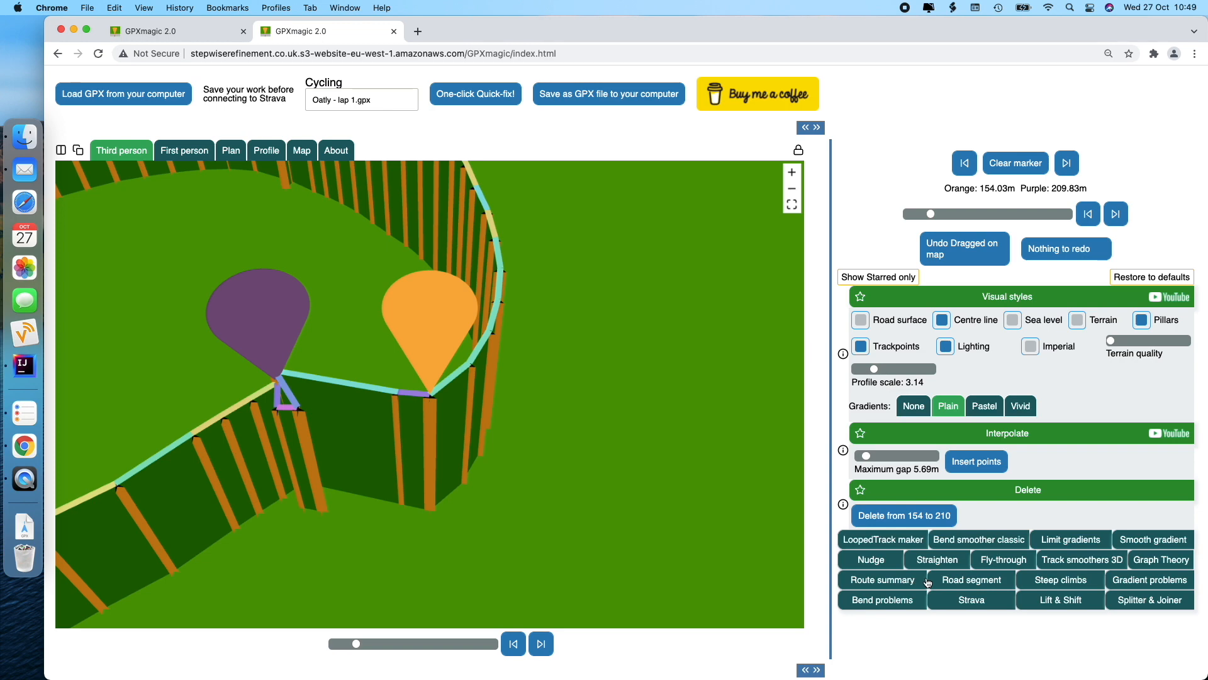
Convert the trimmed route to a graph and rename the file 'Oatly - upperloop grph'.
{"action": "left_click", "coordinate": [1160, 559]}
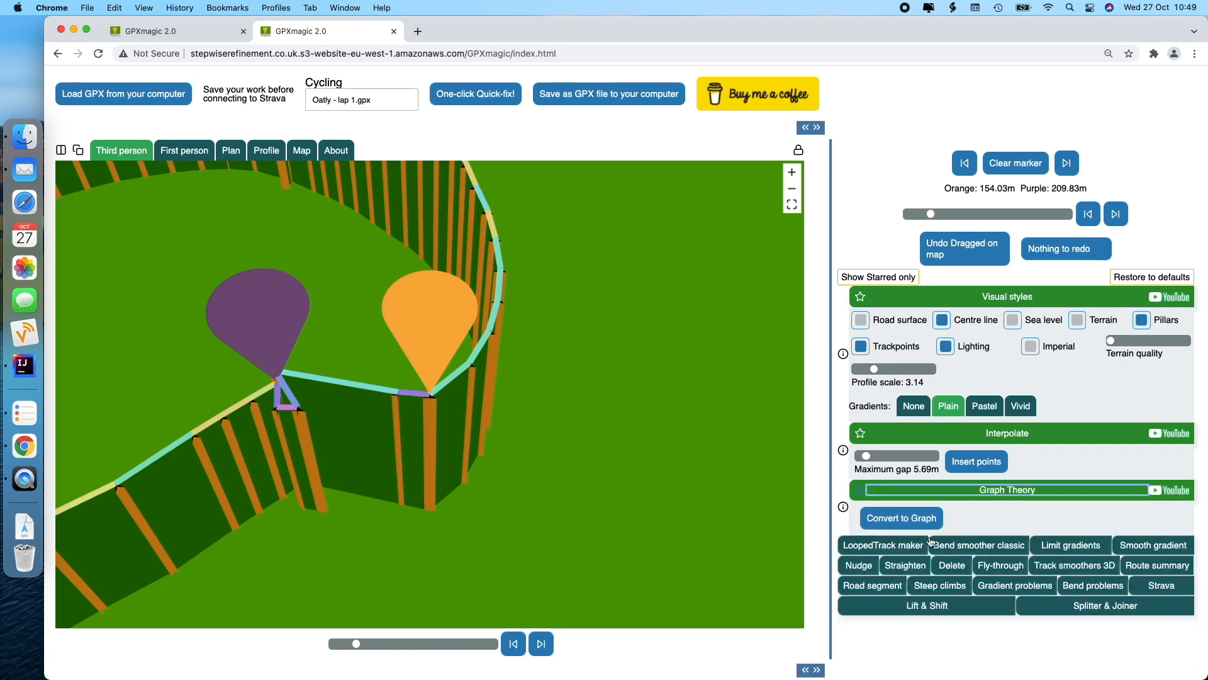
{"action": "left_click", "coordinate": [900, 517]}
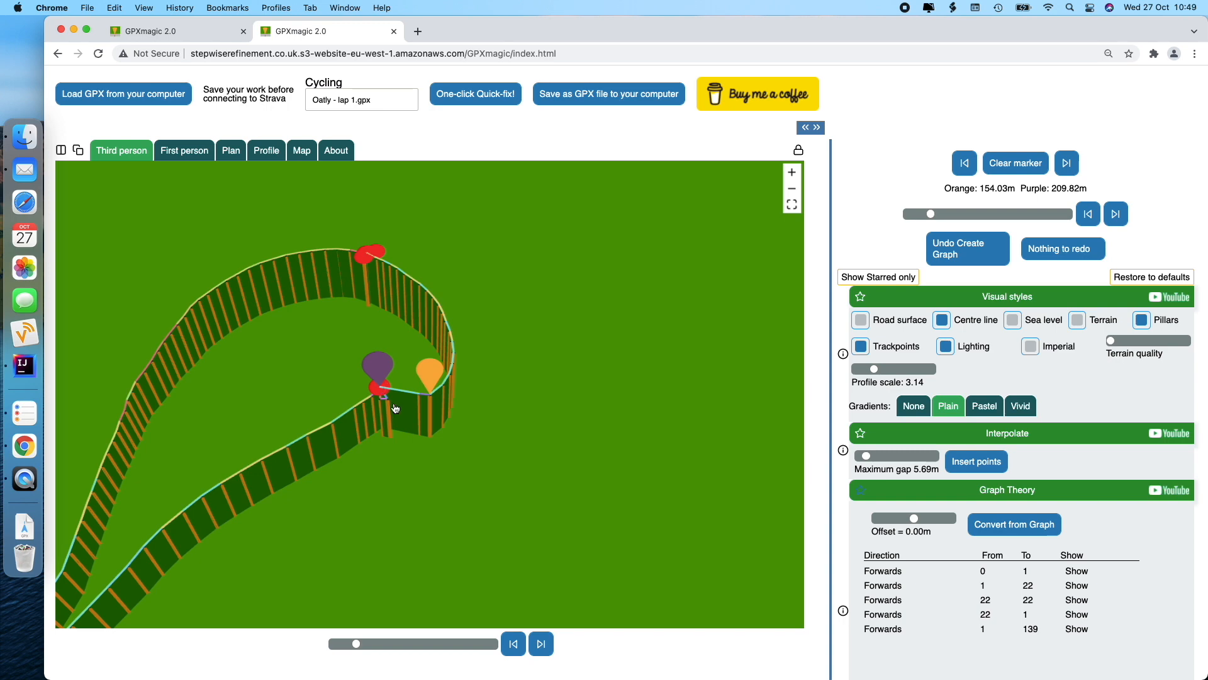
{"action": "left_click", "coordinate": [361, 100]}
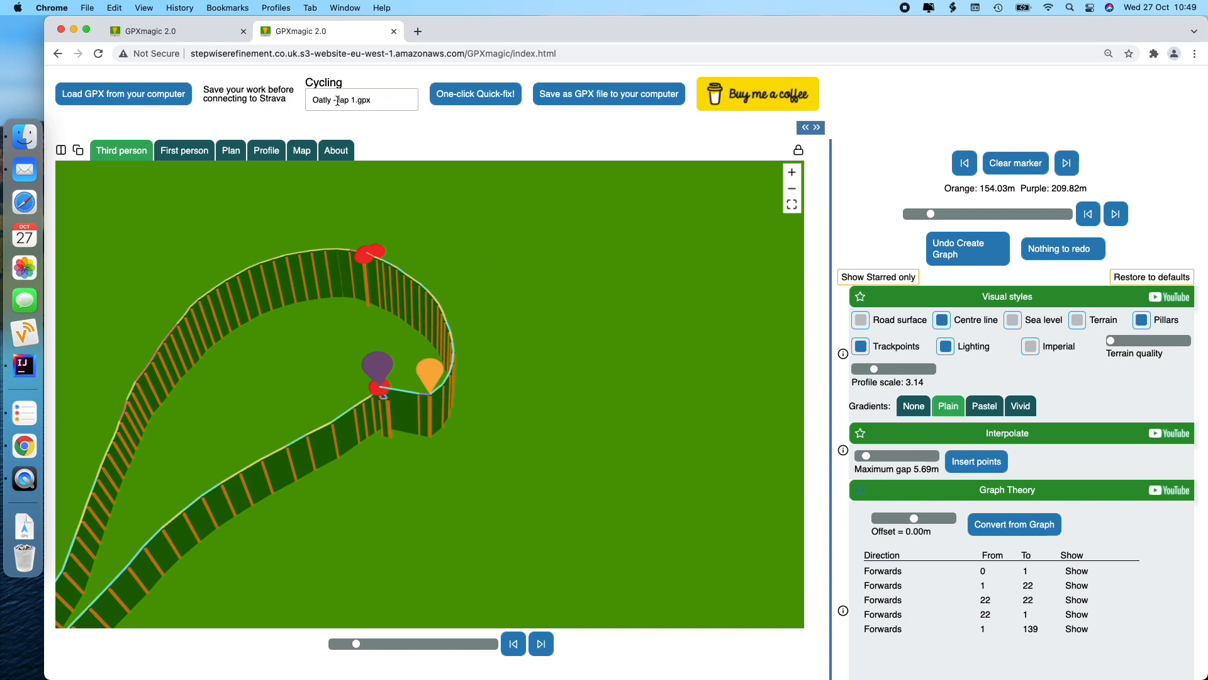
{"action": "type", "text": "Oatly - upperloo"}
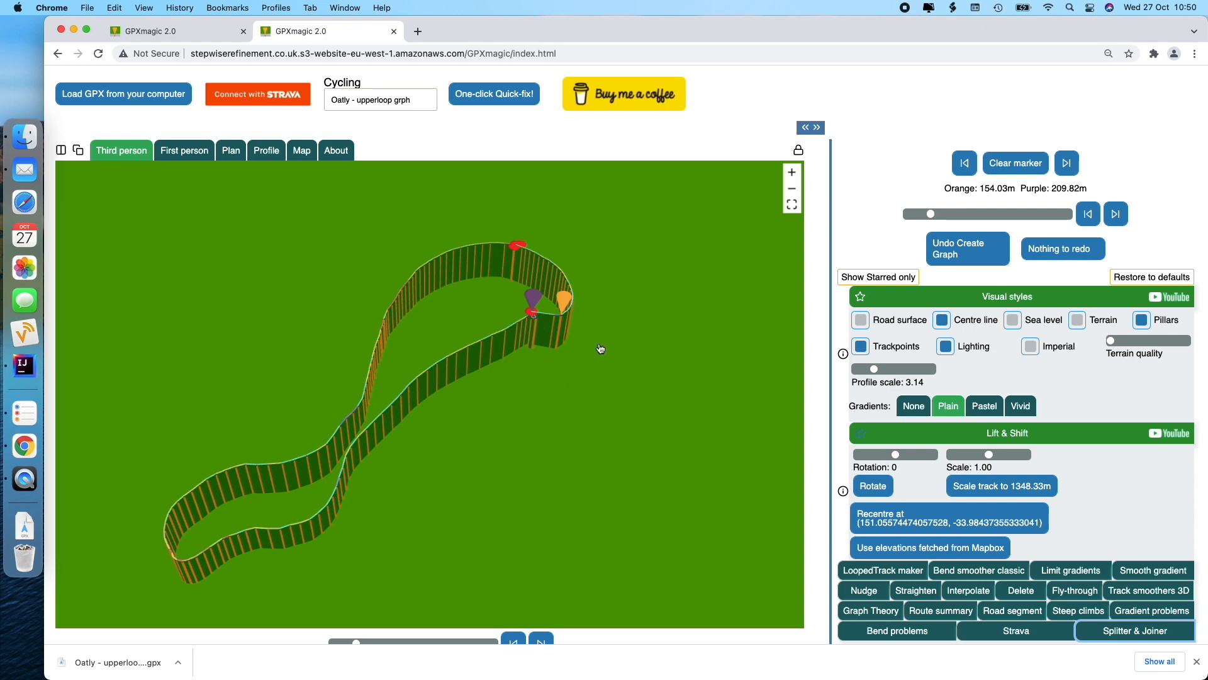
{"action": "mouse_move", "coordinate": [561, 163]}
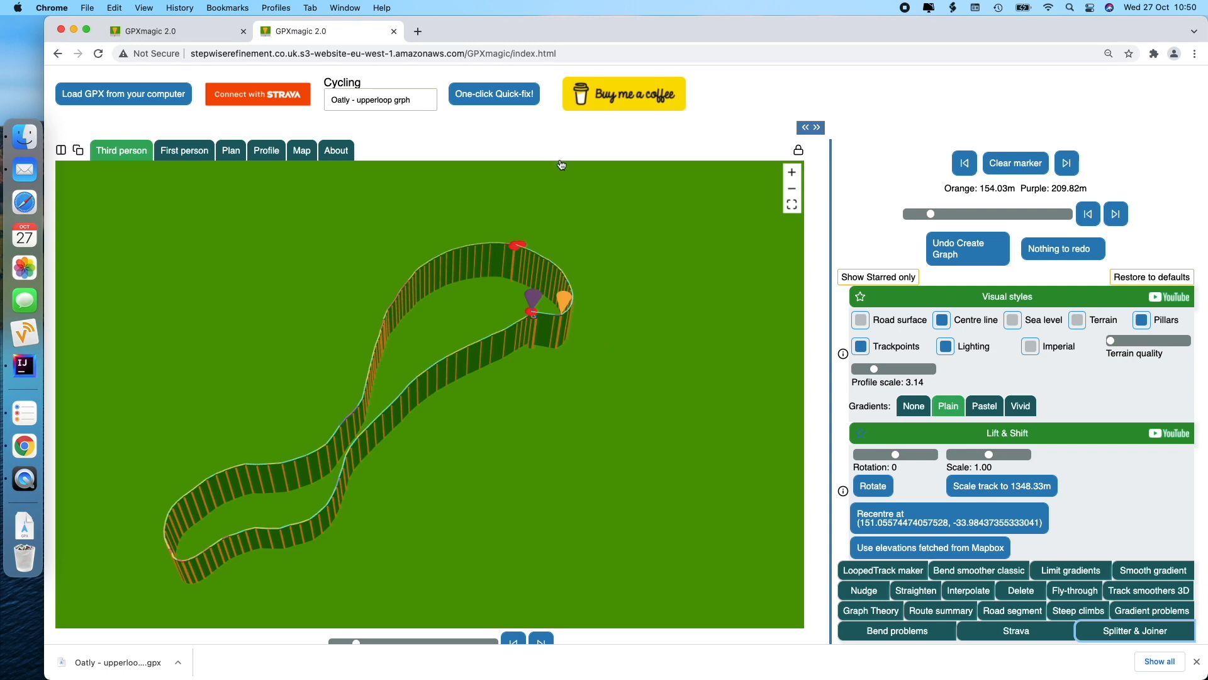
Reload 'Oatly - lap 1.gpx' and bring up the looped-track tools.
{"action": "left_click", "coordinate": [122, 93]}
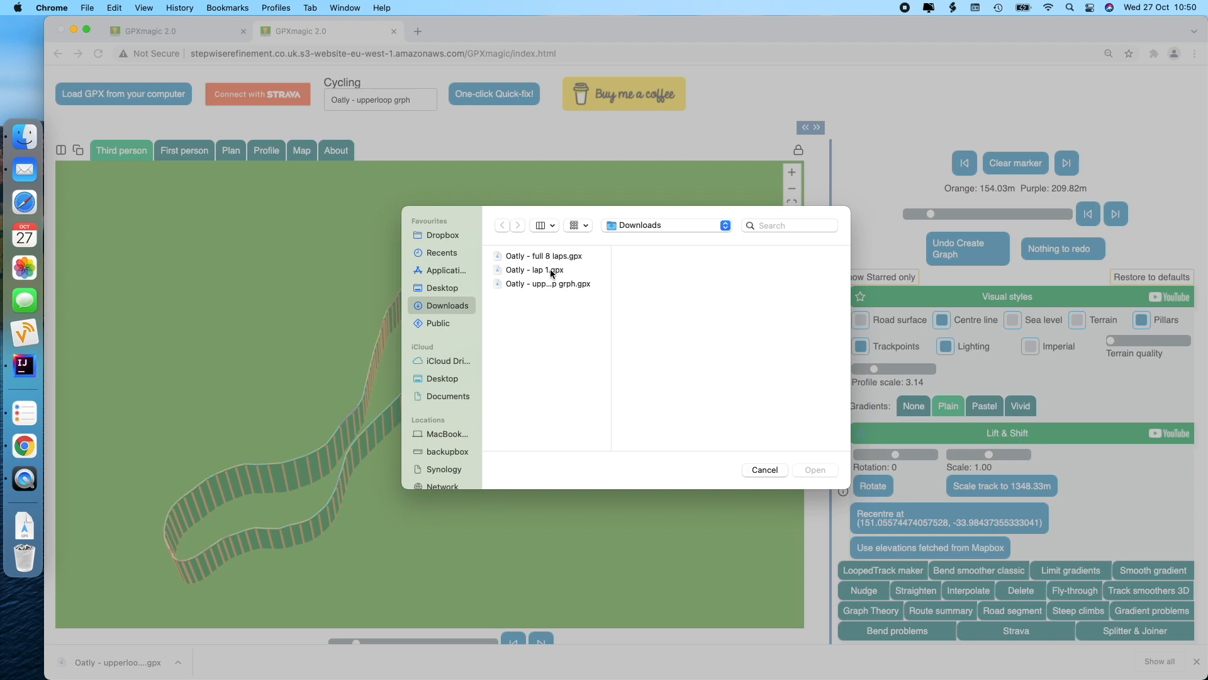
{"action": "double_click", "coordinate": [532, 270]}
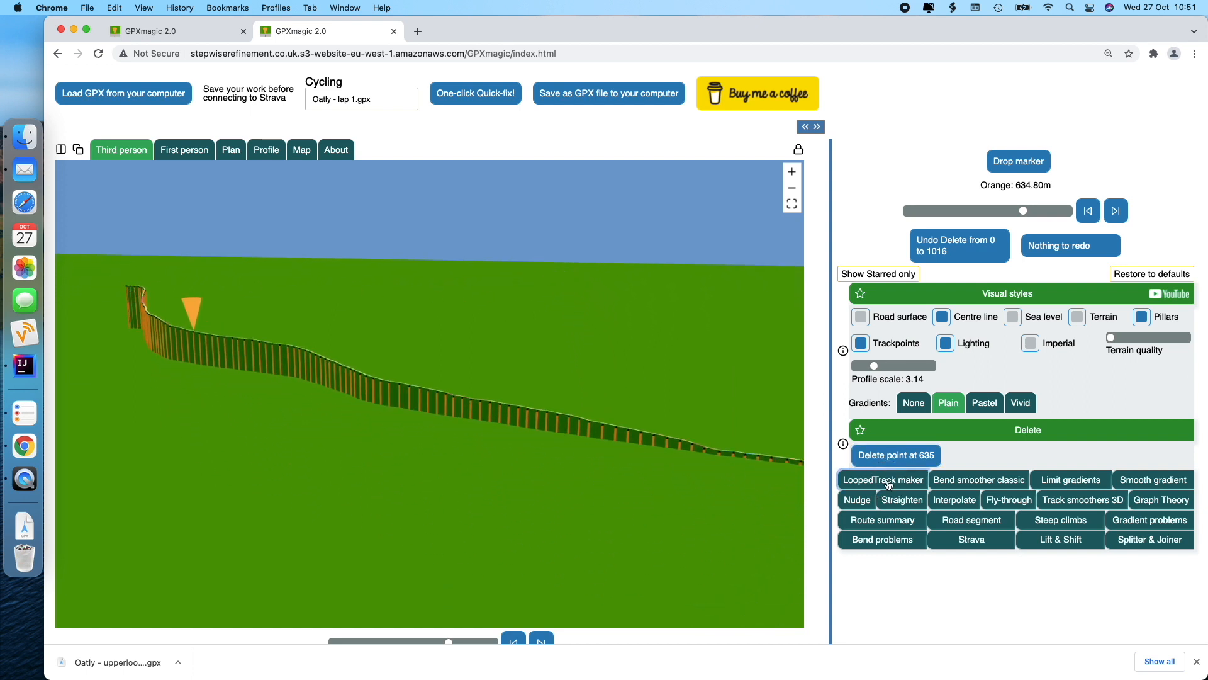
{"action": "left_click", "coordinate": [883, 479]}
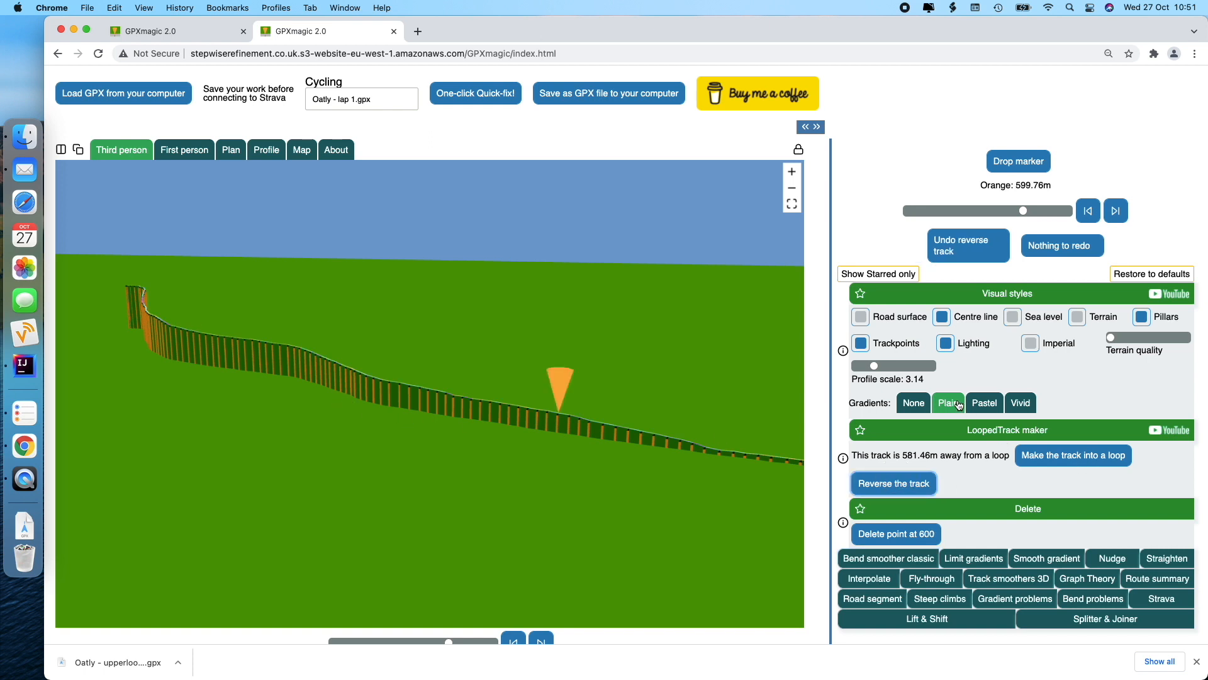
Show pastel gradients, reverse the track and rename it 'Oatly - descent'.
{"action": "left_click", "coordinate": [985, 403]}
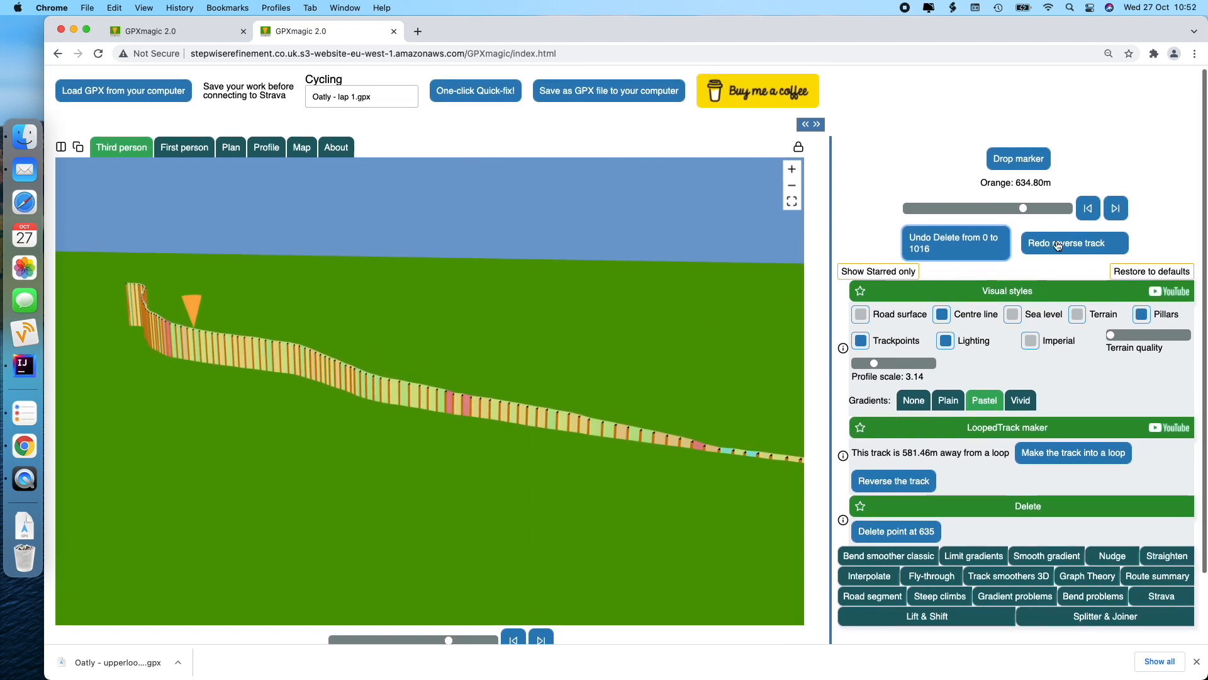
{"action": "left_click", "coordinate": [1074, 243]}
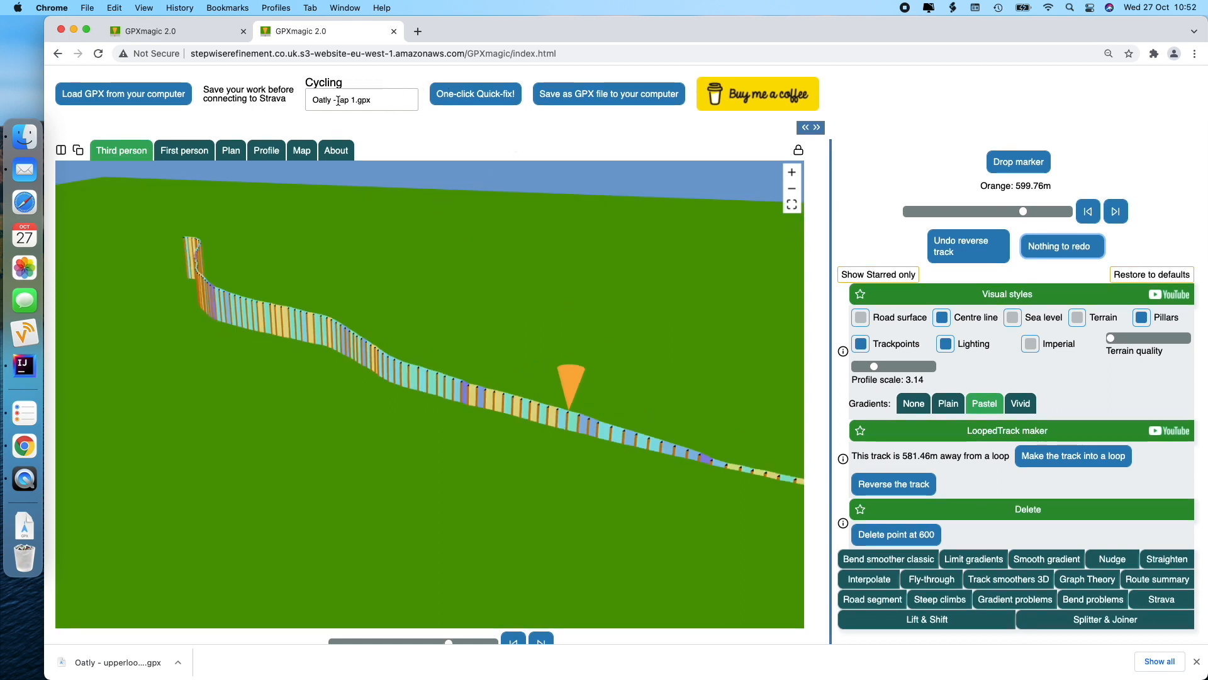
{"action": "left_click", "coordinate": [361, 100]}
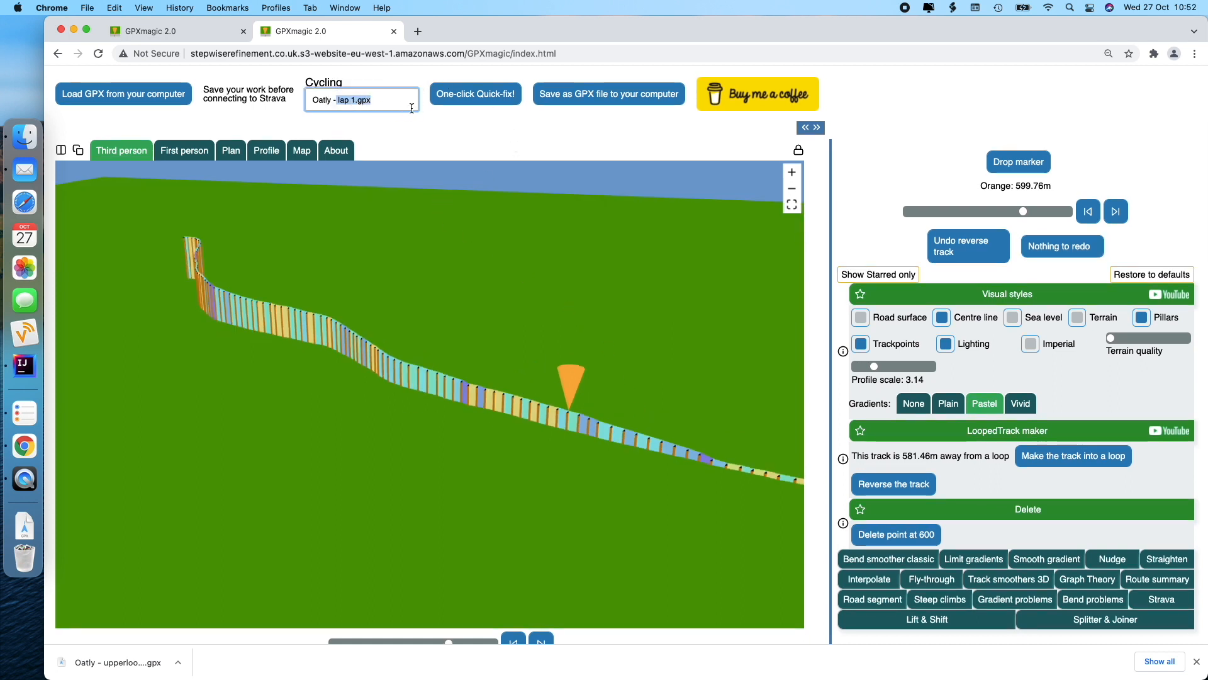
{"action": "type", "text": "Oatly -mdescent please"}
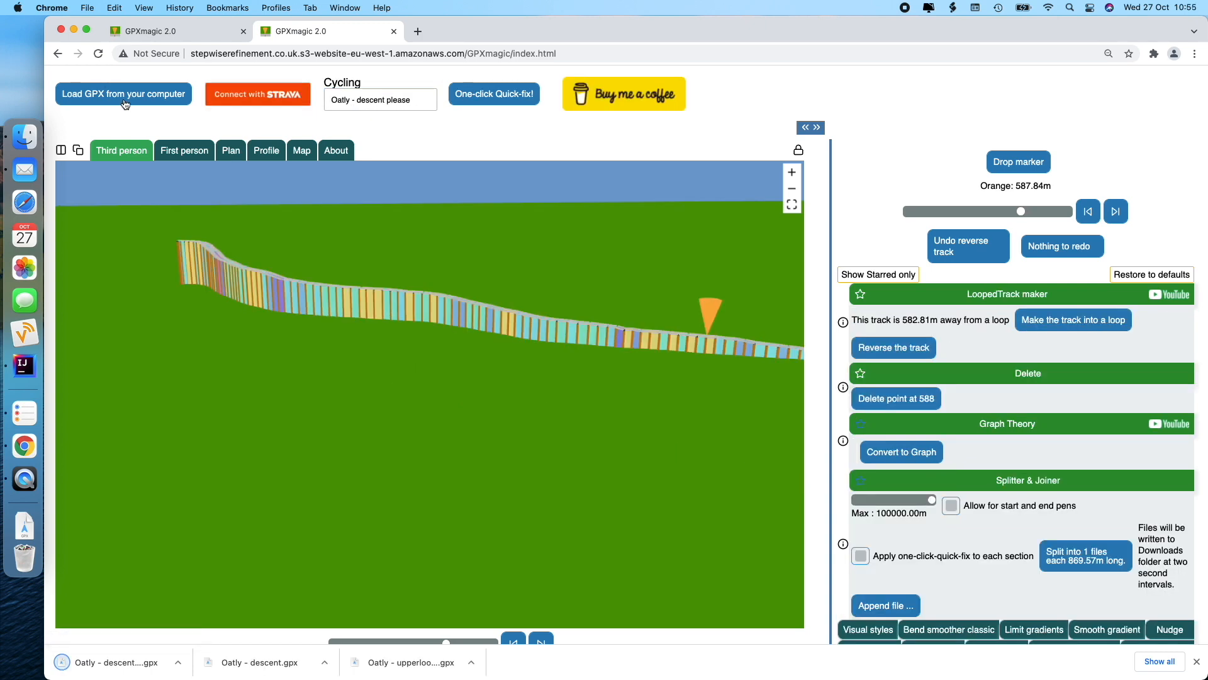
Load 'Oatly - upperloop grph.gpx' and close the loop-making tools.
{"action": "left_click", "coordinate": [124, 93]}
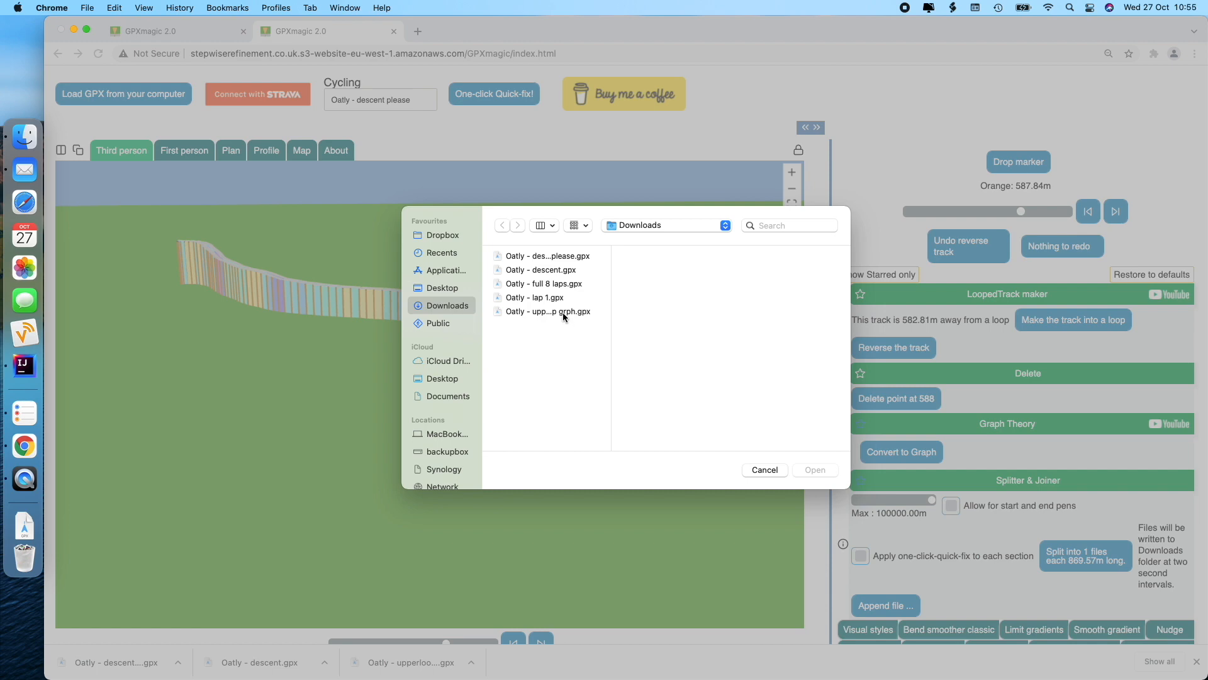
{"action": "left_click", "coordinate": [548, 300]}
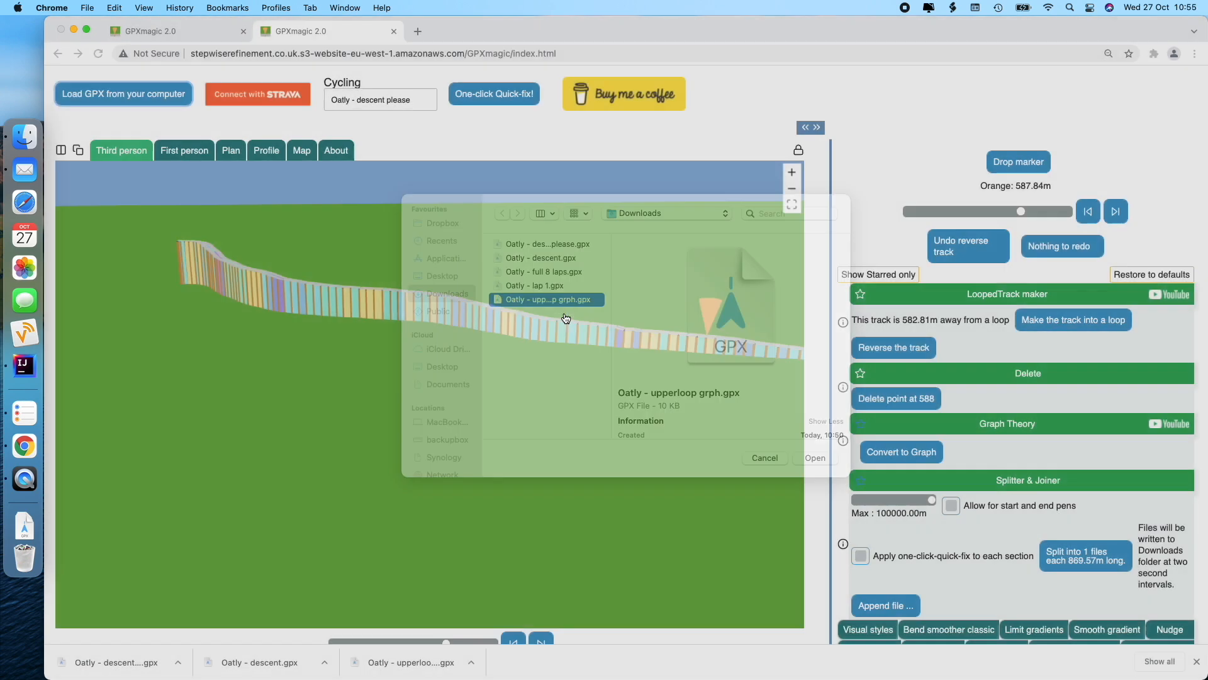
{"action": "left_click", "coordinate": [814, 457]}
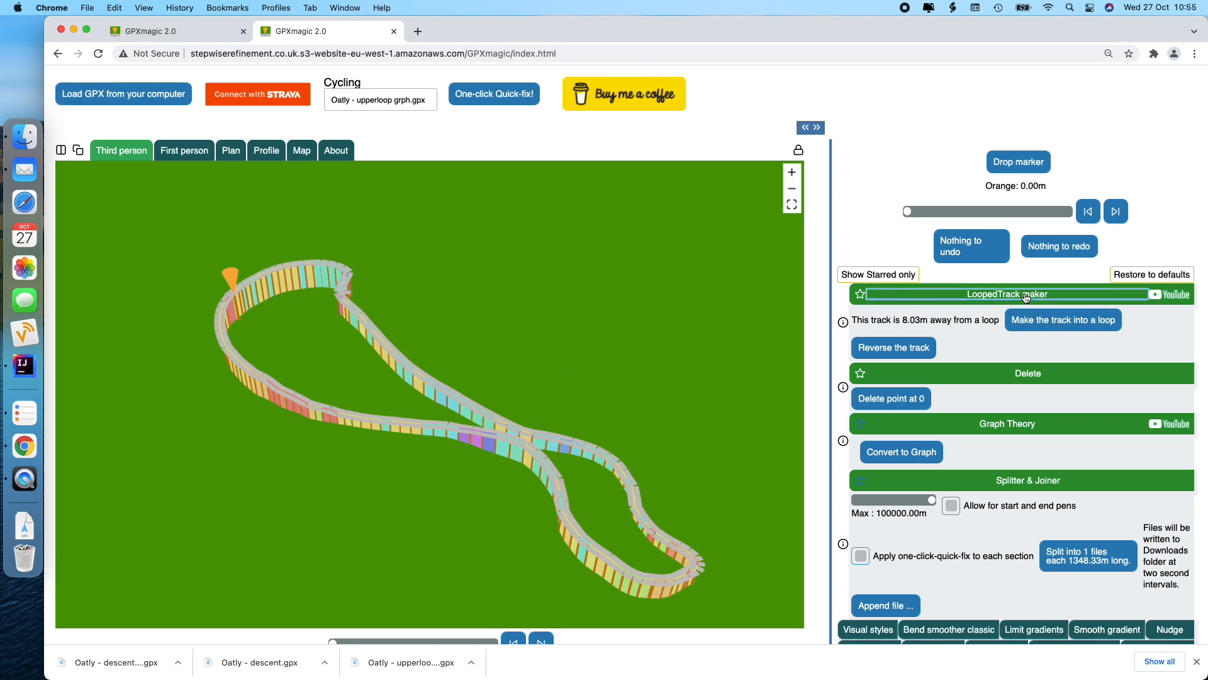
{"action": "left_click", "coordinate": [1022, 293]}
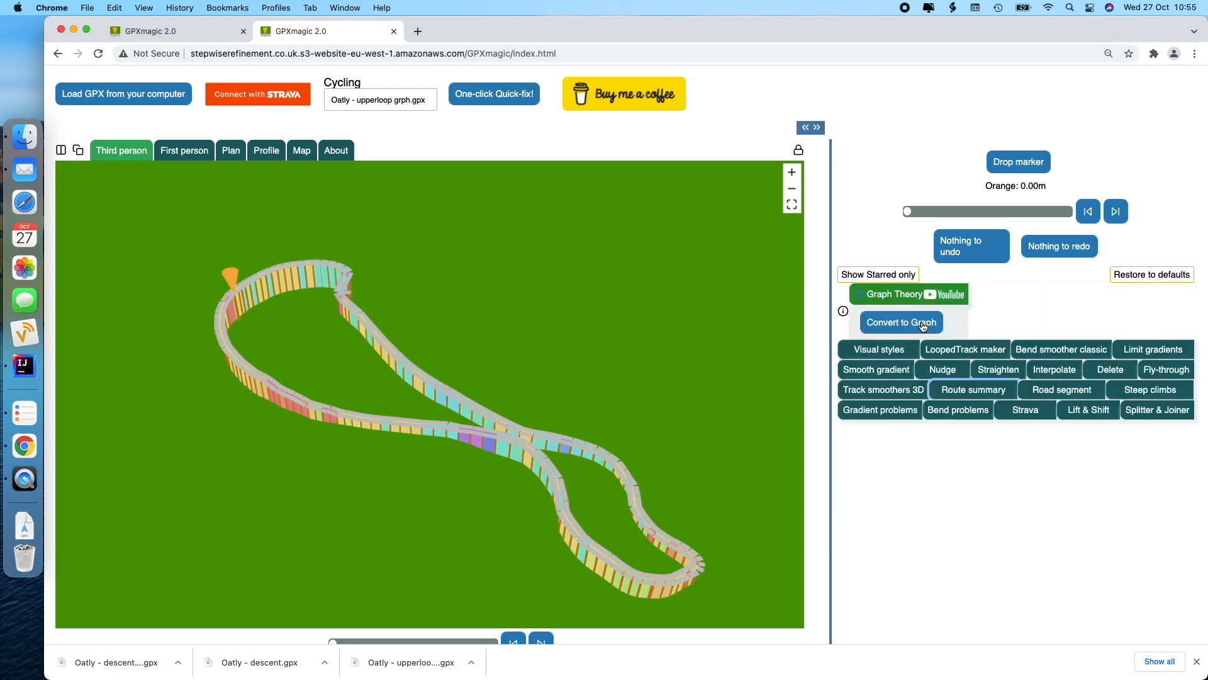
Convert to a graph, remove two traversals and add two at the orange marker.
{"action": "left_click", "coordinate": [901, 322]}
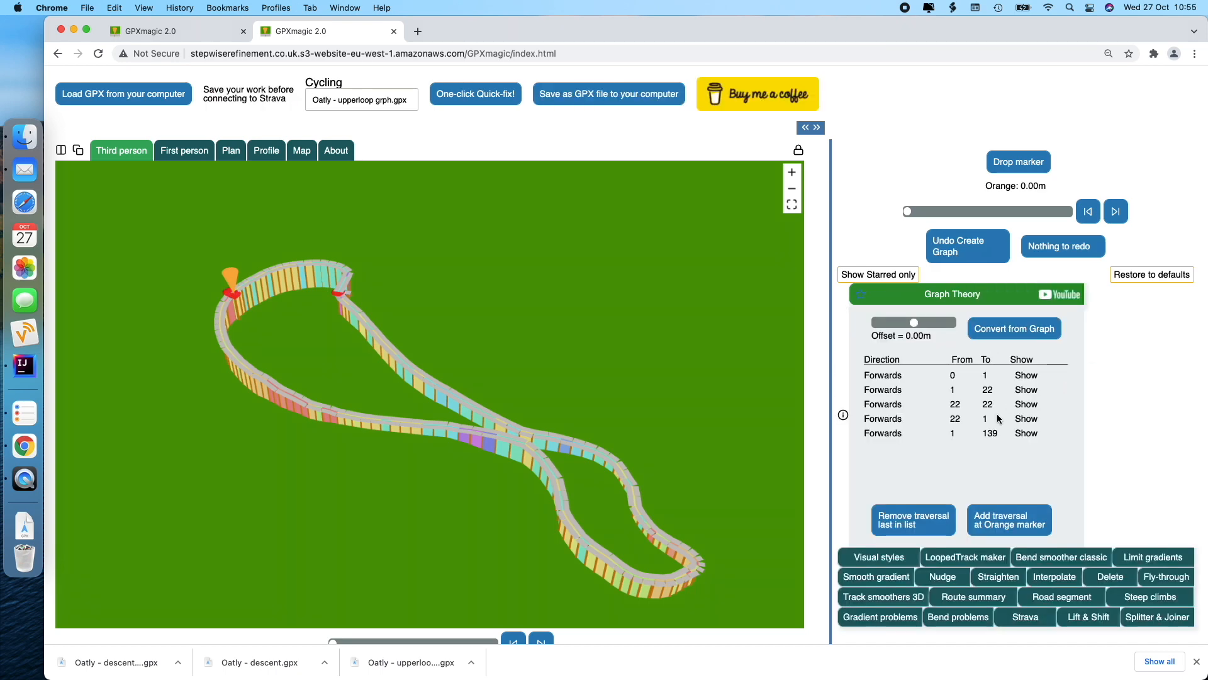
{"action": "left_click", "coordinate": [914, 520]}
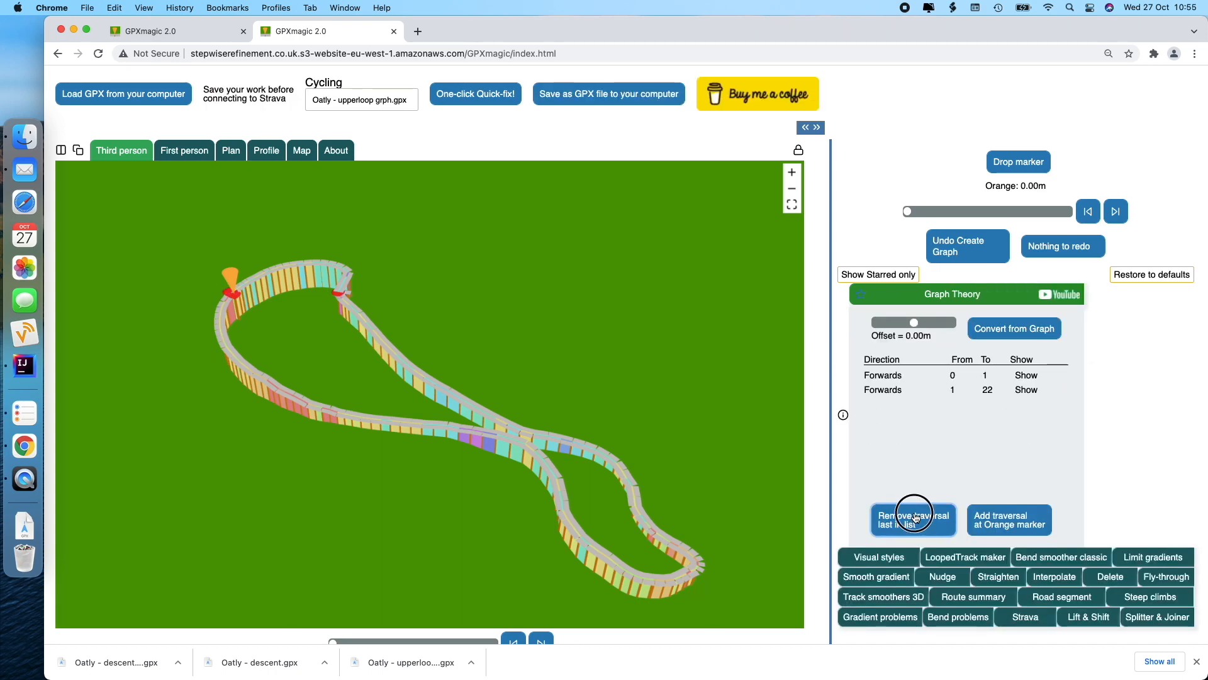
{"action": "left_click", "coordinate": [913, 520]}
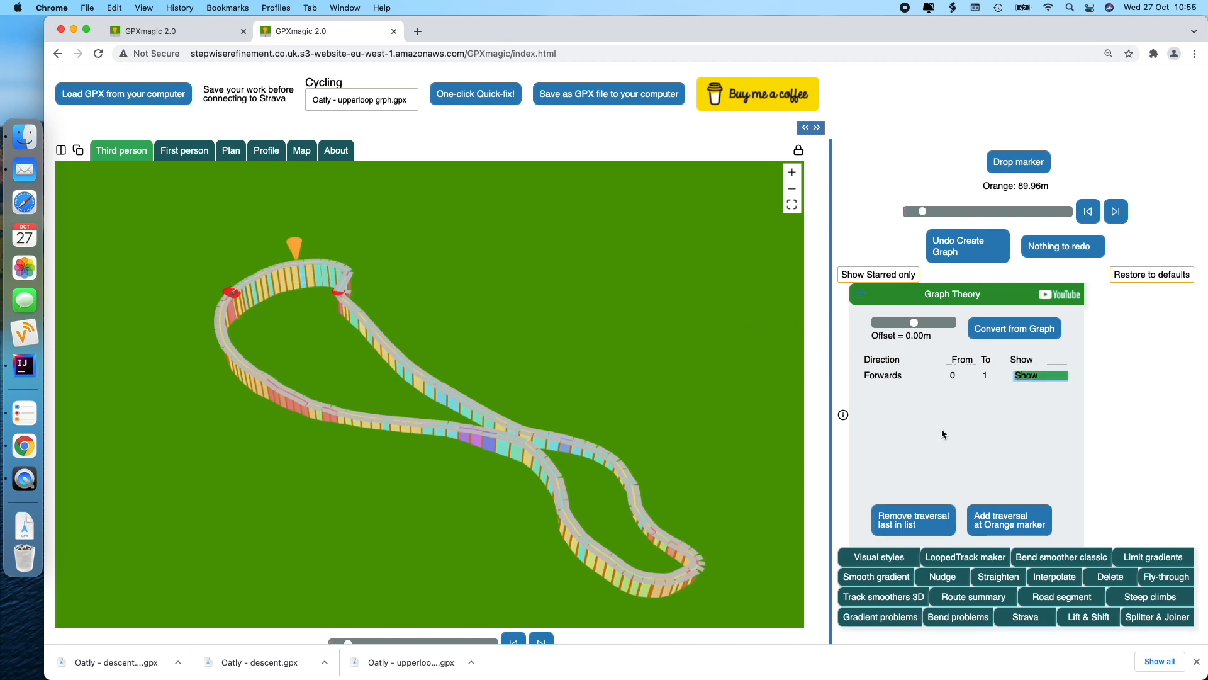
{"action": "left_click", "coordinate": [1009, 520]}
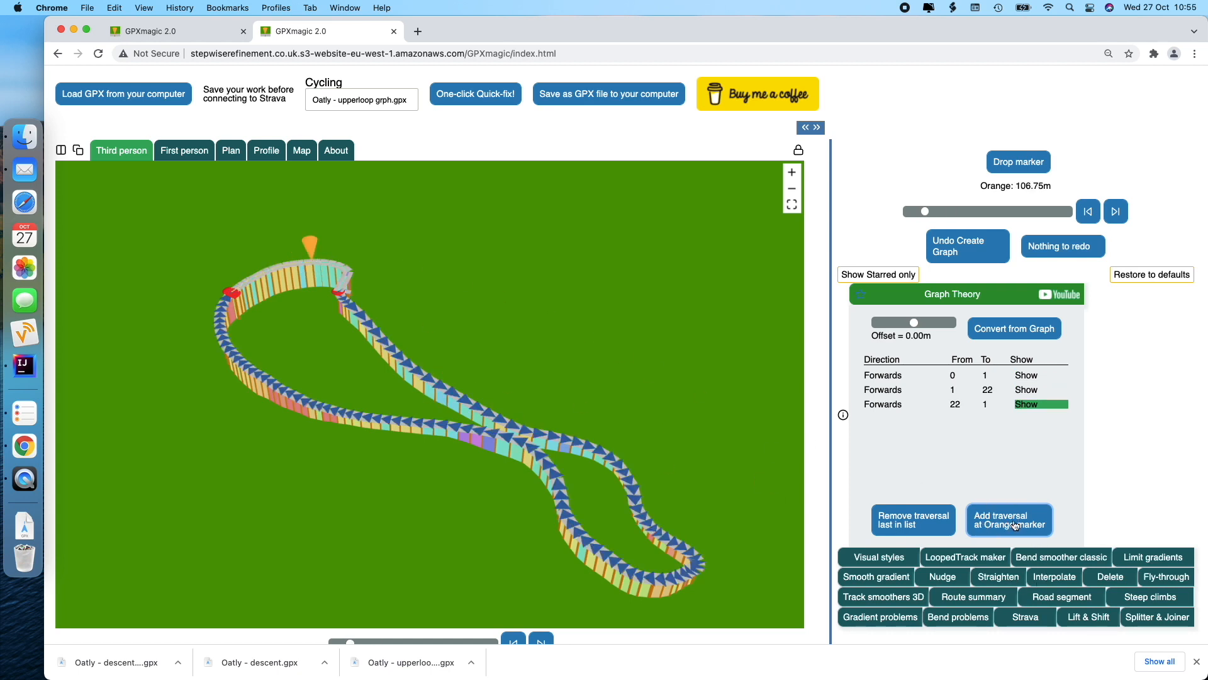
{"action": "left_click", "coordinate": [1009, 520]}
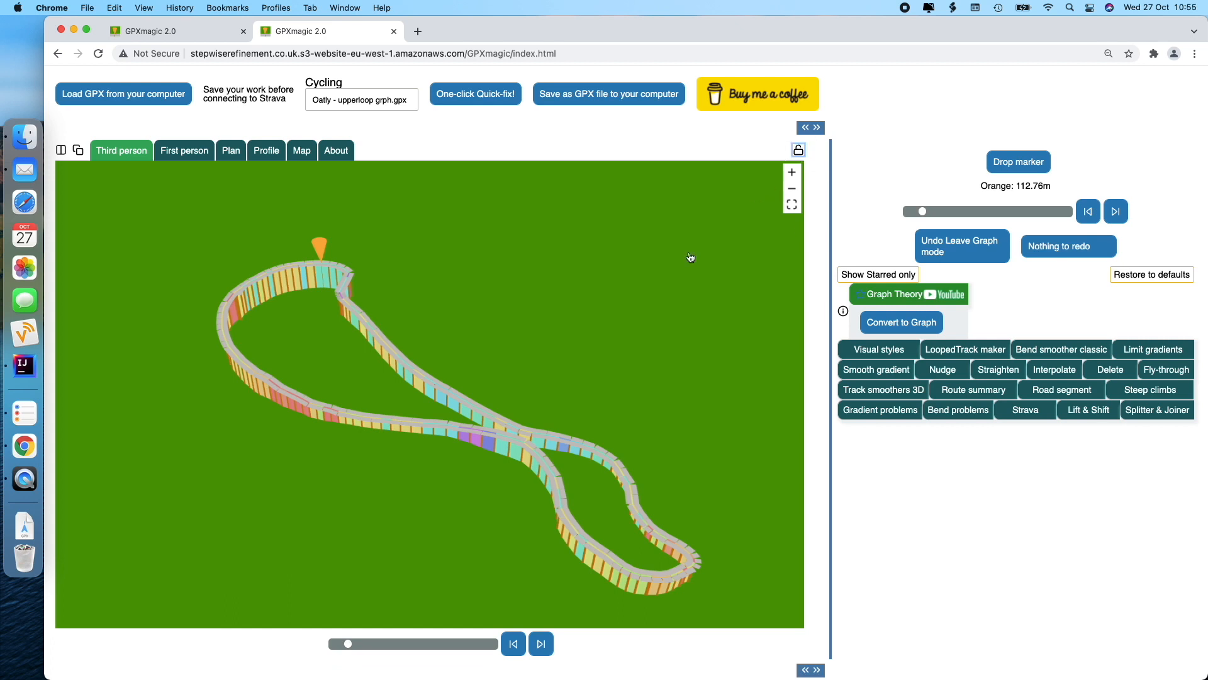
Slide the marker to the very end of the 1499.46 m route.
{"action": "left_click_drag", "start_coordinate": [349, 643], "coordinate": [341, 643]}
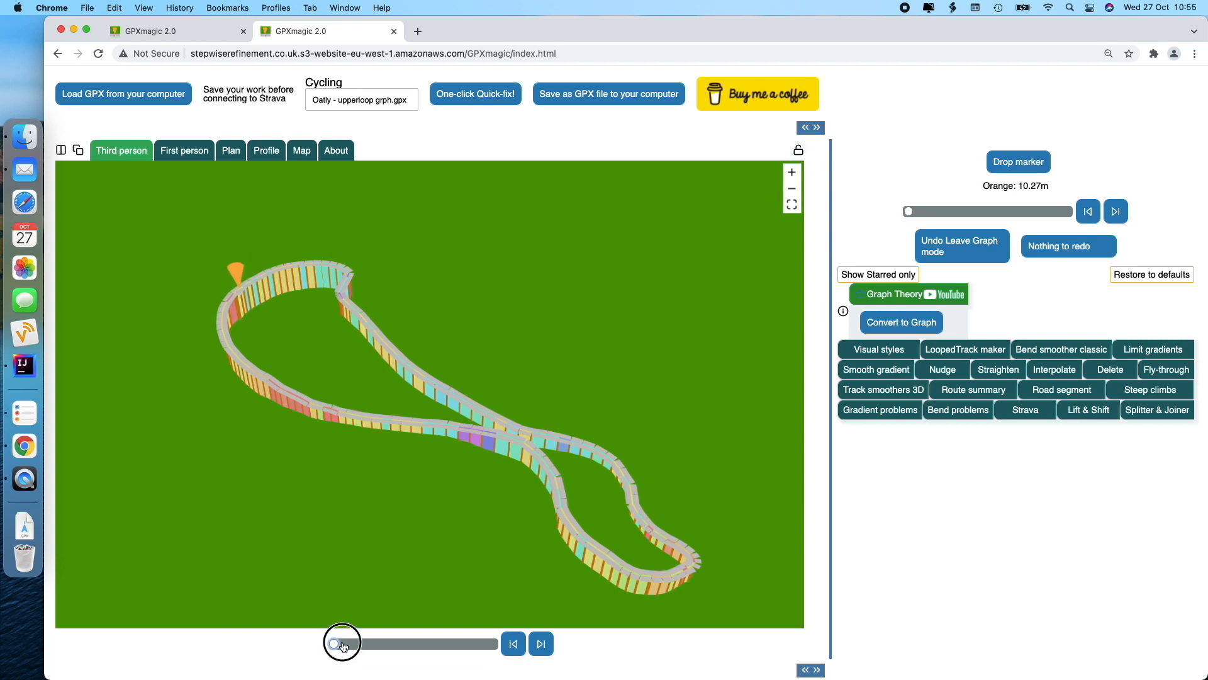
{"action": "left_click_drag", "start_coordinate": [343, 643], "coordinate": [476, 643]}
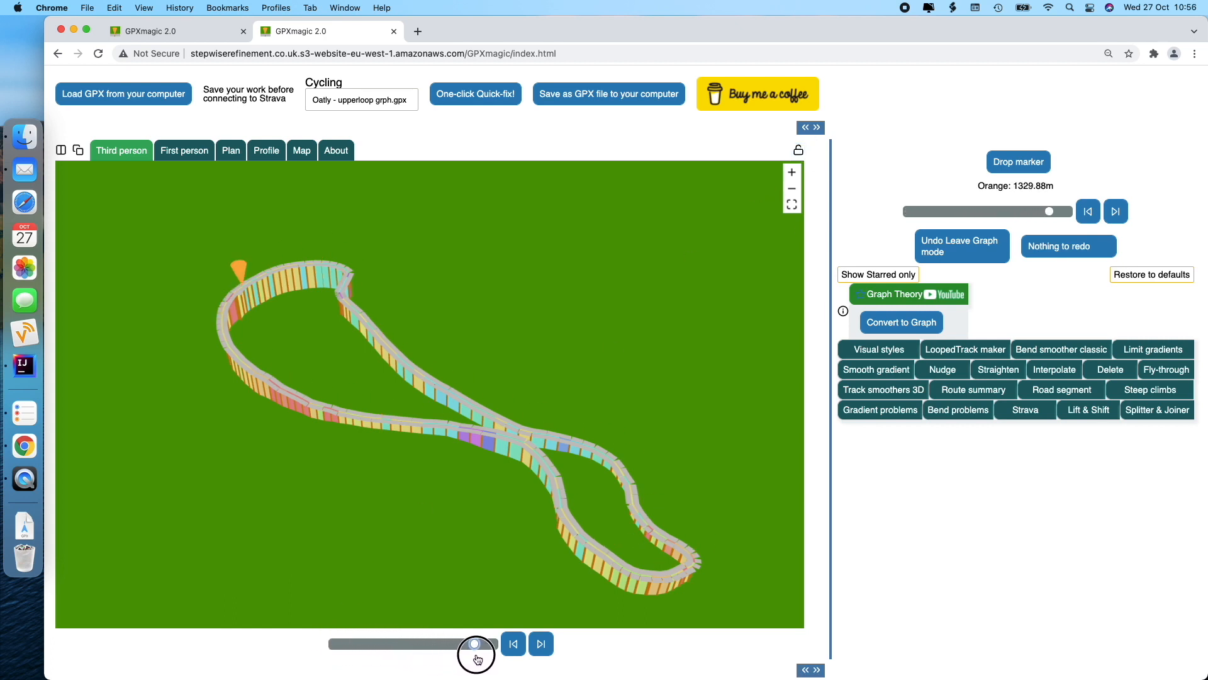
{"action": "left_click_drag", "start_coordinate": [476, 643], "coordinate": [493, 643]}
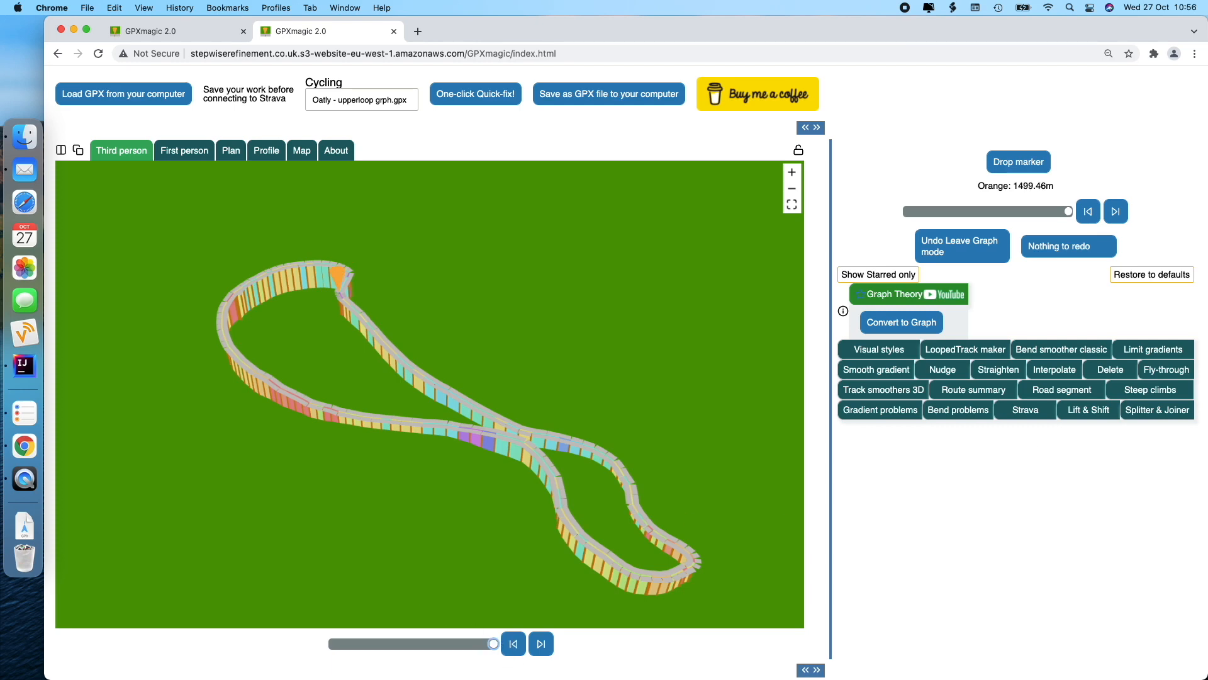
Append another file via Splitter & Joiner, then undo the append.
{"action": "left_click", "coordinate": [1156, 409]}
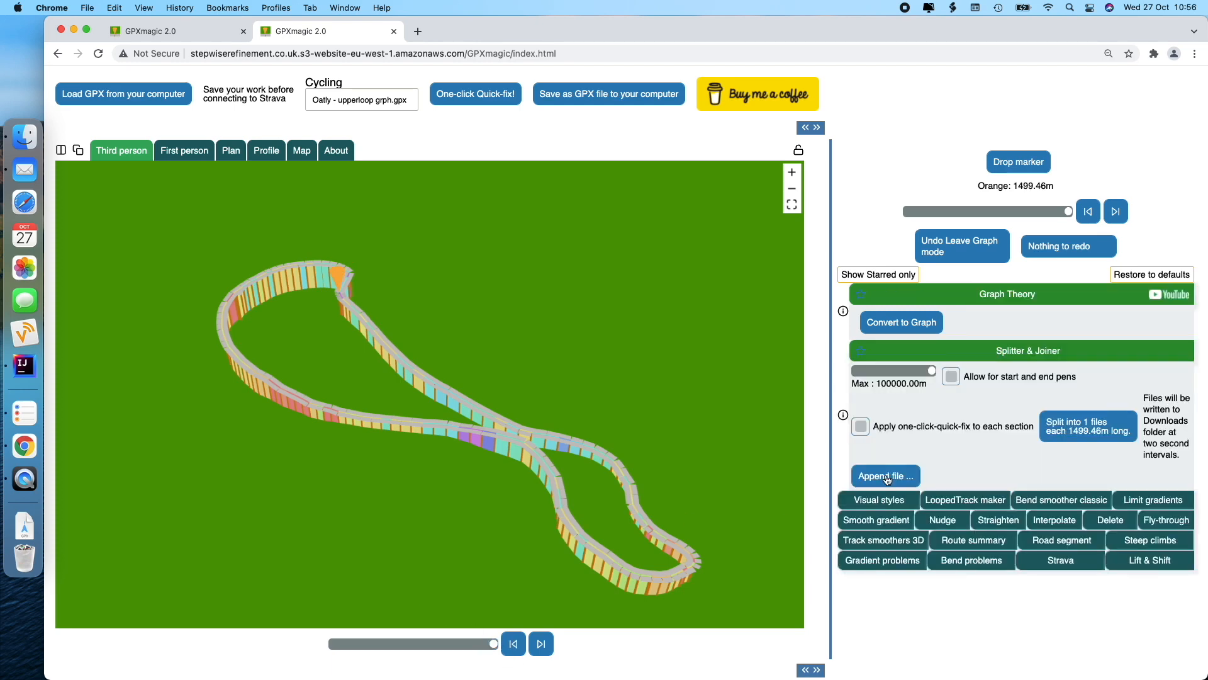
{"action": "left_click", "coordinate": [885, 476]}
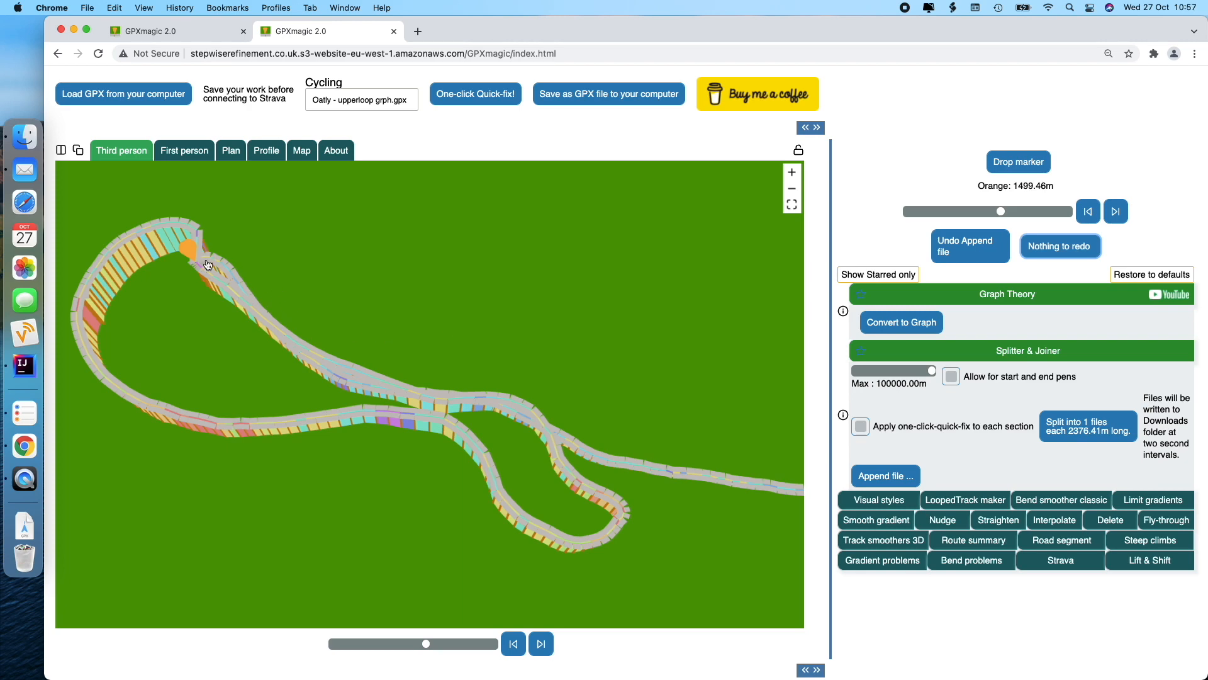
{"action": "left_click", "coordinate": [231, 150]}
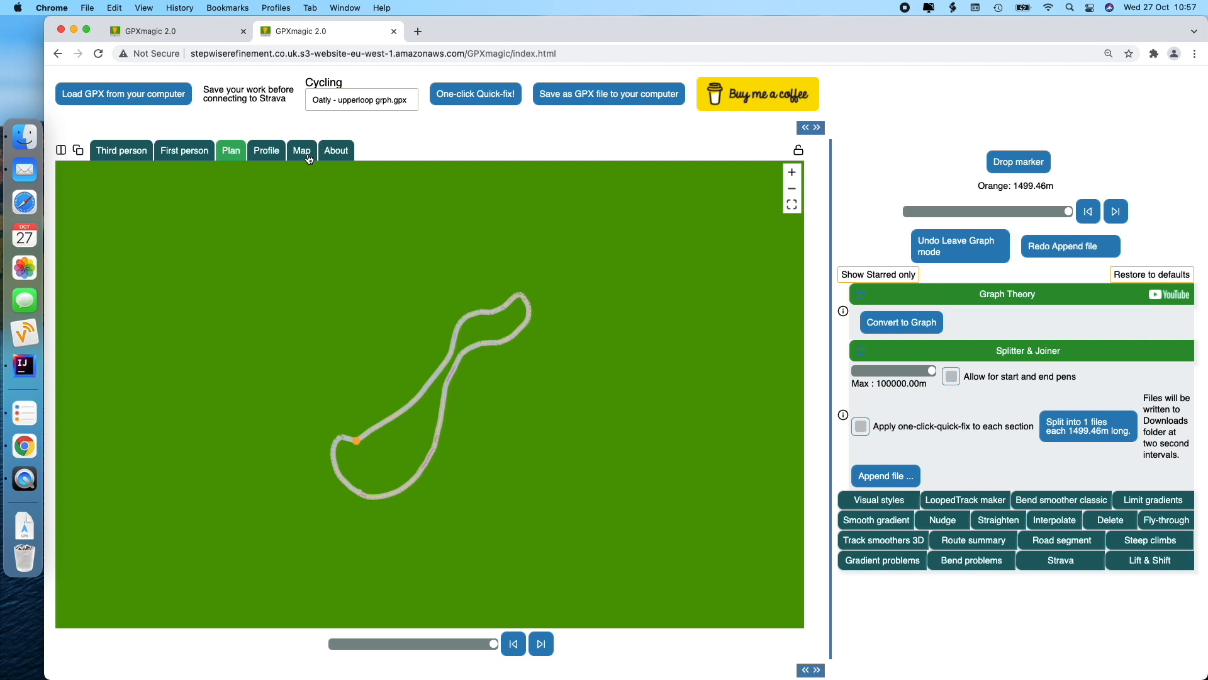
Recentre the route over the Oatley street map with Lift & Shift and set rotation to -5.
{"action": "left_click", "coordinate": [301, 150]}
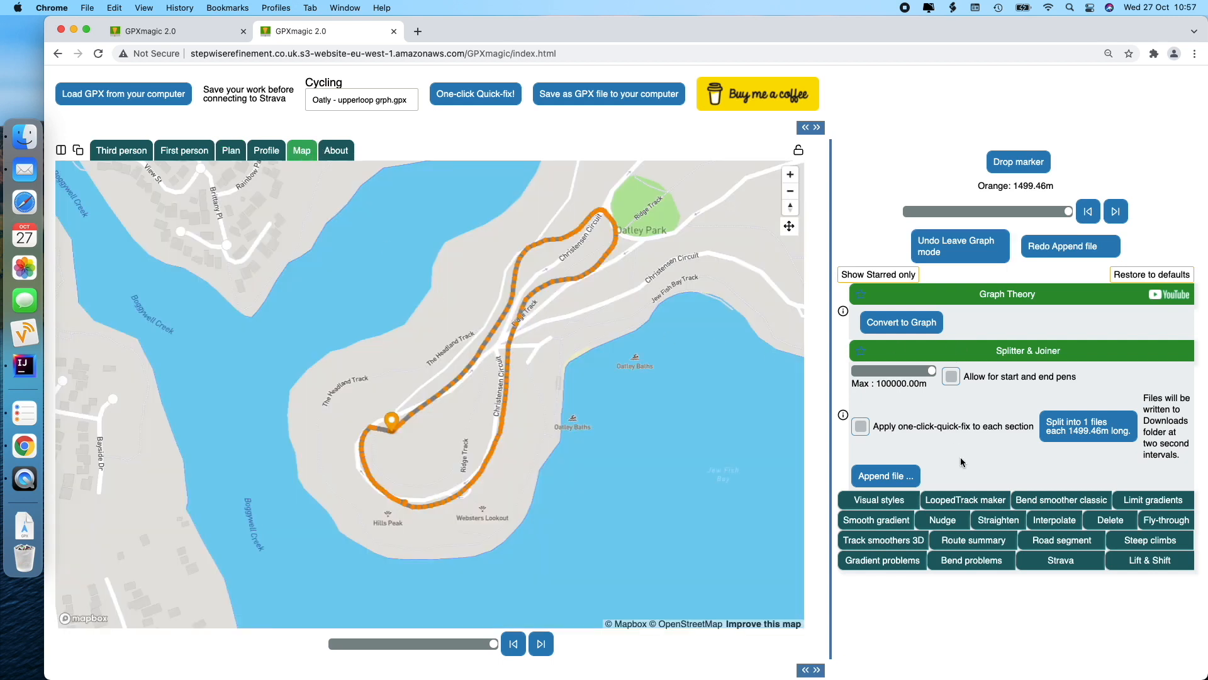
{"action": "mouse_move", "coordinate": [1155, 565]}
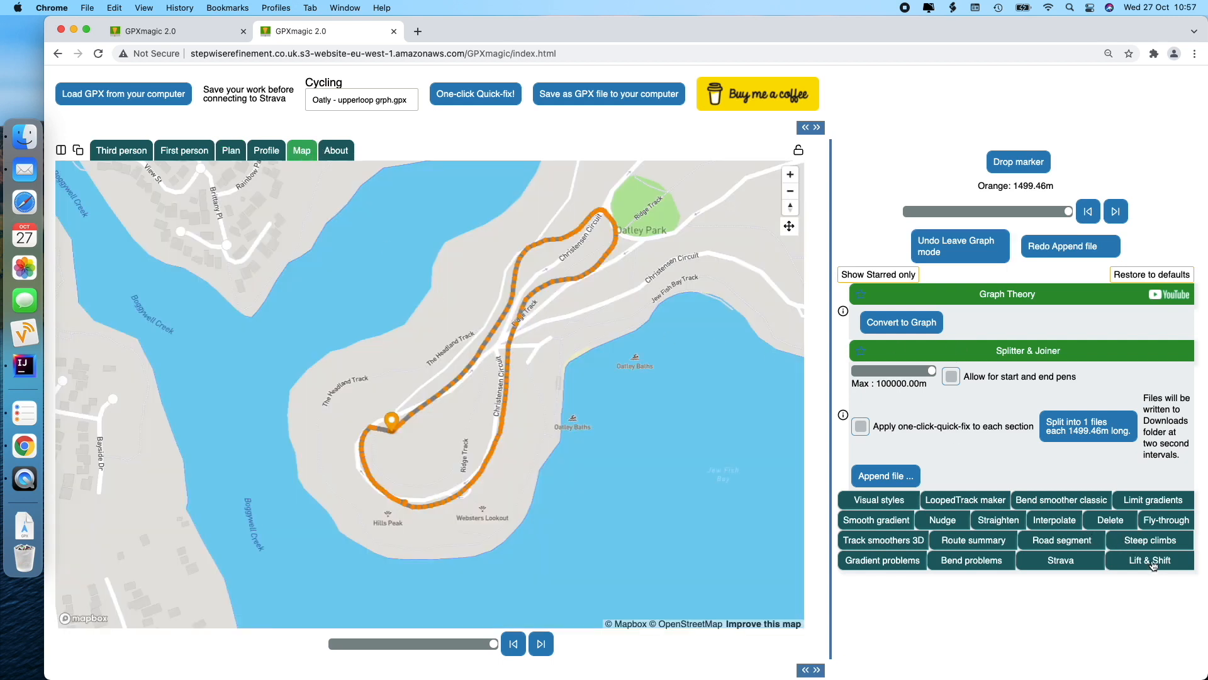
{"action": "left_click", "coordinate": [1149, 561]}
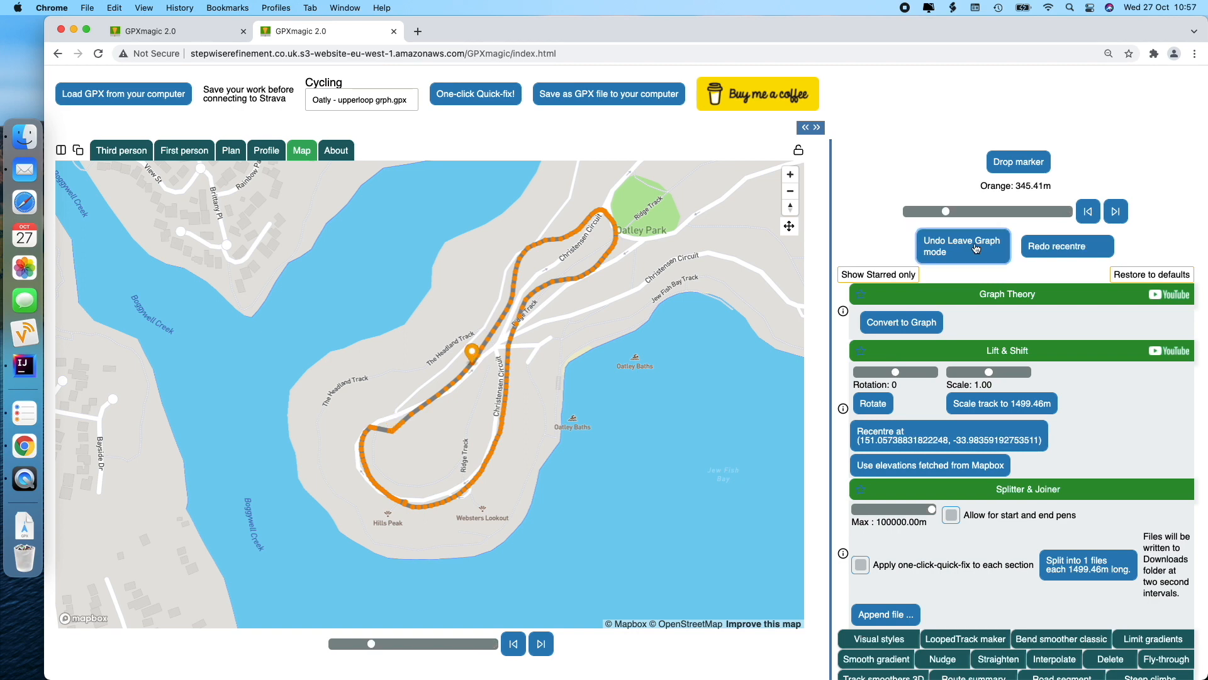
{"action": "mouse_move", "coordinate": [896, 378]}
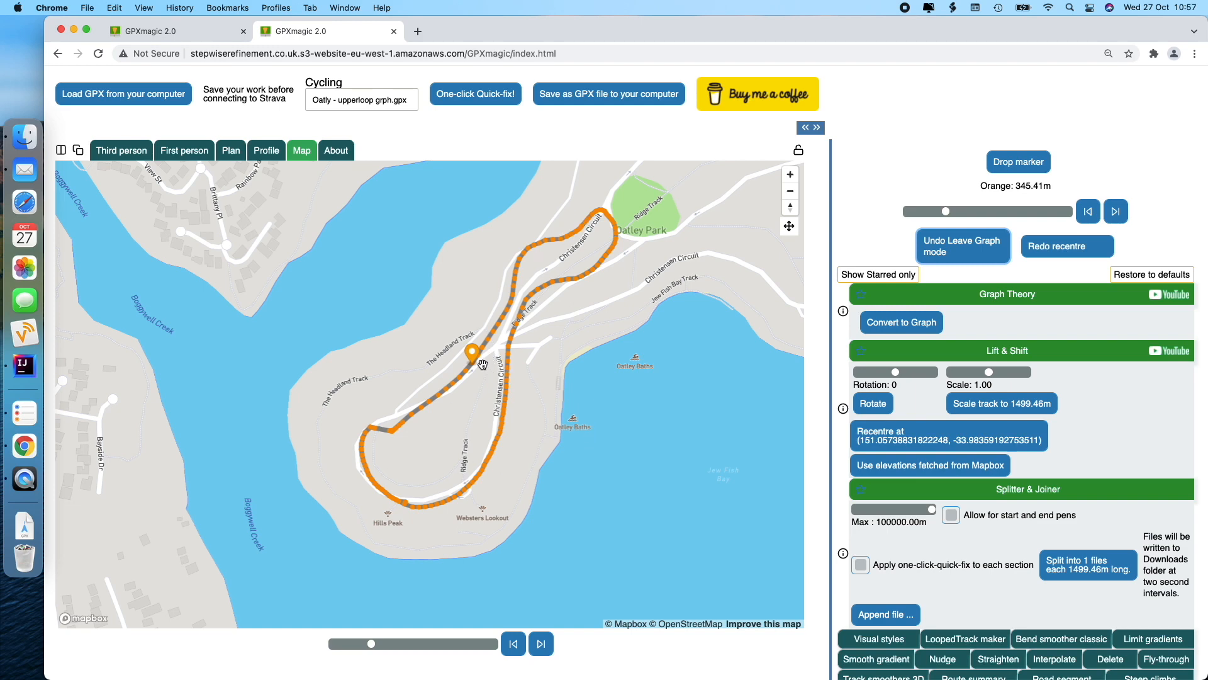
{"action": "left_click", "coordinate": [929, 434]}
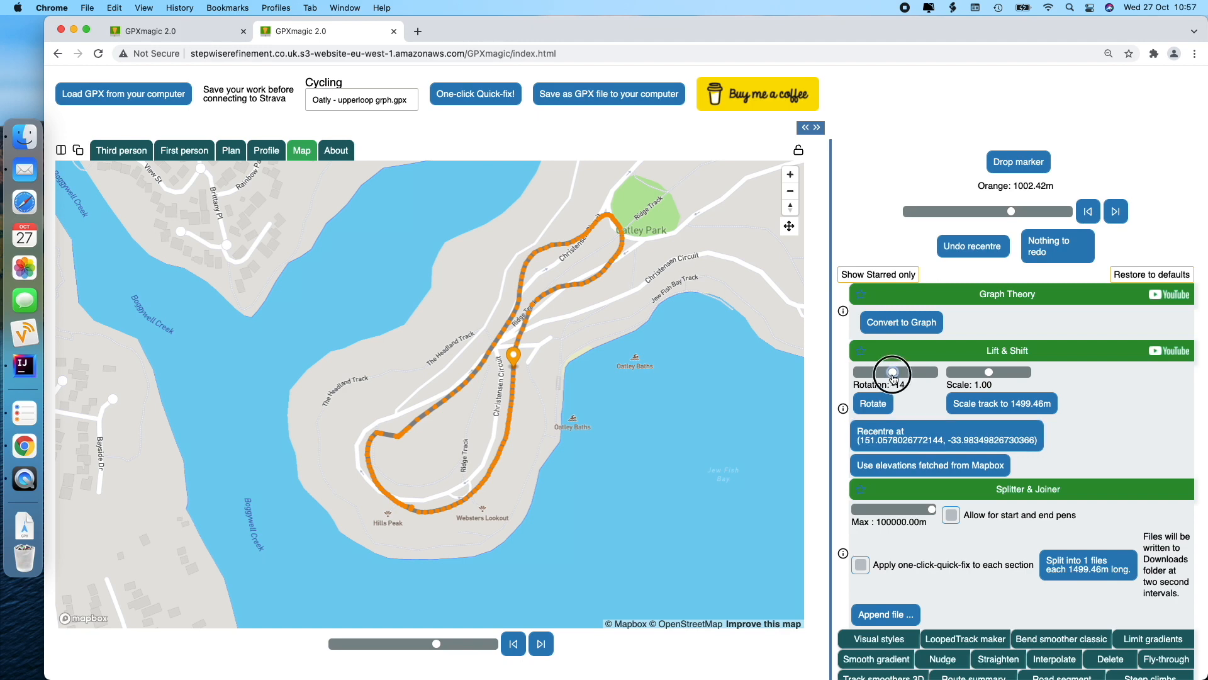
{"action": "left_click_drag", "start_coordinate": [894, 373], "coordinate": [888, 372]}
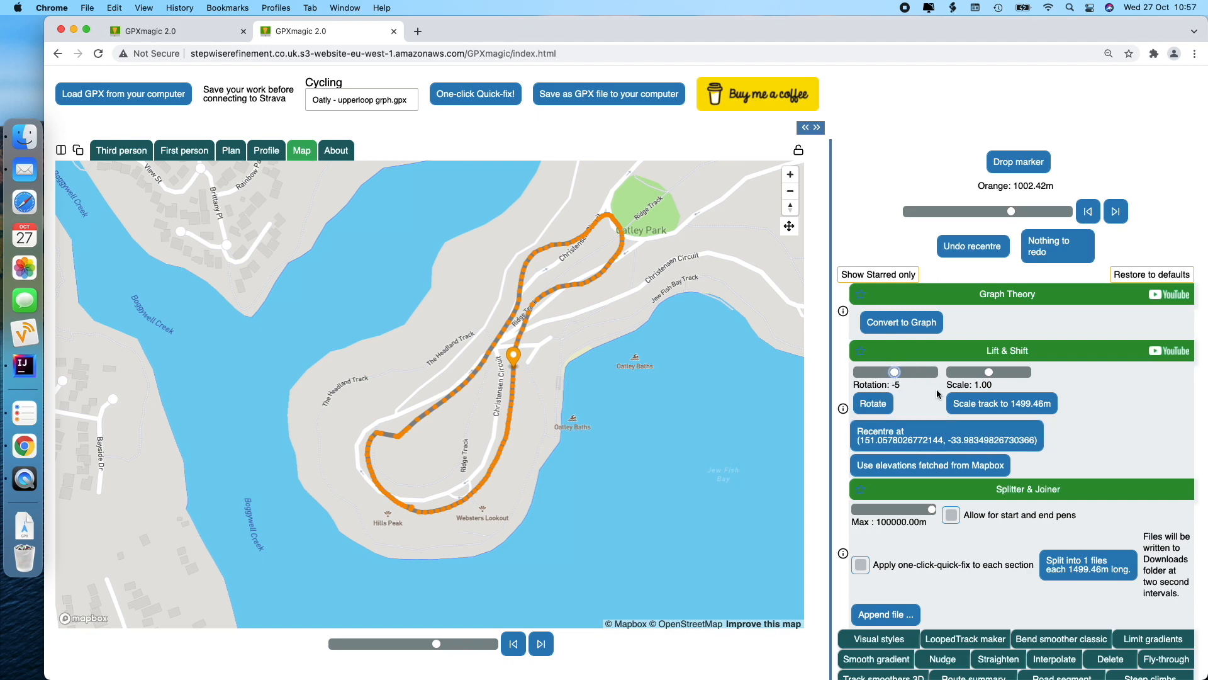
Rotate the route by -5 and append the descent GPX, extending it to 2378.98 m.
{"action": "left_click", "coordinate": [872, 403]}
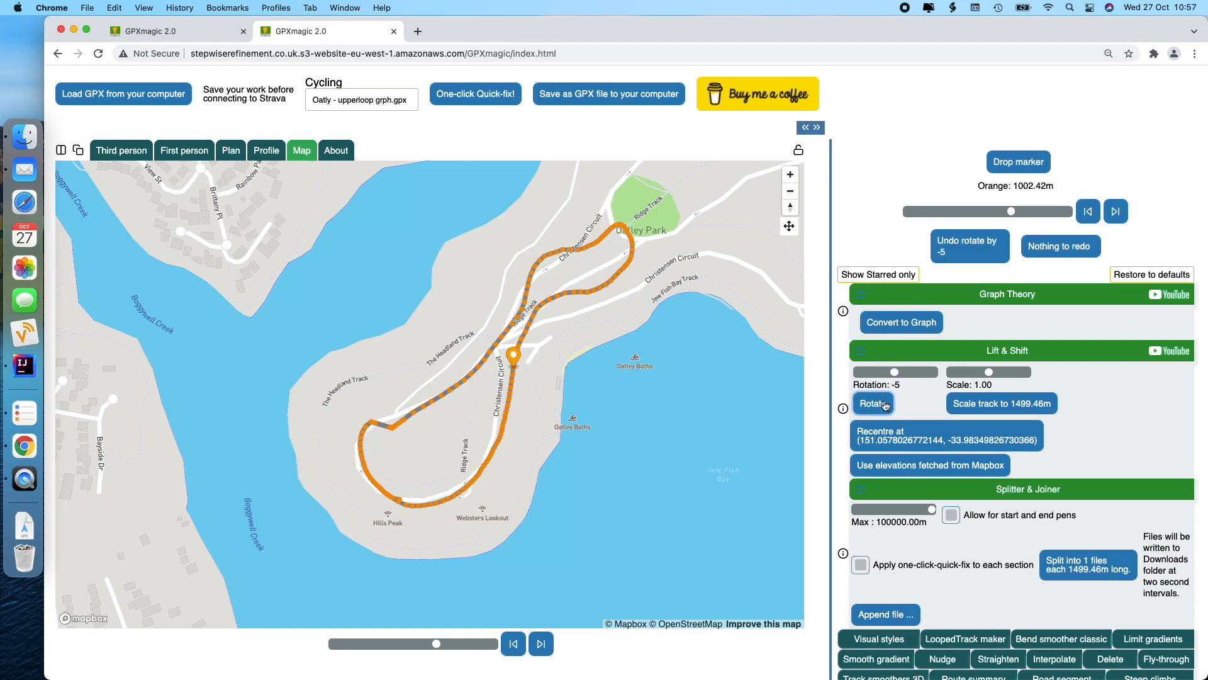
{"action": "left_click", "coordinate": [885, 615]}
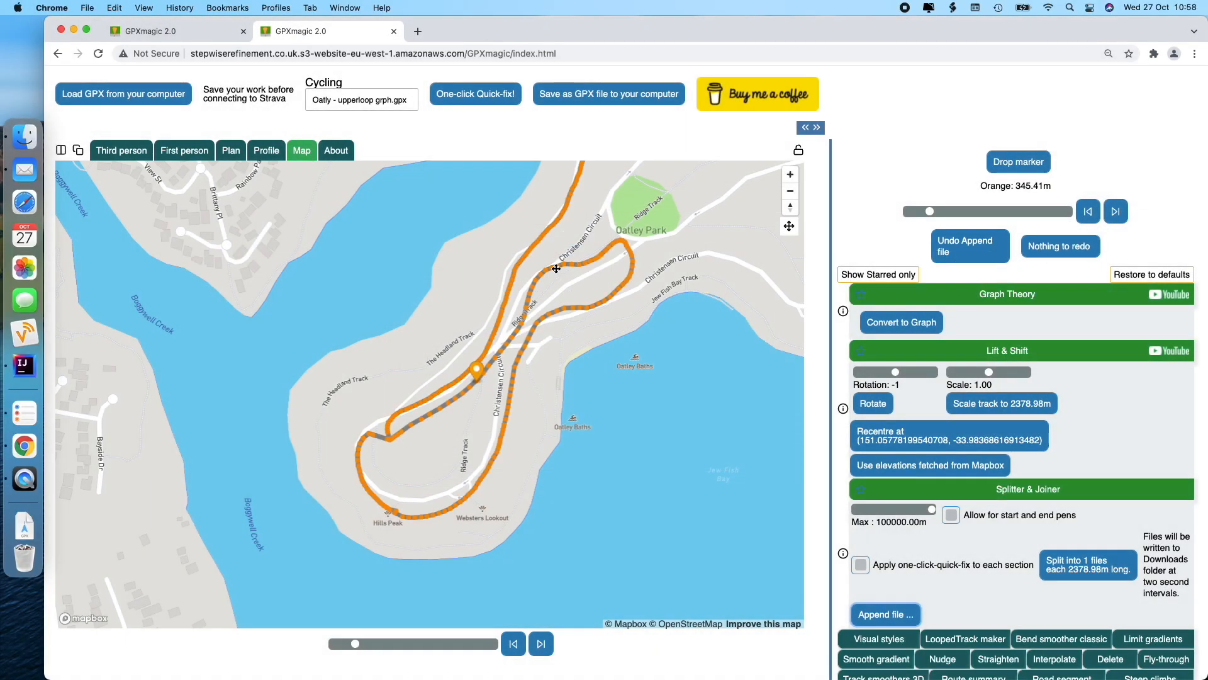
{"action": "mouse_move", "coordinate": [583, 363]}
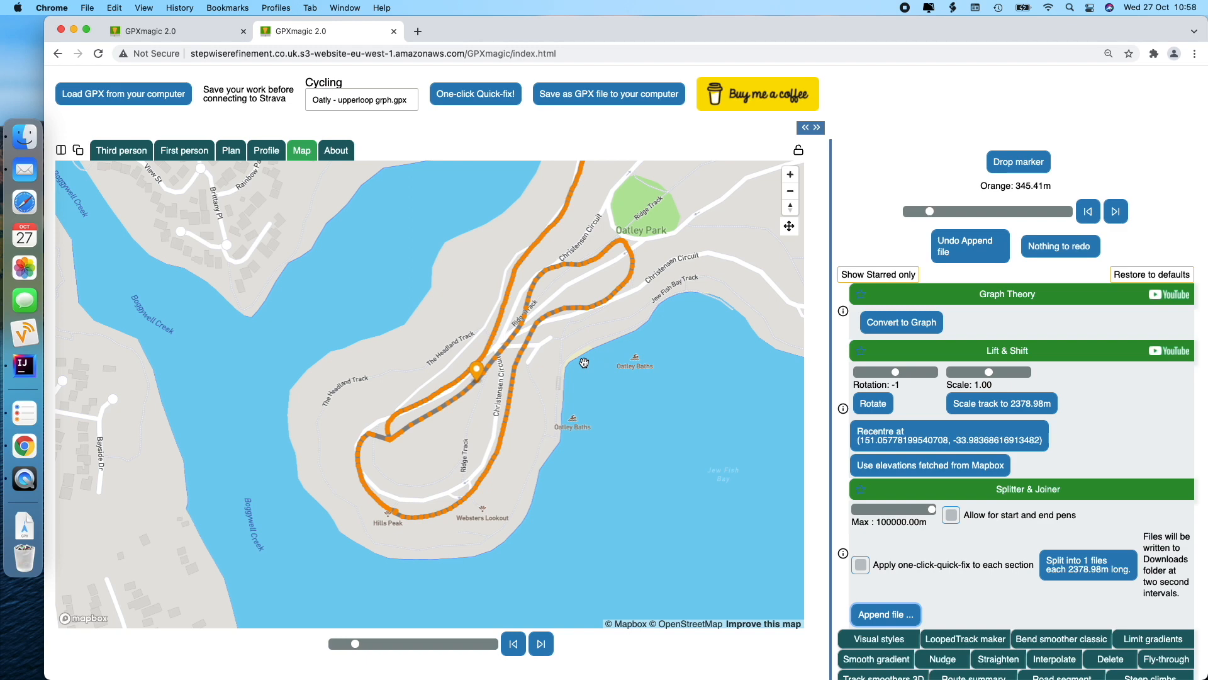
{"action": "mouse_move", "coordinate": [509, 346]}
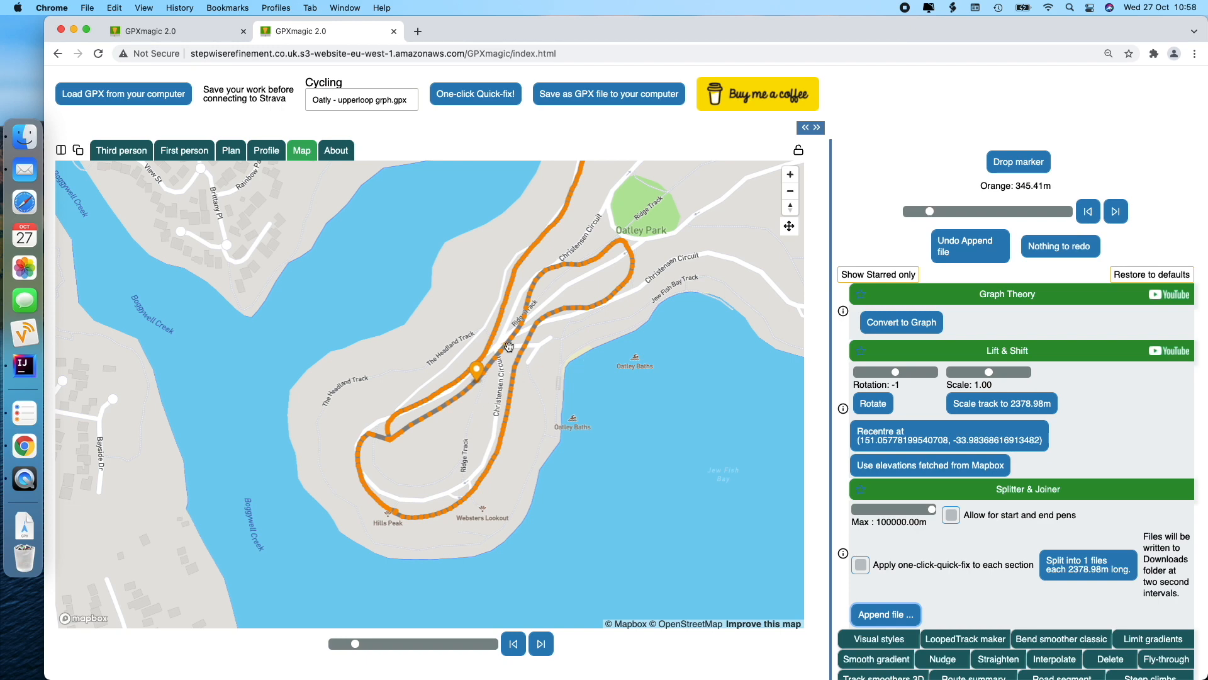
{"action": "mouse_move", "coordinate": [270, 162]}
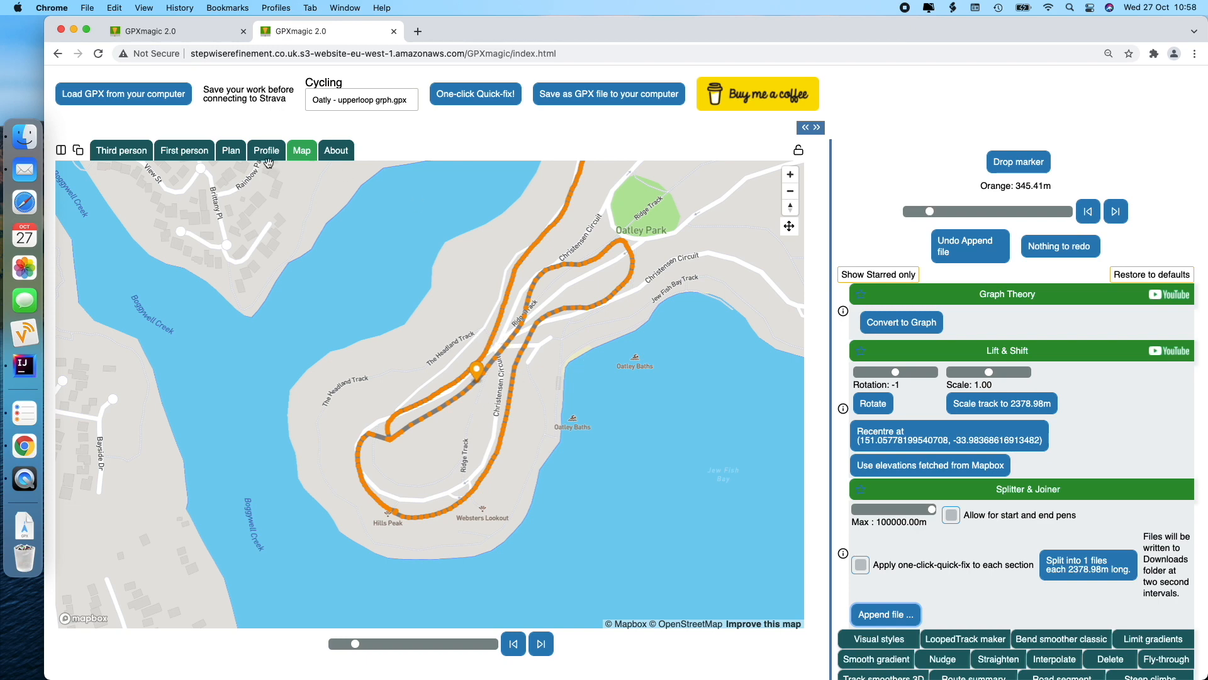
Show the 2378.98 m track in Third person view with the marker moved to about 1069 m.
{"action": "left_click", "coordinate": [121, 149]}
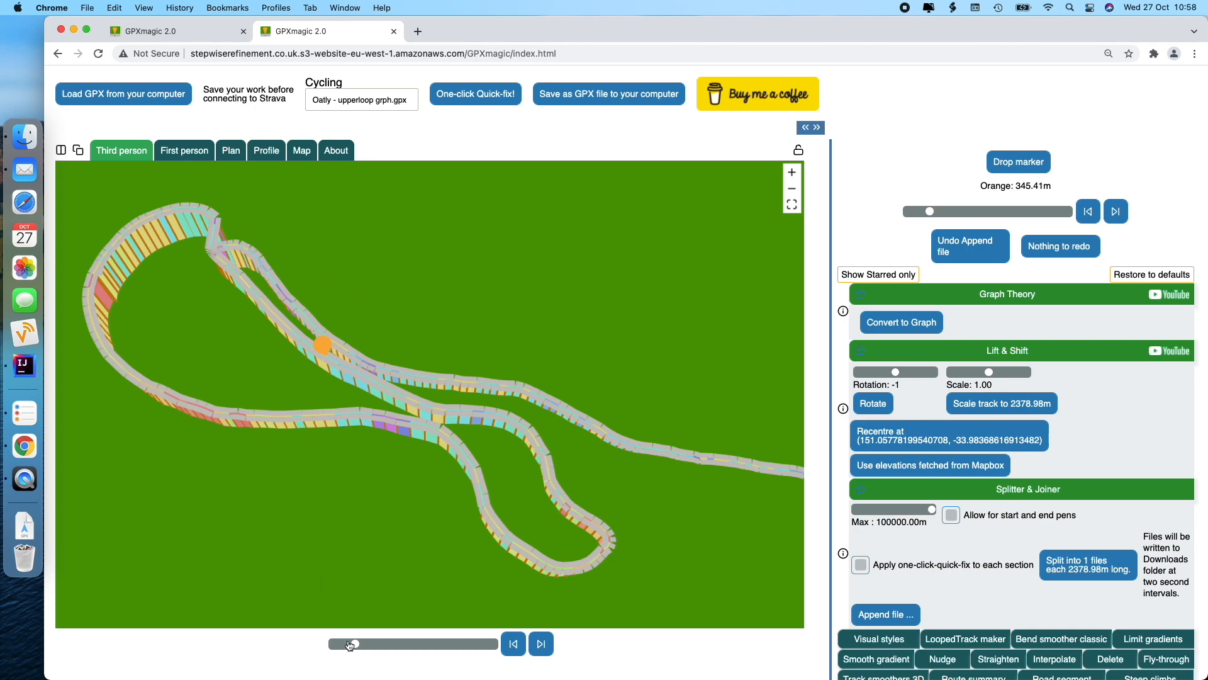
{"action": "left_click_drag", "start_coordinate": [351, 643], "coordinate": [385, 643]}
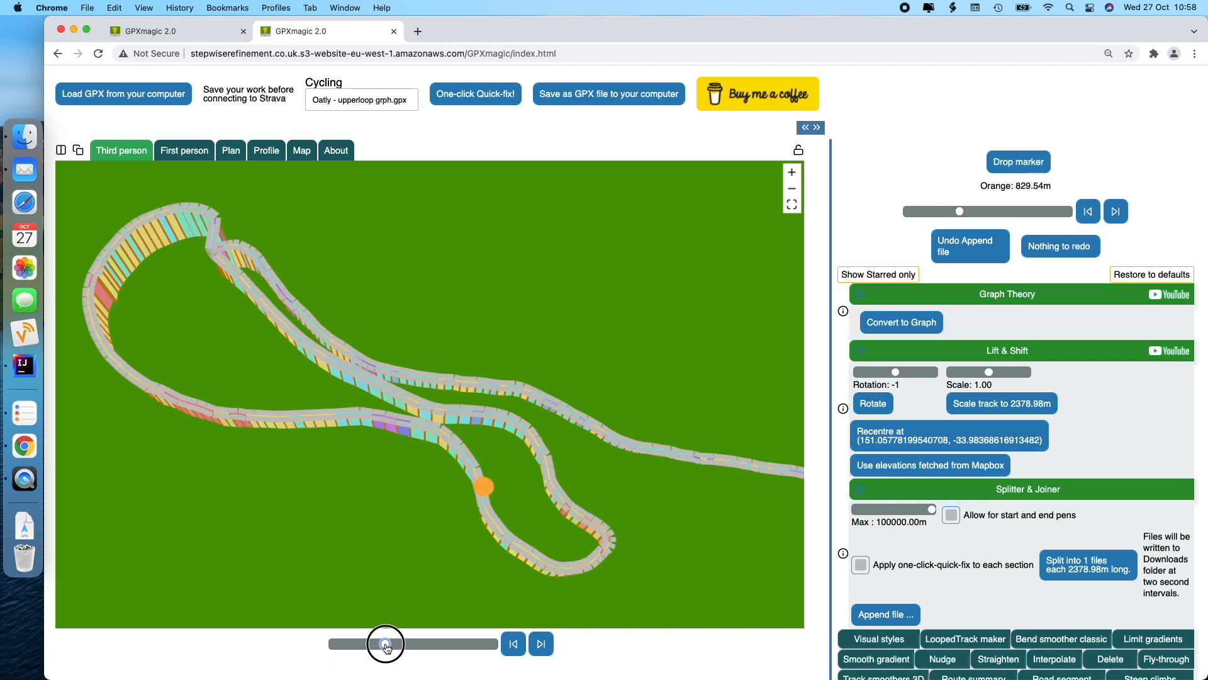
{"action": "left_click_drag", "start_coordinate": [385, 644], "coordinate": [480, 643]}
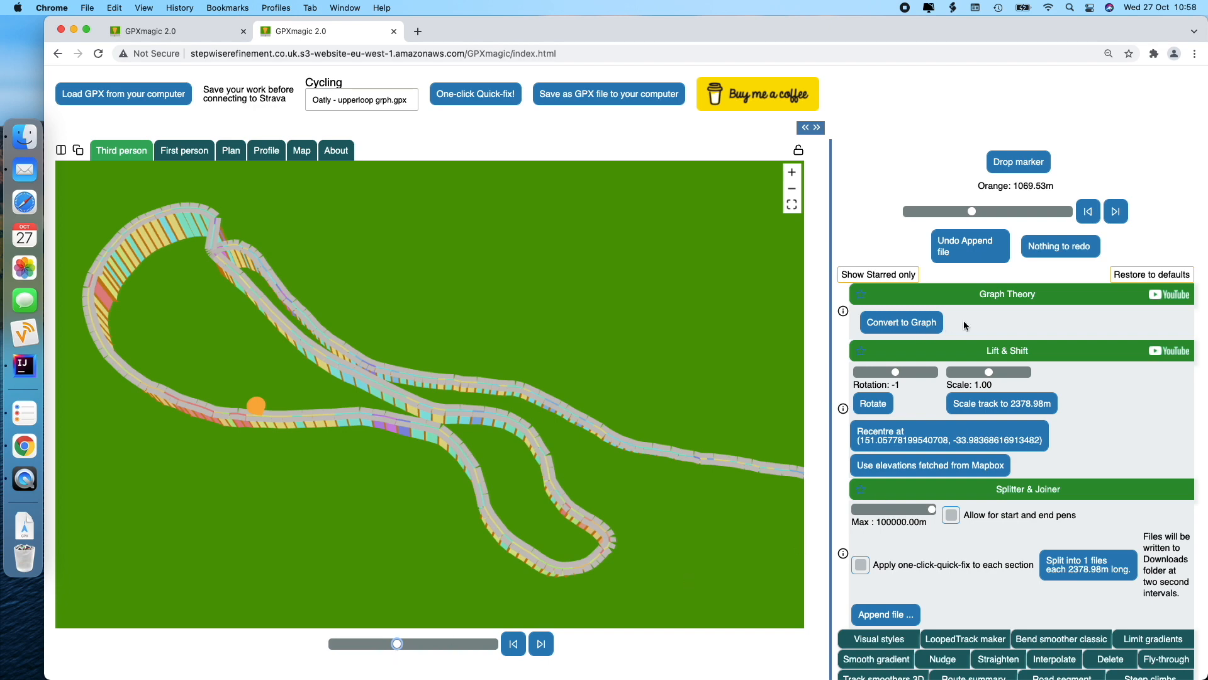
Convert the combined track into a graph and add traversals 1→20, 20→275 and 275→20.
{"action": "left_click", "coordinate": [900, 322]}
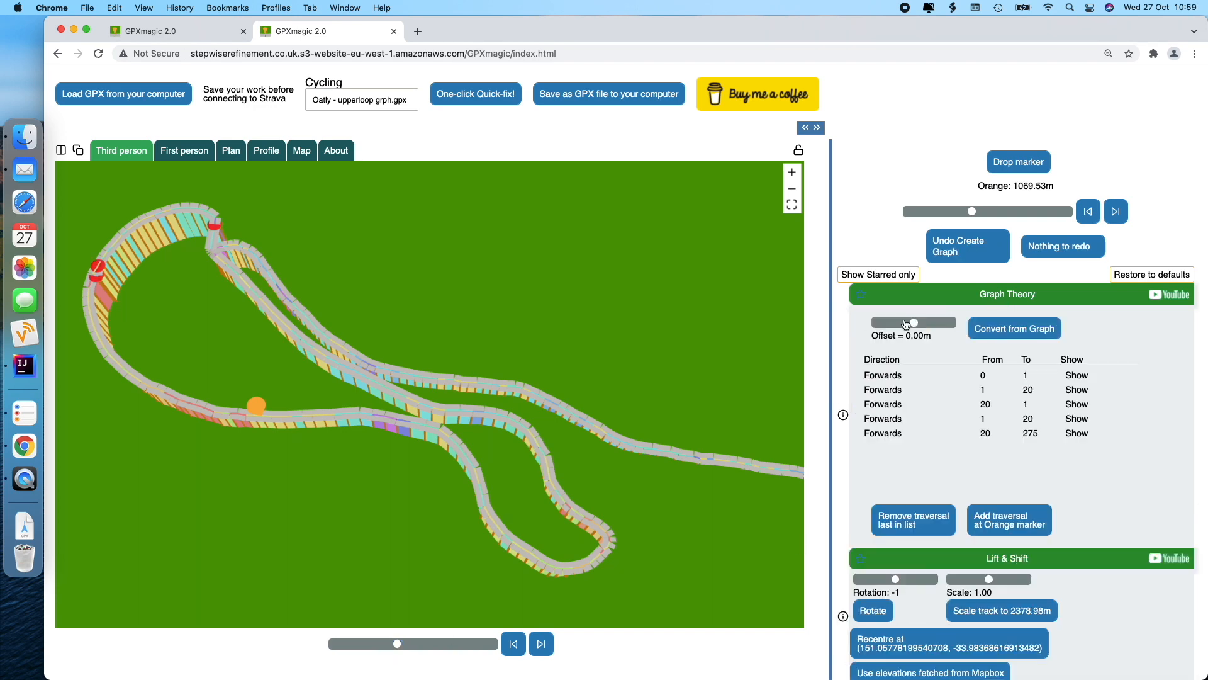
{"action": "mouse_move", "coordinate": [215, 231]}
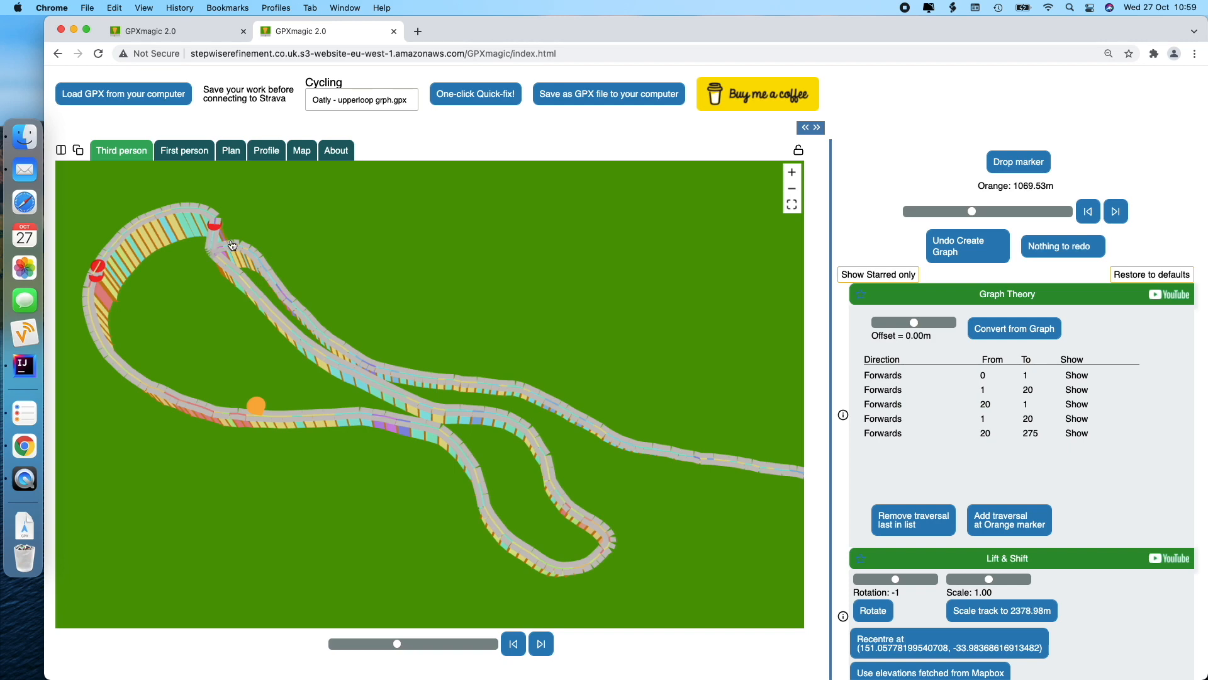
{"action": "mouse_move", "coordinate": [104, 266]}
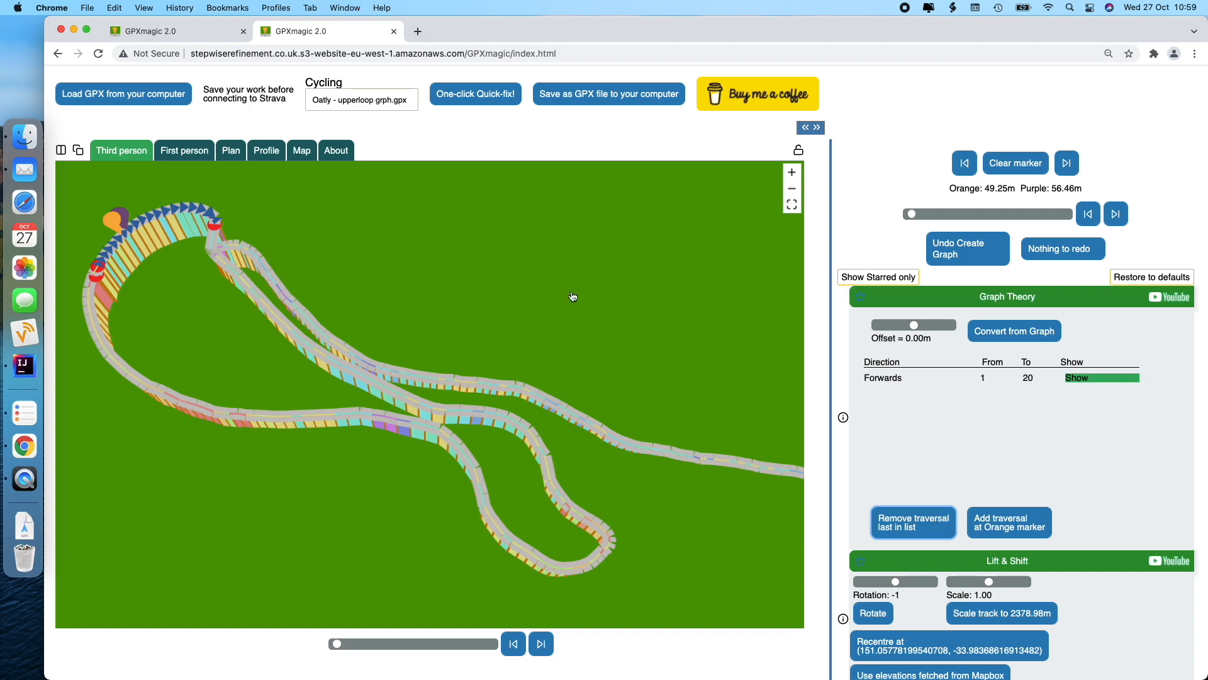
{"action": "left_click", "coordinate": [214, 242]}
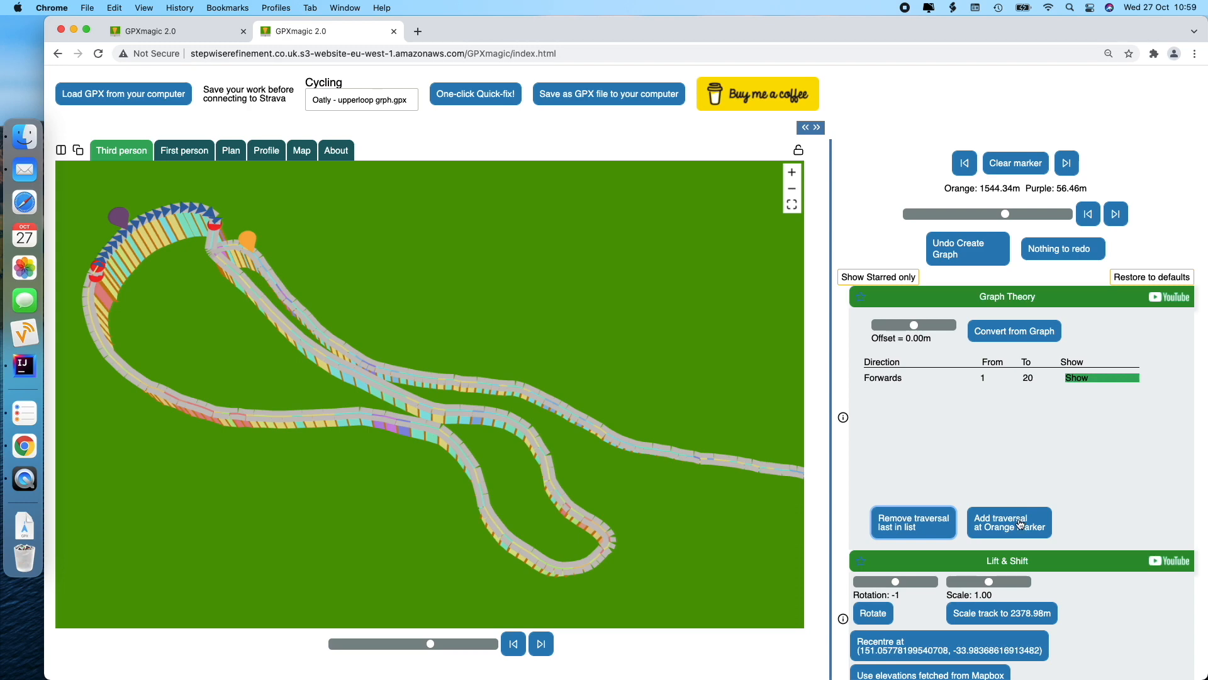
{"action": "left_click", "coordinate": [1009, 521]}
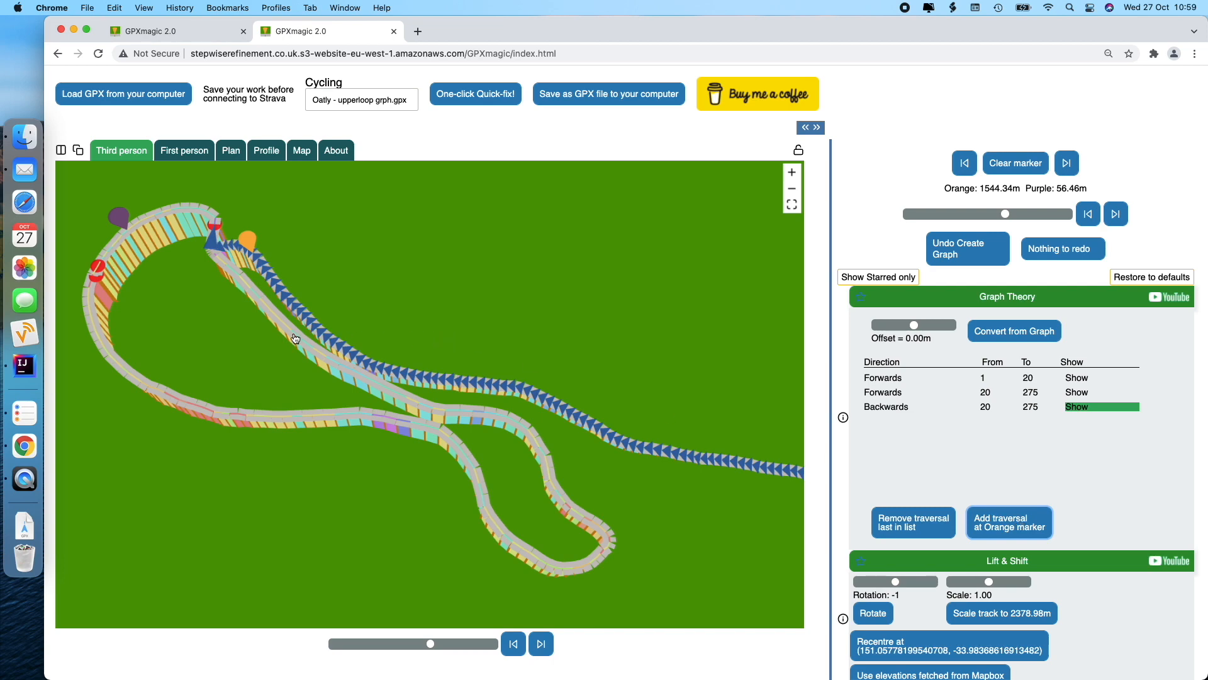
Move the orange marker back near the start and add the closing traversal 20→1.
{"action": "left_click_drag", "start_coordinate": [1004, 214], "coordinate": [928, 214]}
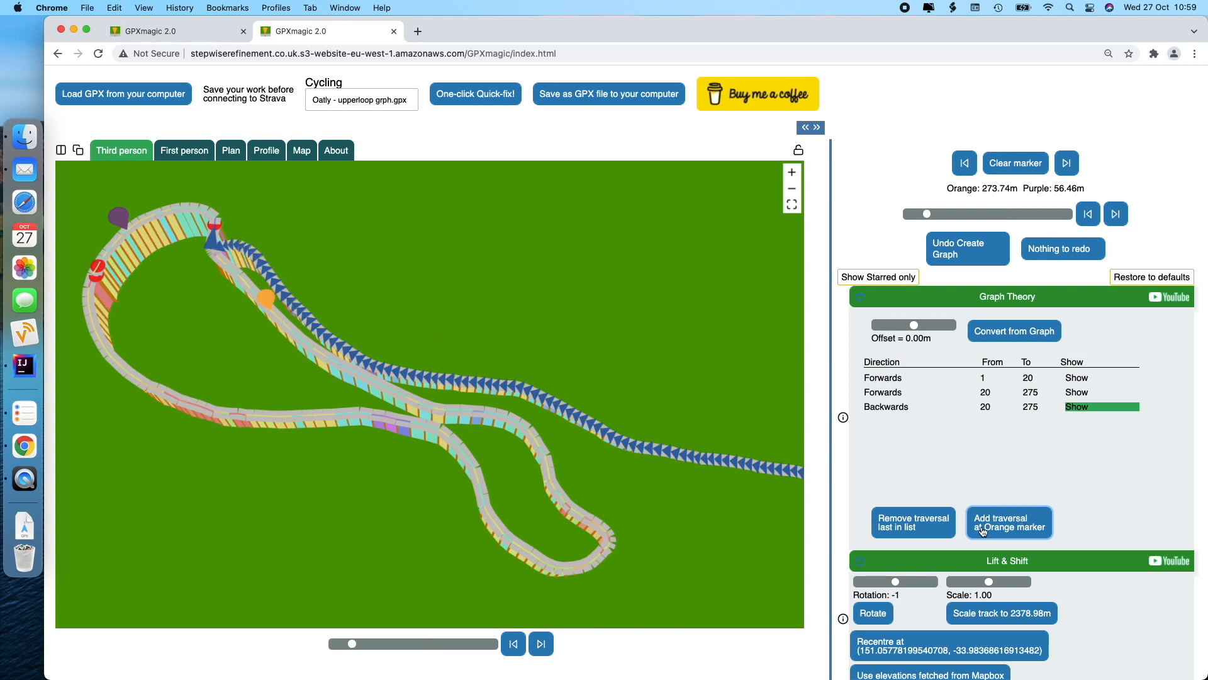
{"action": "left_click", "coordinate": [1009, 521]}
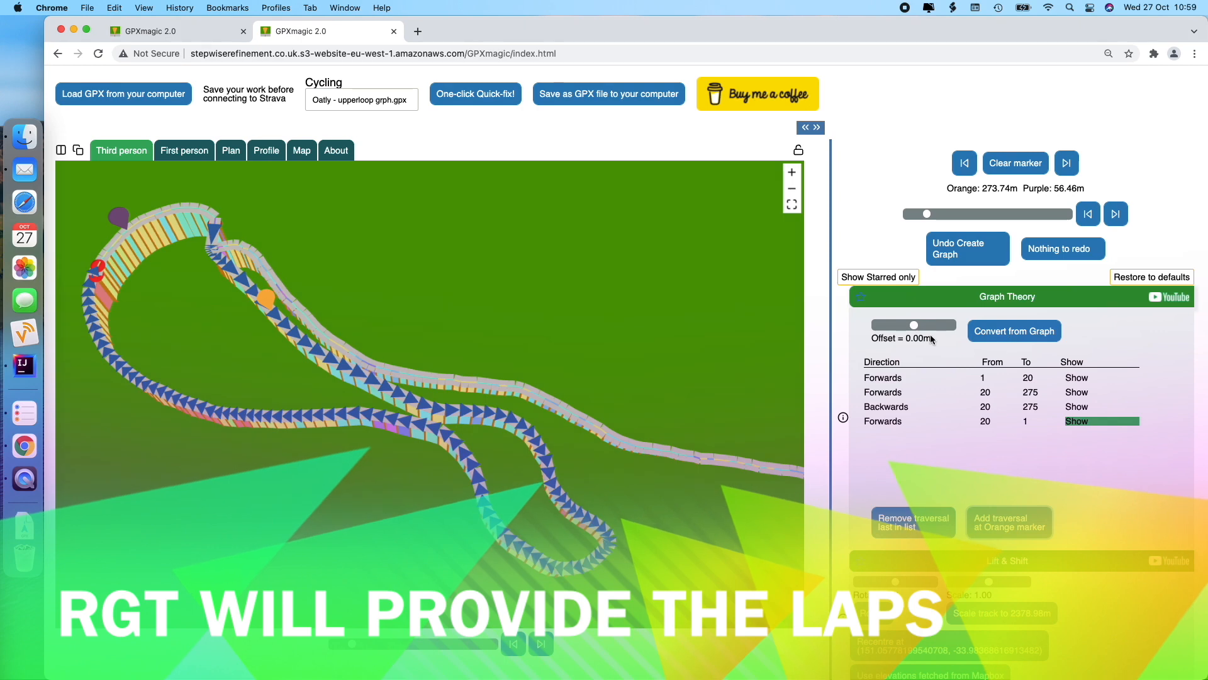
Set a sideways offset on the traversals before converting the graph back to a track.
{"action": "left_click_drag", "start_coordinate": [915, 325], "coordinate": [897, 325]}
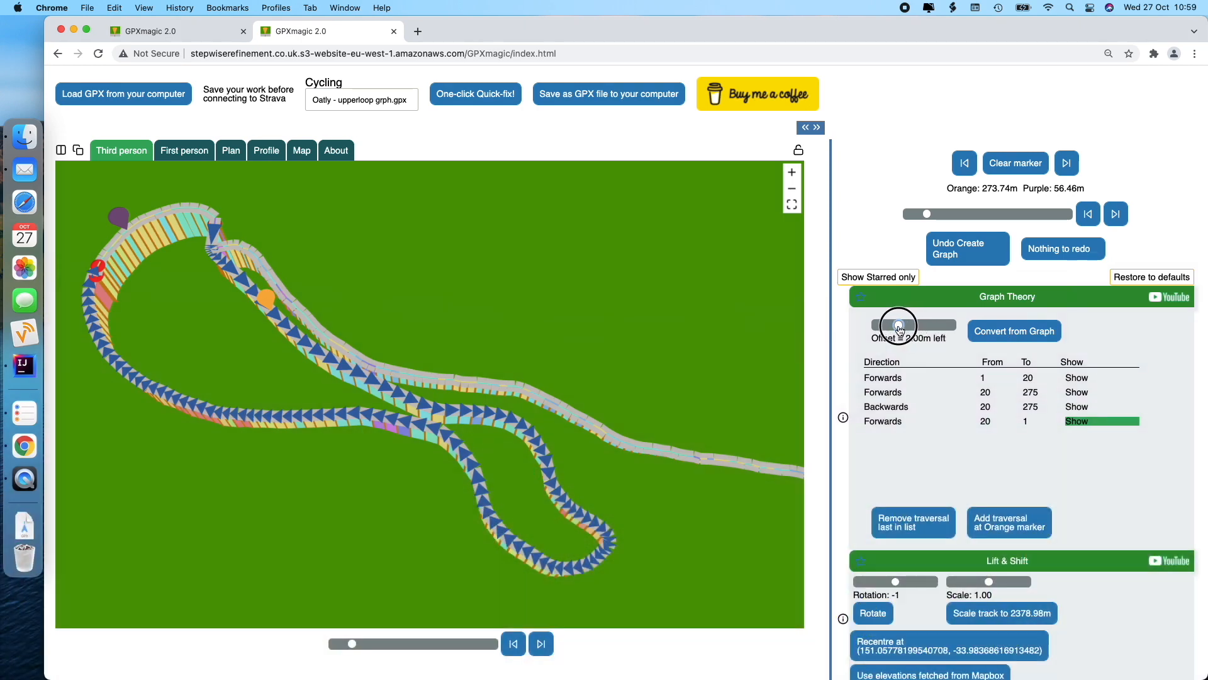
{"action": "left_click_drag", "start_coordinate": [891, 325], "coordinate": [896, 325]}
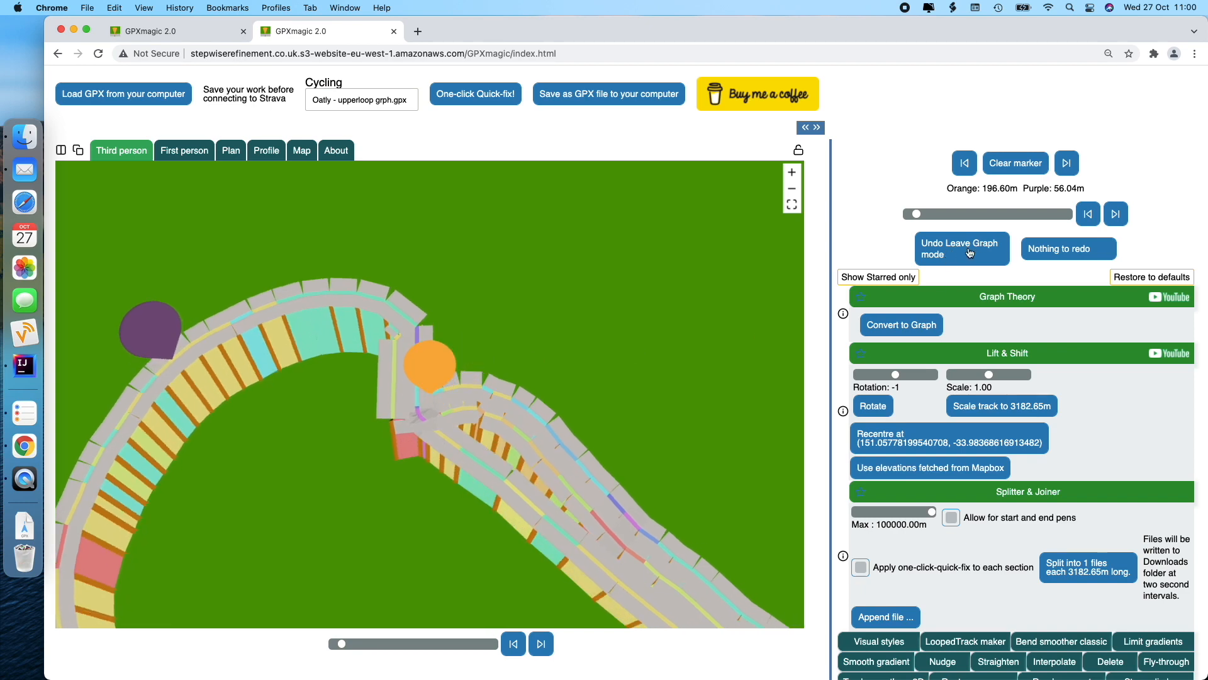
Mark points 152 and 220 around the junction and straighten the track between them.
{"action": "left_click", "coordinate": [1015, 163]}
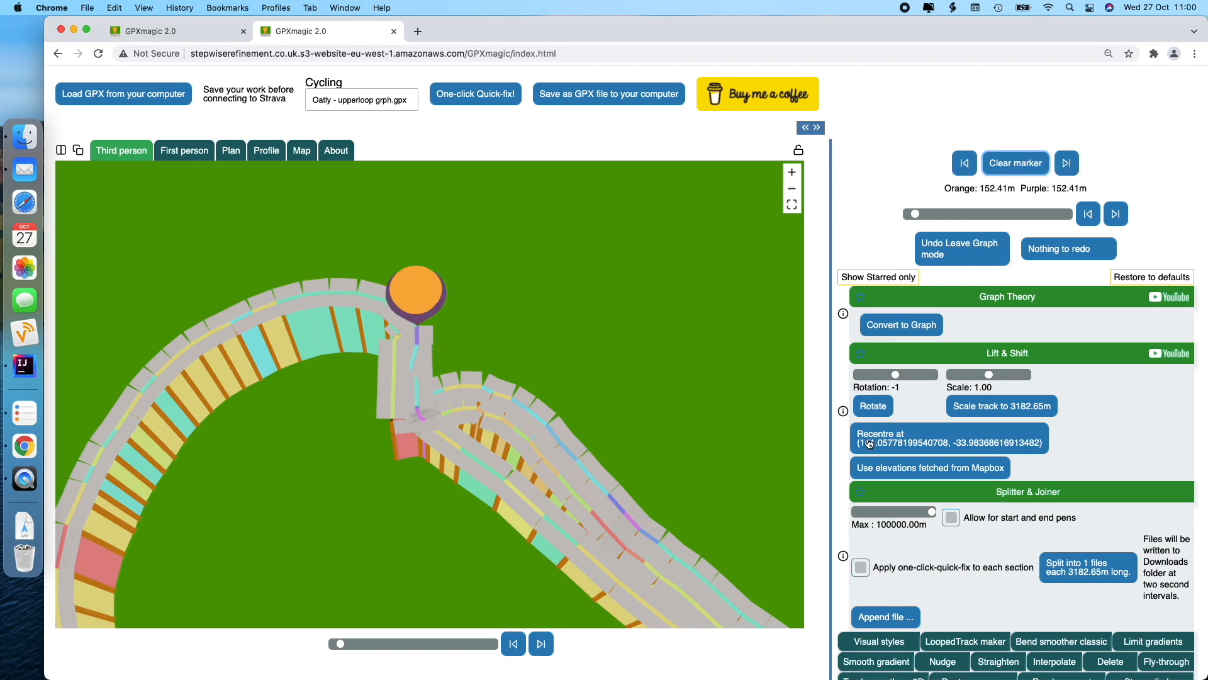
{"action": "left_click", "coordinate": [541, 643]}
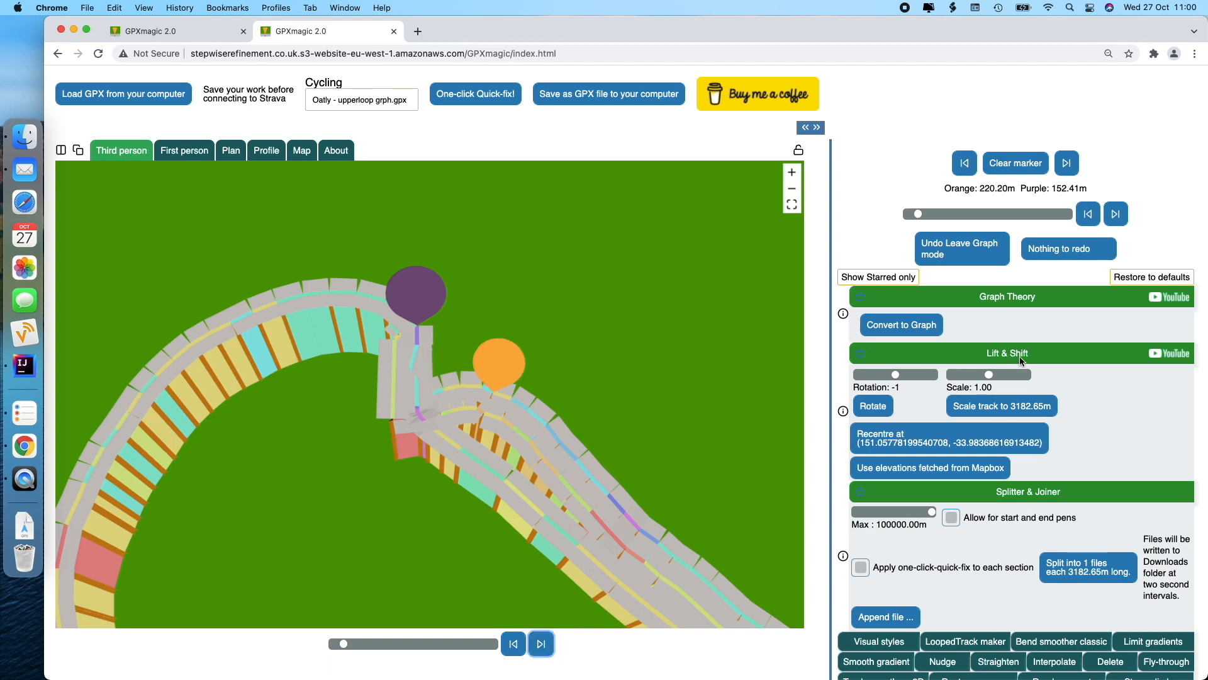
{"action": "left_click", "coordinate": [1007, 353]}
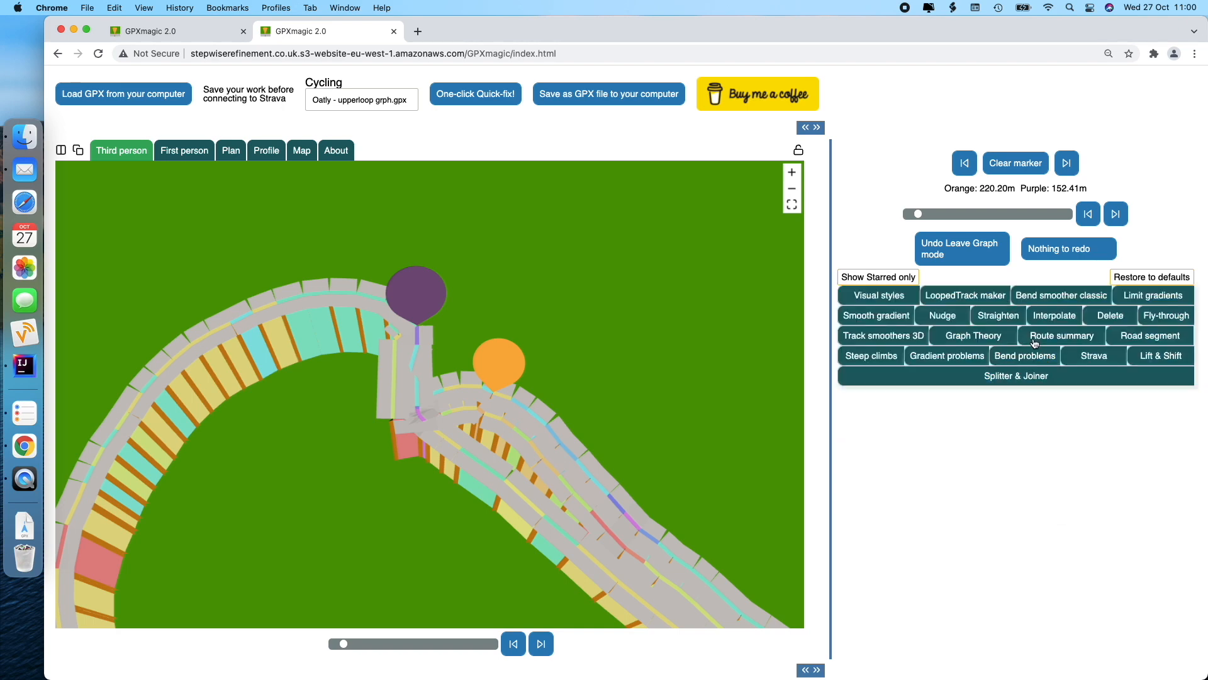
{"action": "left_click", "coordinate": [997, 315]}
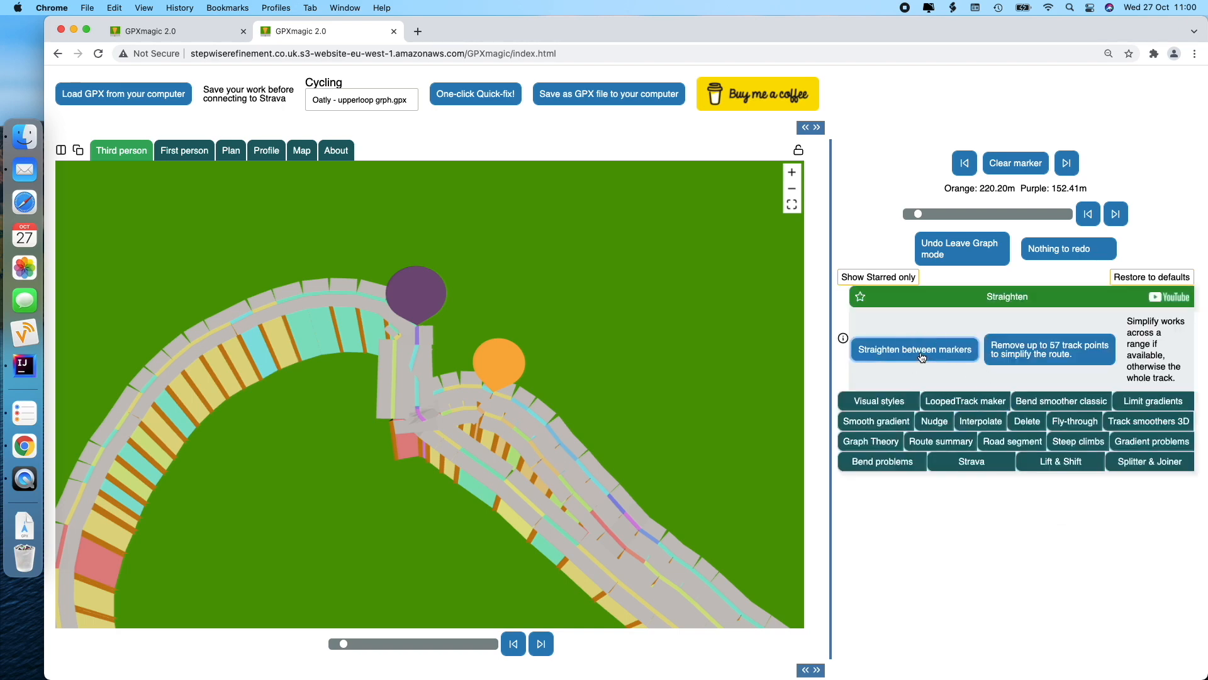
{"action": "left_click", "coordinate": [914, 349]}
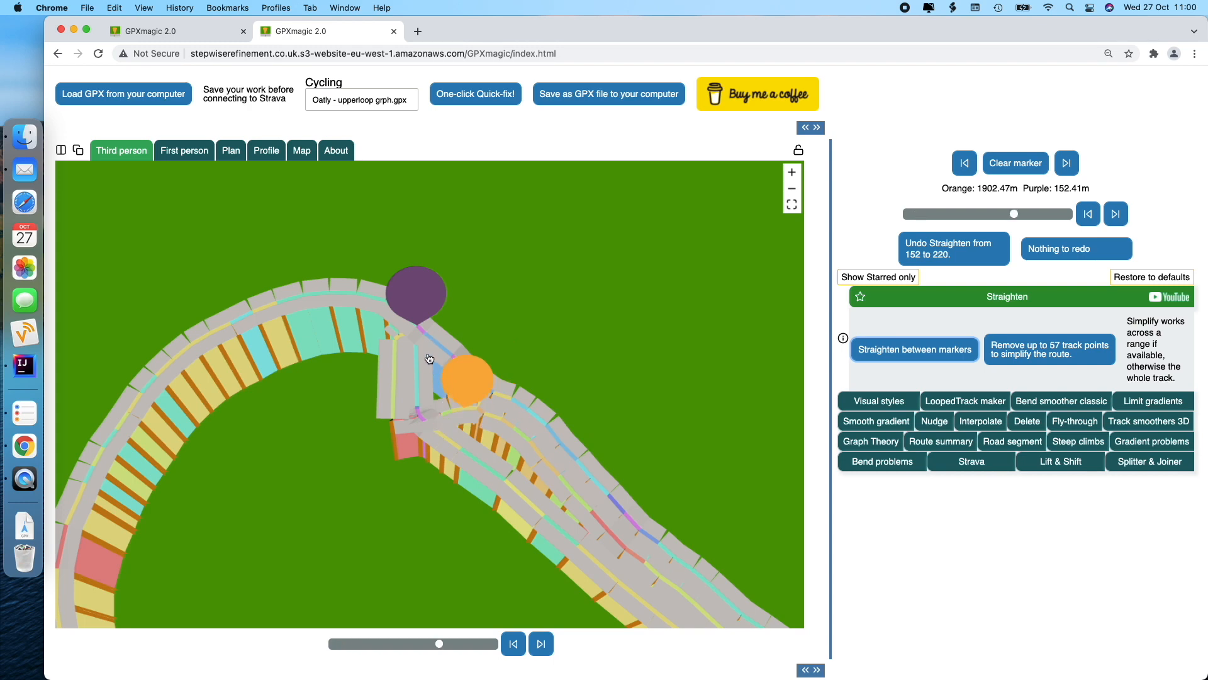
{"action": "mouse_move", "coordinate": [432, 365]}
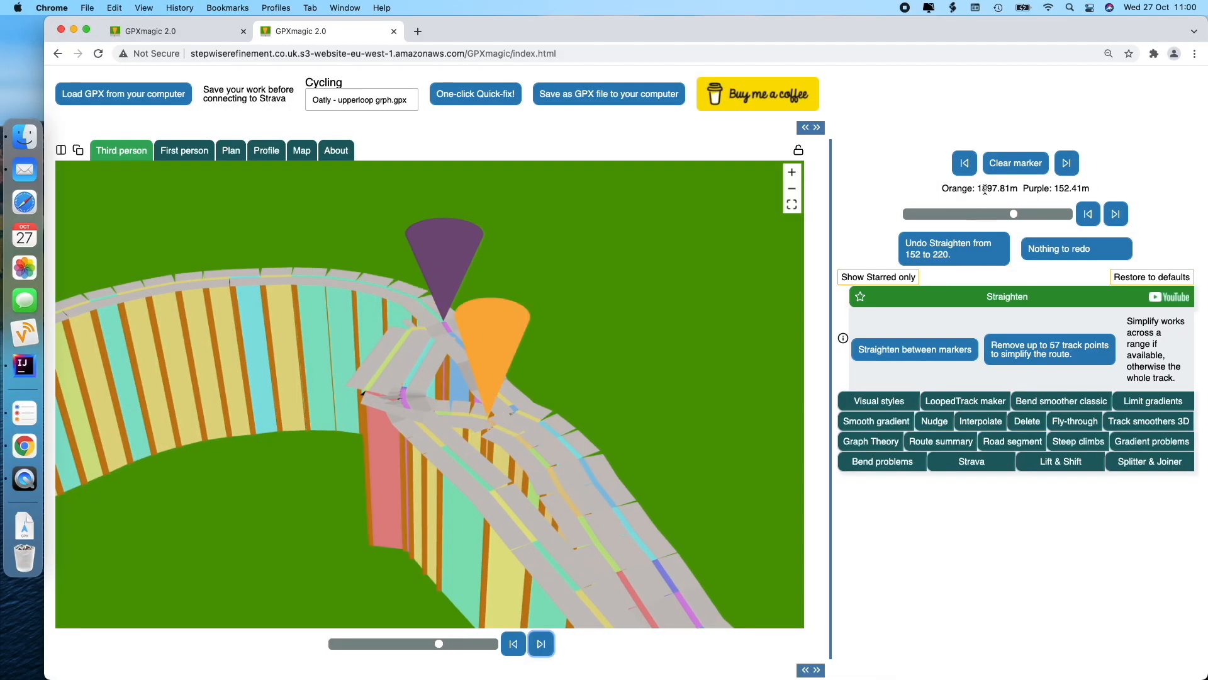
Use Bend smoother classic to smooth the junction bend between points 1898 and 2031.
{"action": "left_click", "coordinate": [1013, 163]}
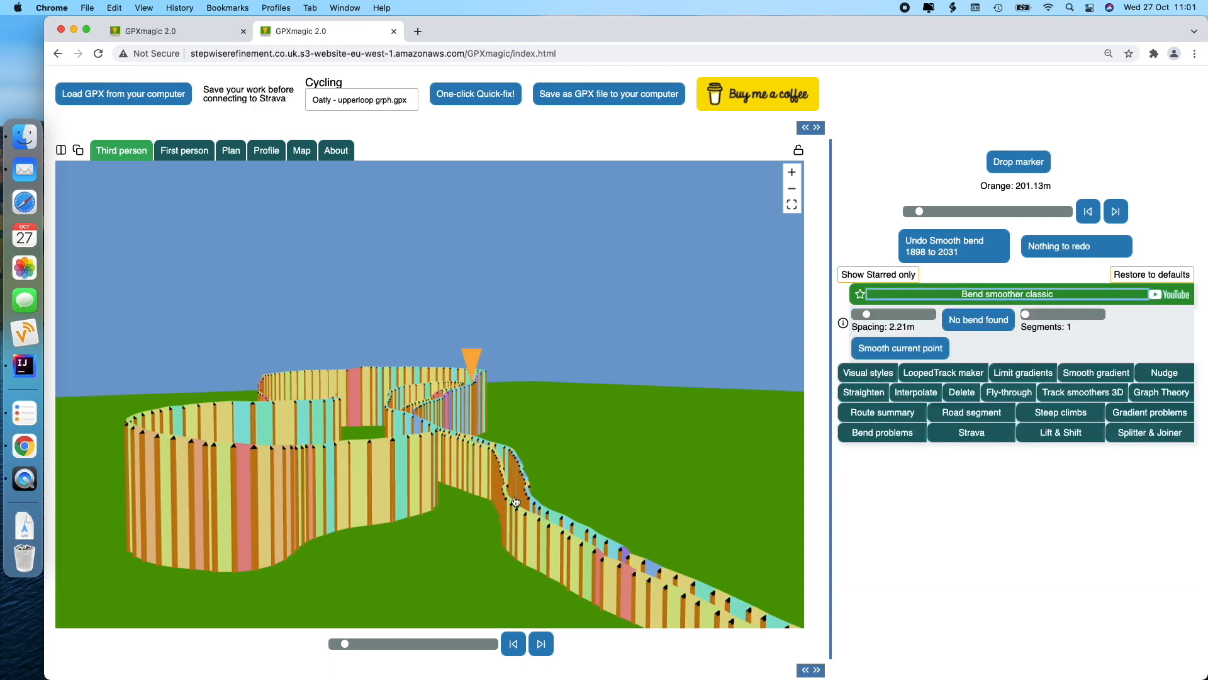
{"action": "mouse_move", "coordinate": [678, 583]}
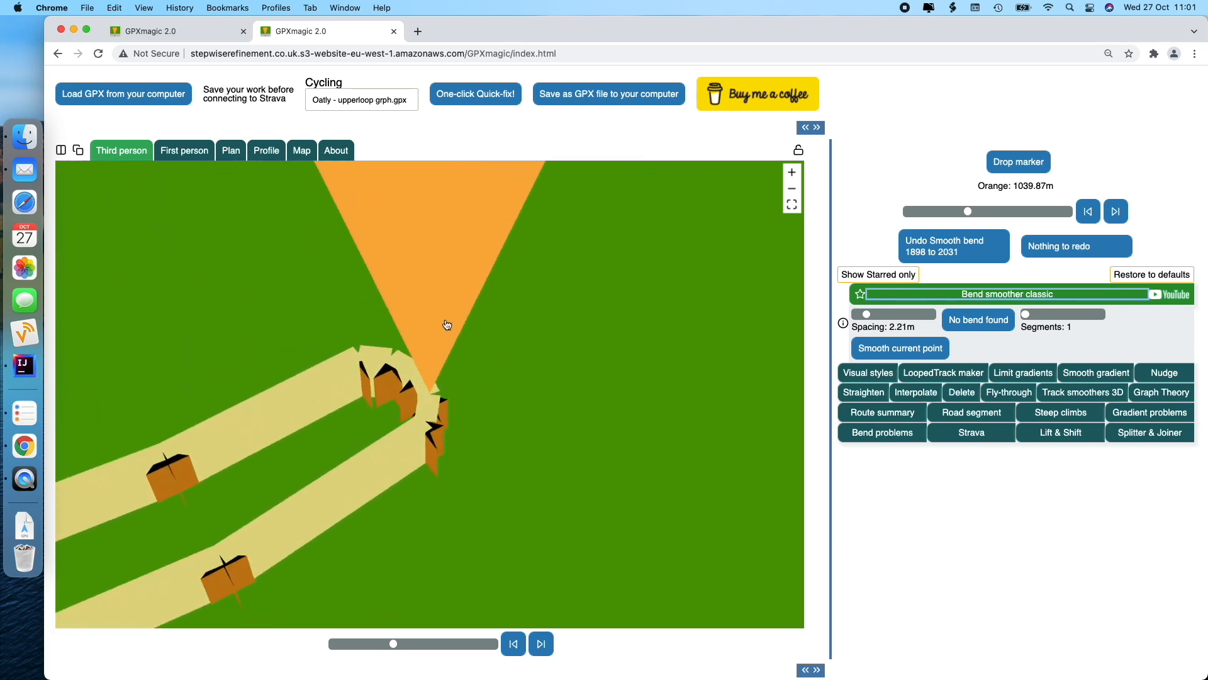
Show the street map zoomed to the turnaround circle with the orange marker at its entry, about 1033 m.
{"action": "left_click", "coordinate": [301, 150]}
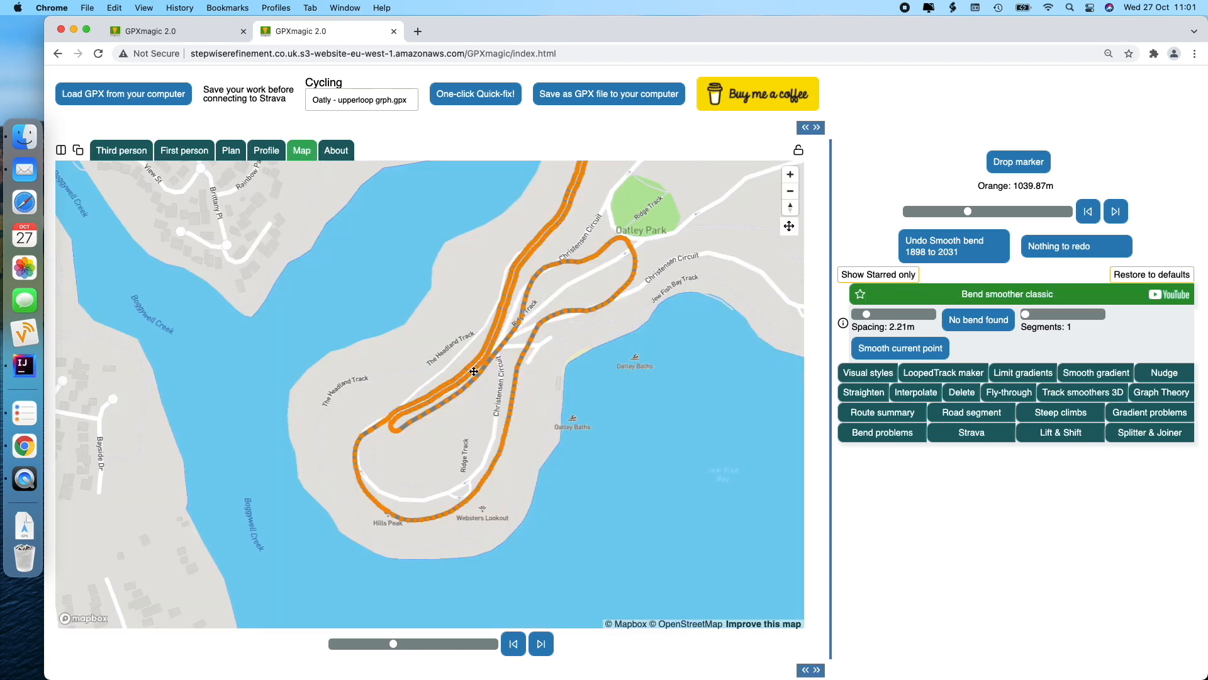
{"action": "left_click_drag", "start_coordinate": [474, 371], "coordinate": [517, 258]}
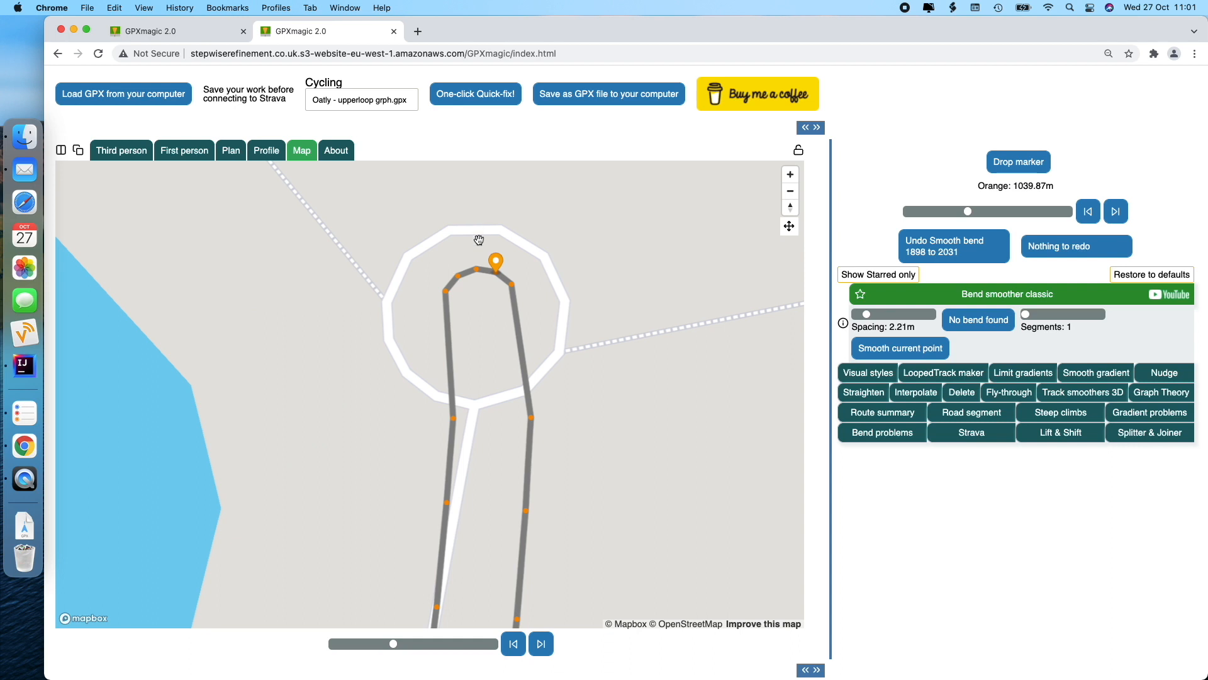
{"action": "mouse_move", "coordinate": [450, 293]}
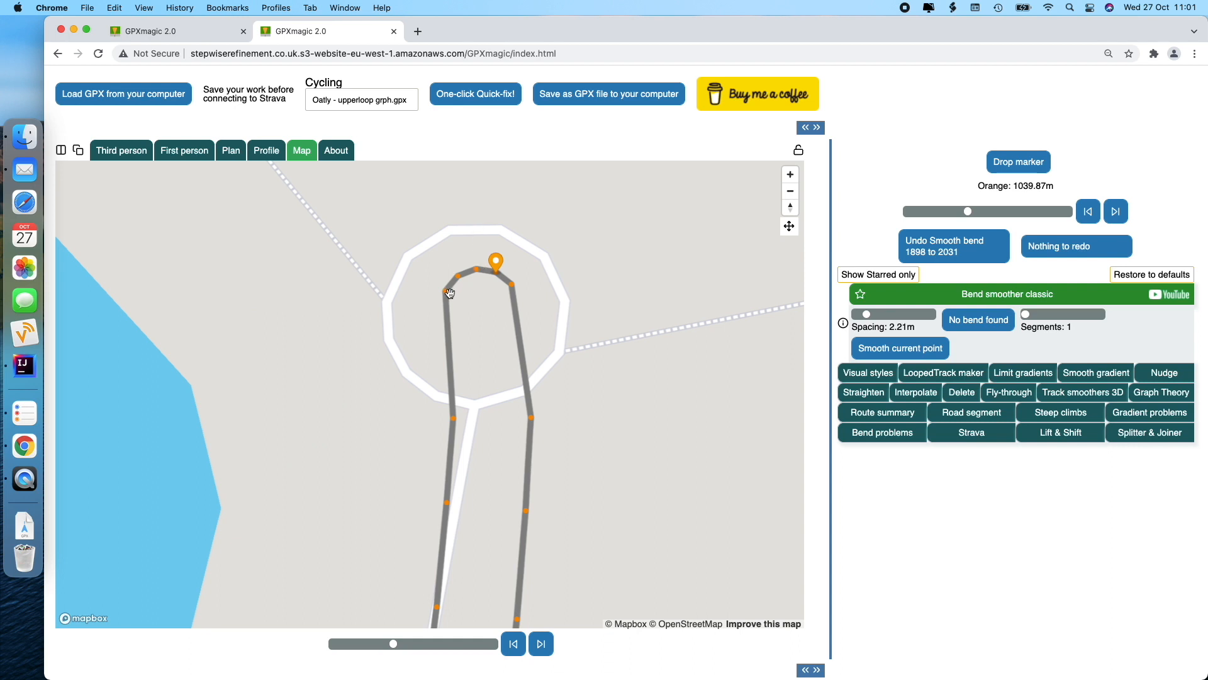
{"action": "mouse_move", "coordinate": [543, 332]}
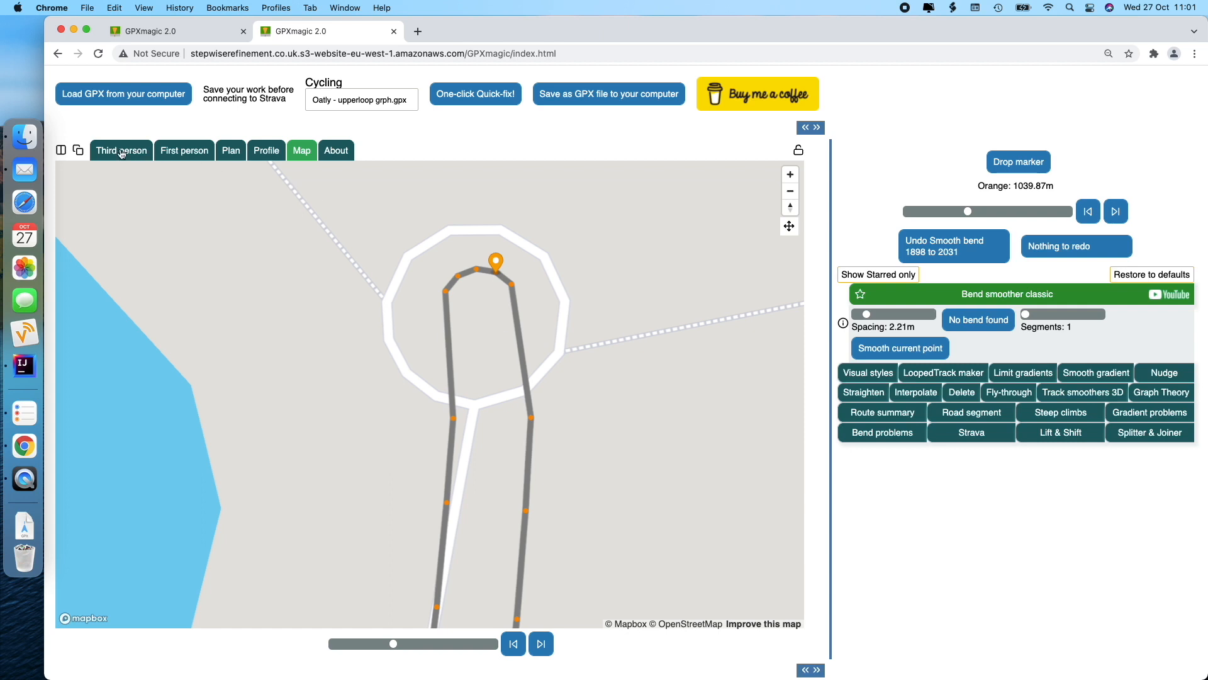
{"action": "mouse_move", "coordinate": [129, 152]}
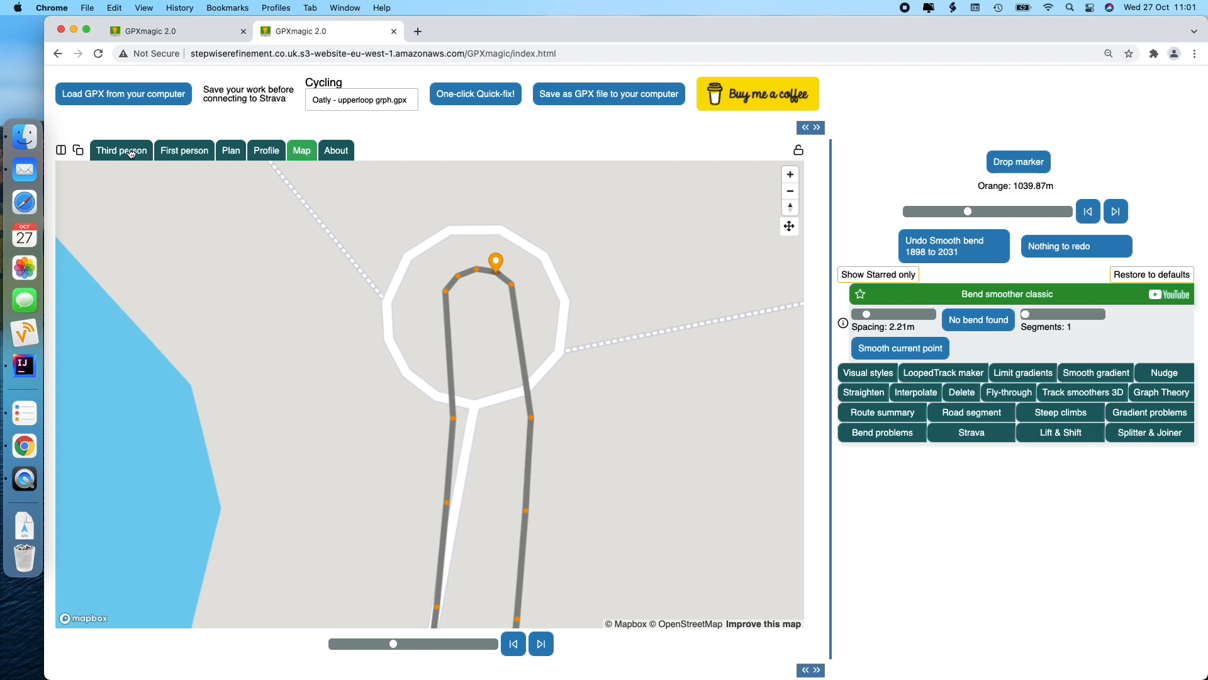
{"action": "mouse_move", "coordinate": [445, 294]}
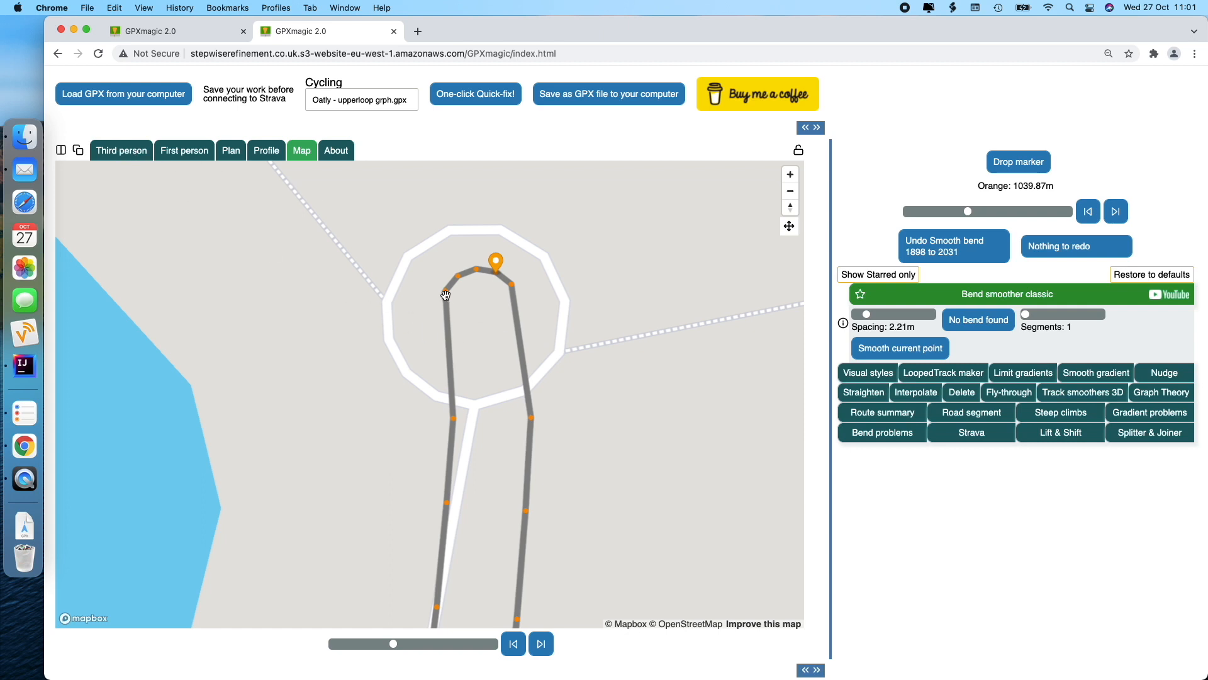
{"action": "left_click", "coordinate": [1017, 162]}
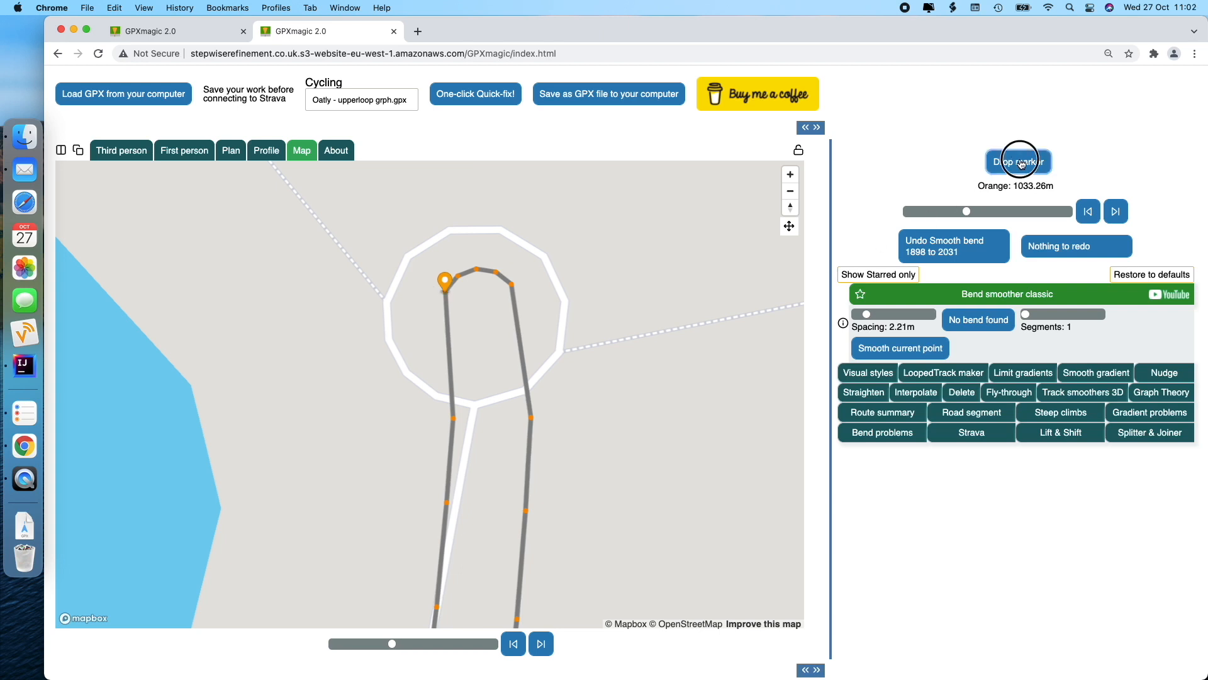
Mark the turnaround range around 1033-1042 m and apply an outward nudge to widen the loop.
{"action": "left_click", "coordinate": [1019, 162]}
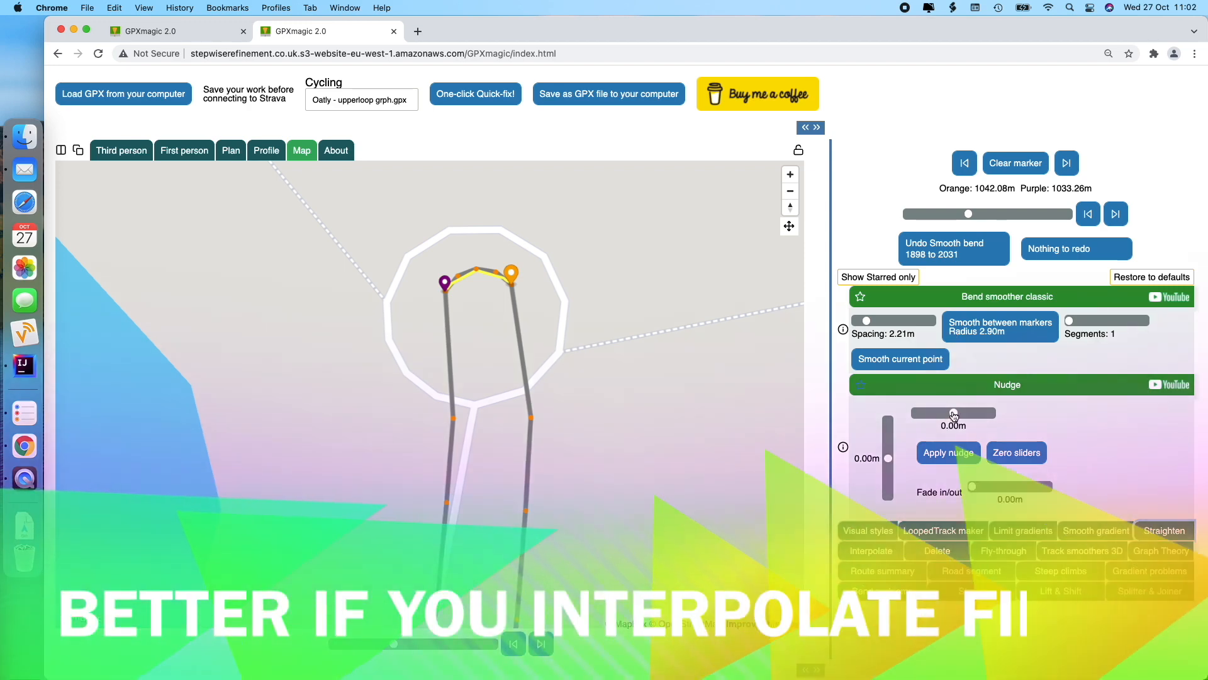
{"action": "left_click_drag", "start_coordinate": [955, 413], "coordinate": [937, 412]}
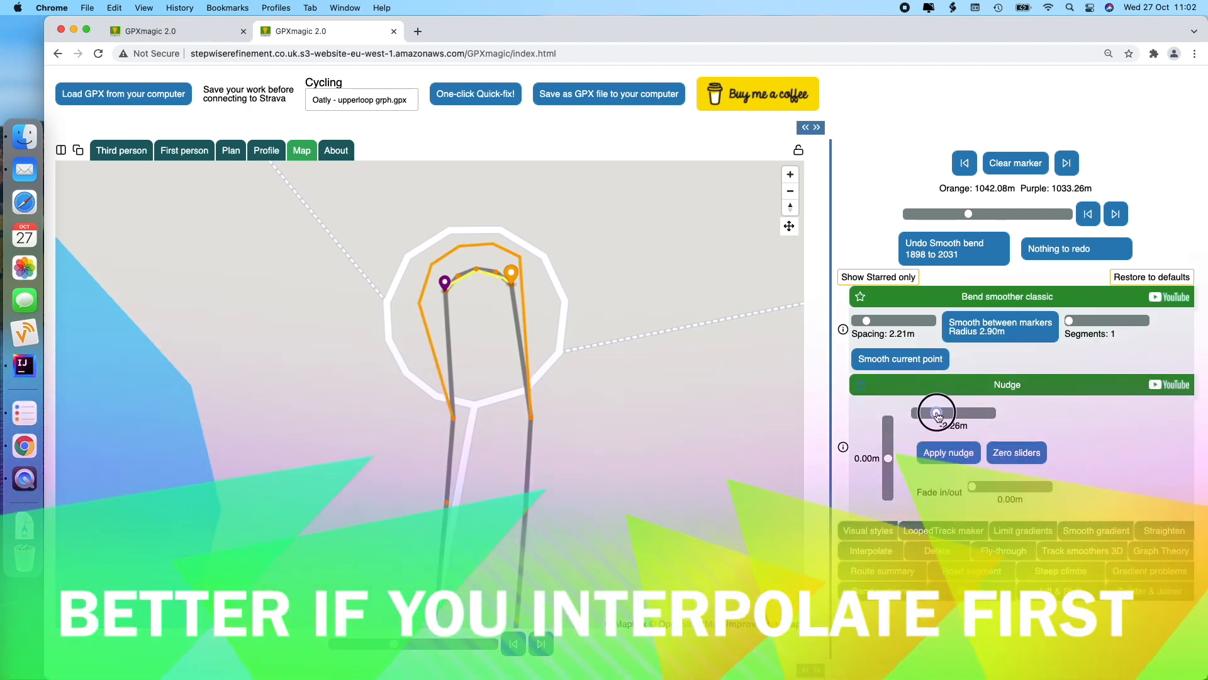
{"action": "left_click", "coordinate": [949, 452]}
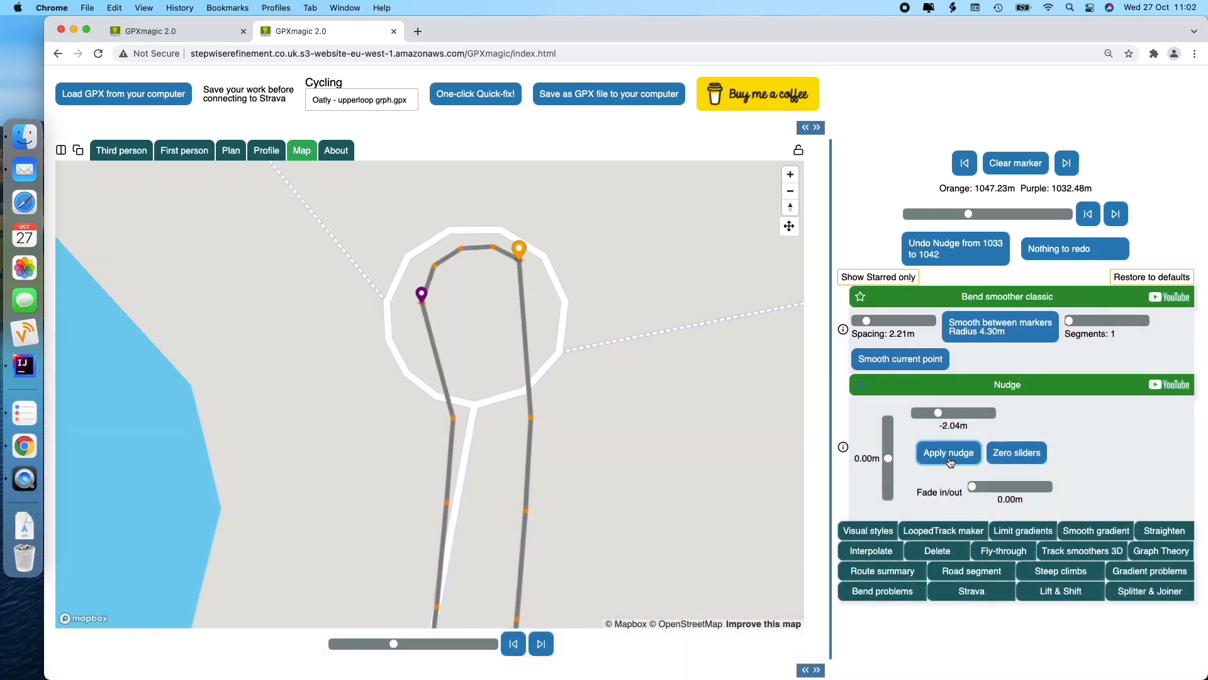
{"action": "mouse_move", "coordinate": [608, 466]}
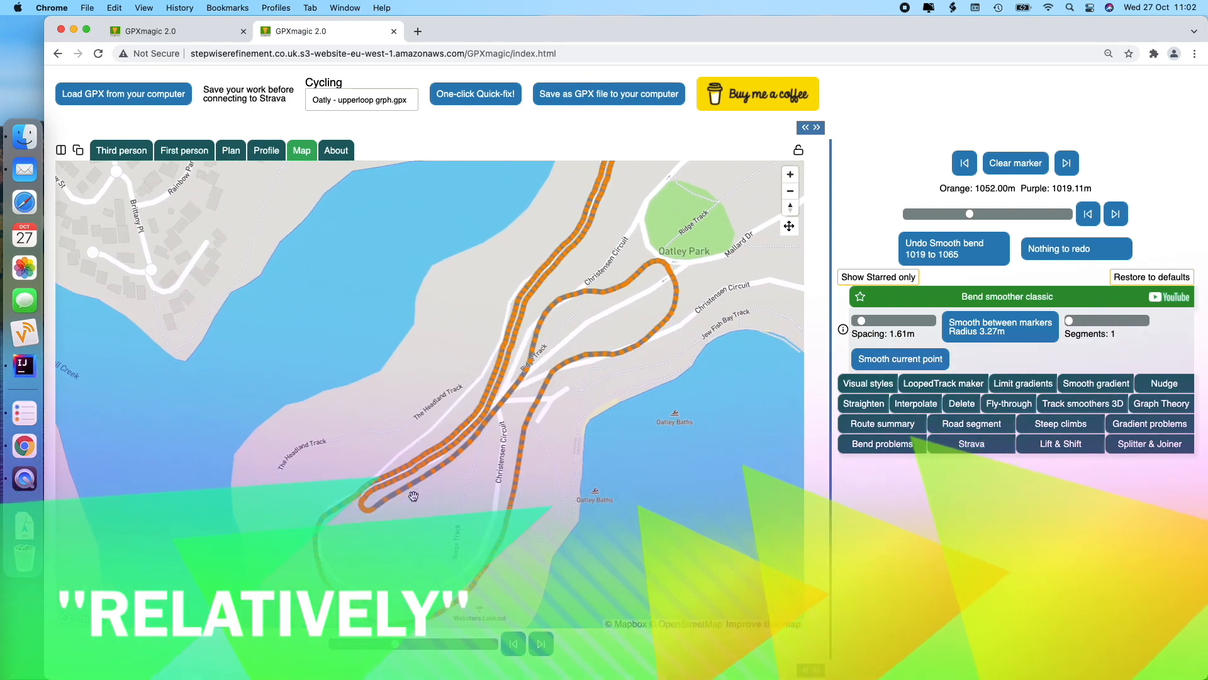
{"action": "left_click", "coordinate": [200, 107]}
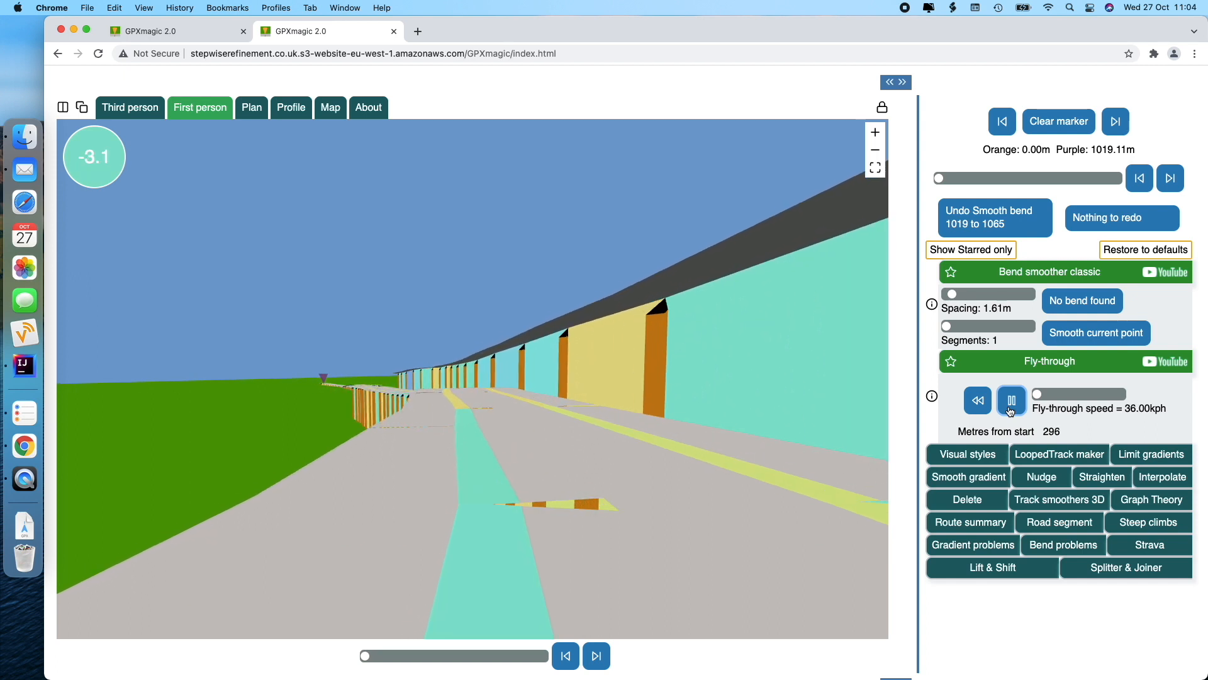
Raise the fly-through speed slider to about 169 km/h.
{"action": "left_click_drag", "start_coordinate": [1038, 393], "coordinate": [1056, 392]}
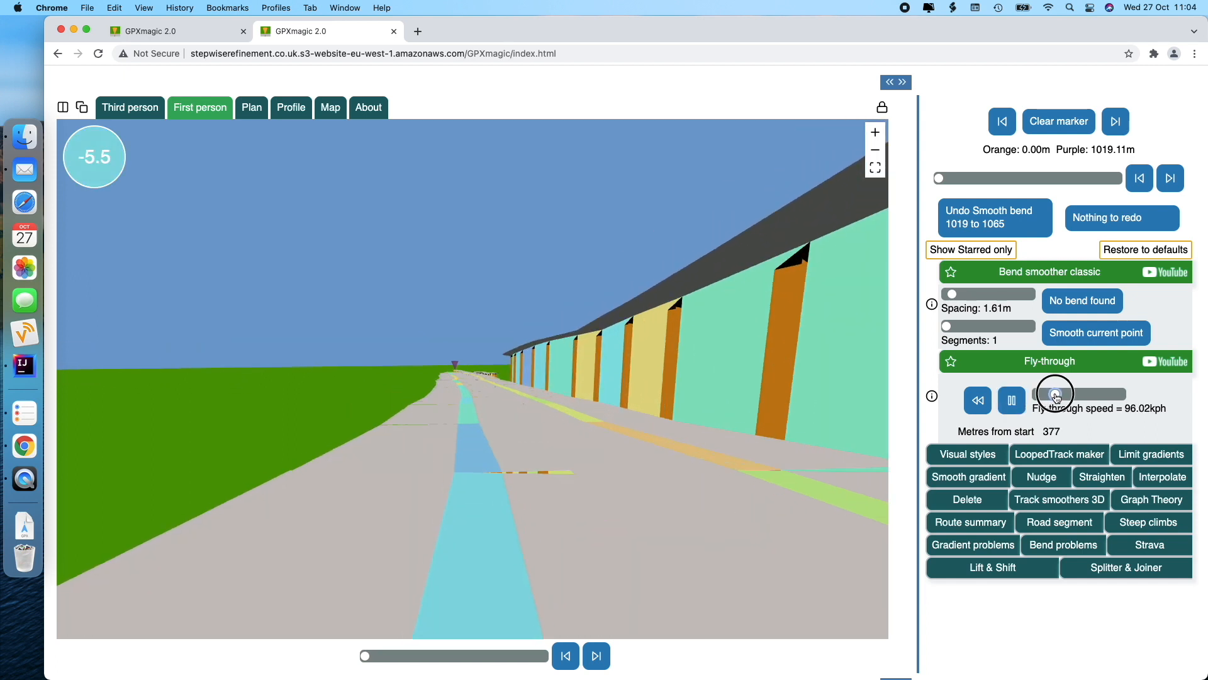
{"action": "left_click_drag", "start_coordinate": [1056, 394], "coordinate": [1060, 394]}
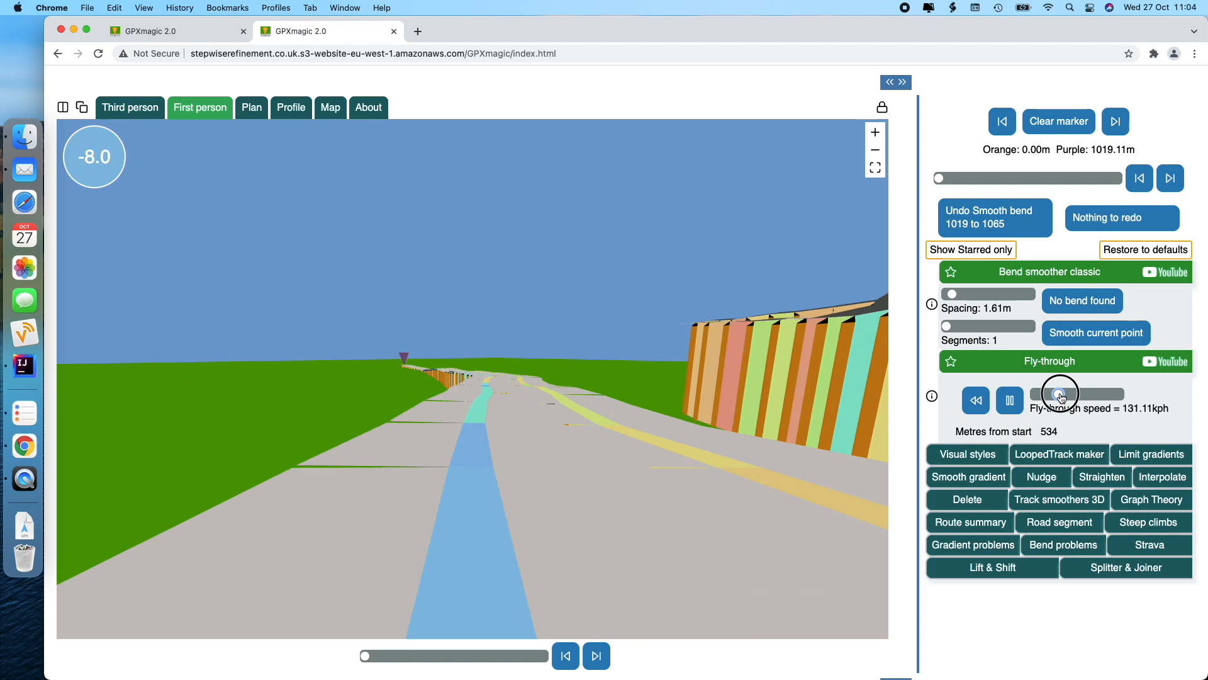
{"action": "left_click_drag", "start_coordinate": [1036, 393], "coordinate": [1062, 393]}
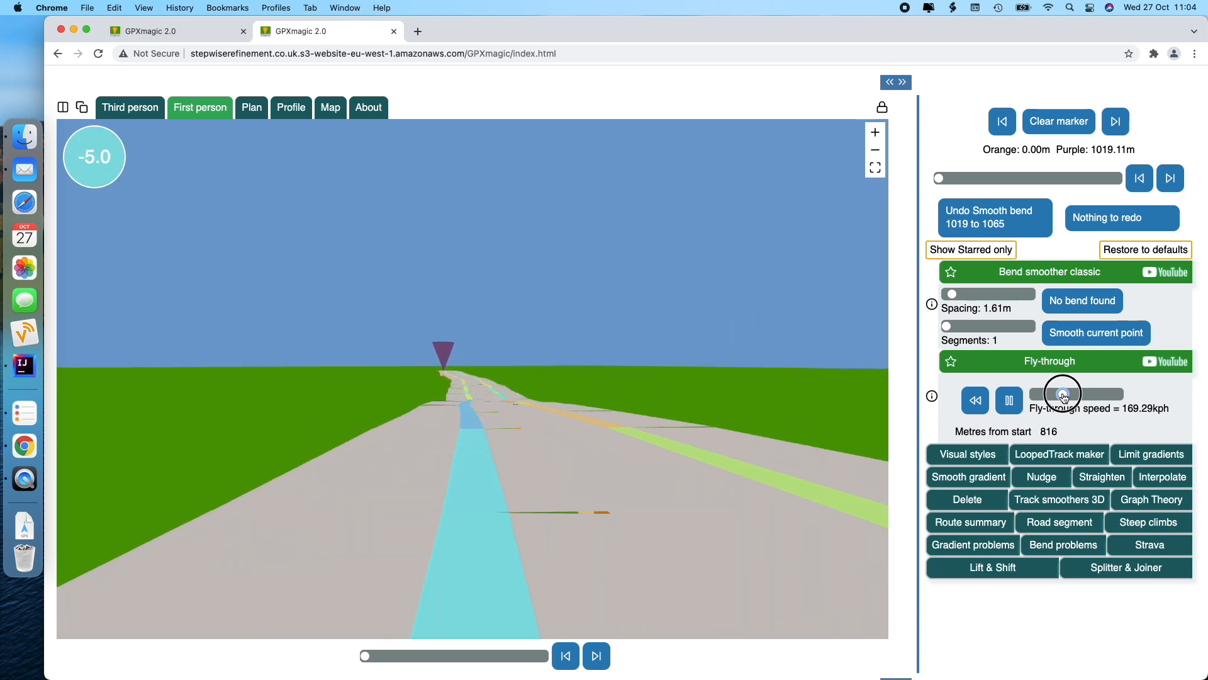